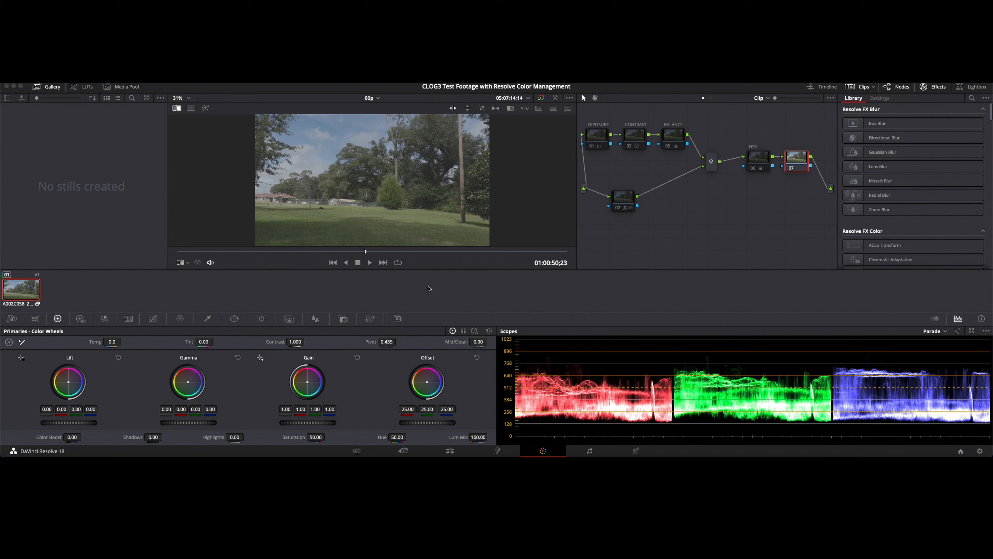
mouse_move(290, 115)
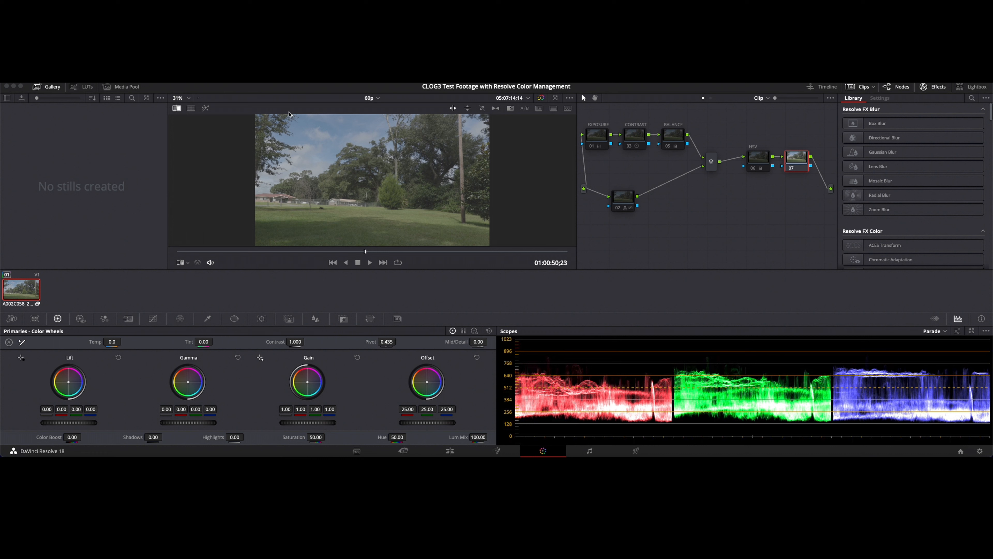
mouse_move(465, 214)
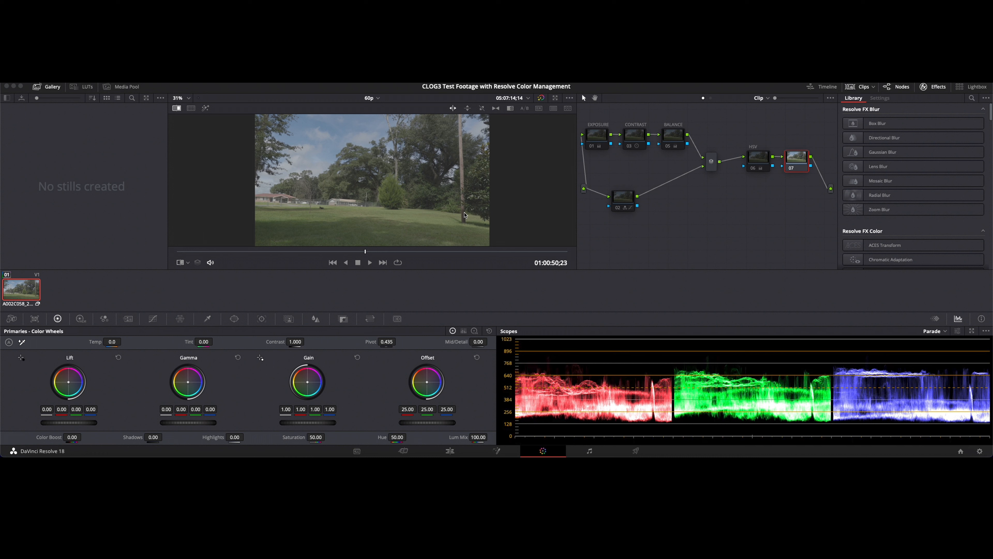
mouse_move(358, 193)
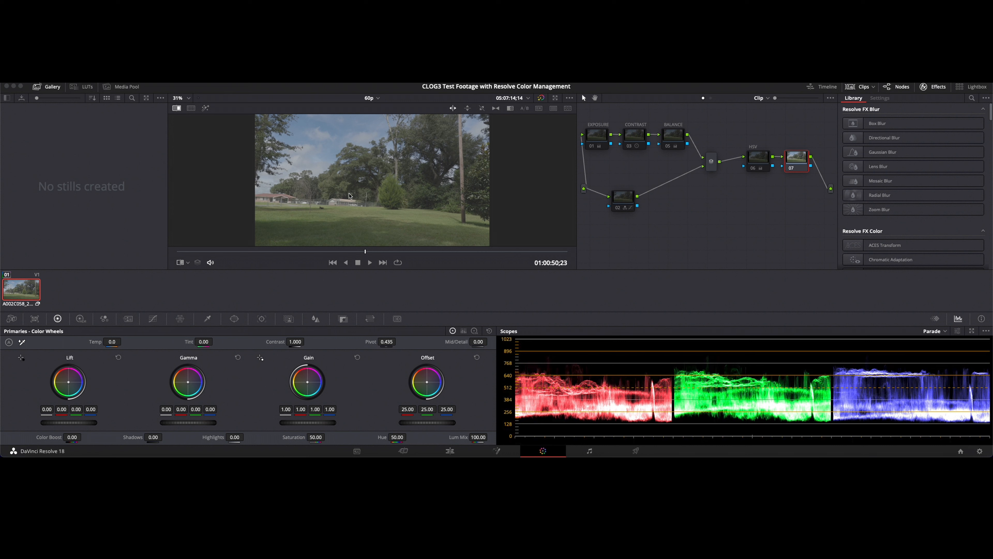
mouse_move(448, 204)
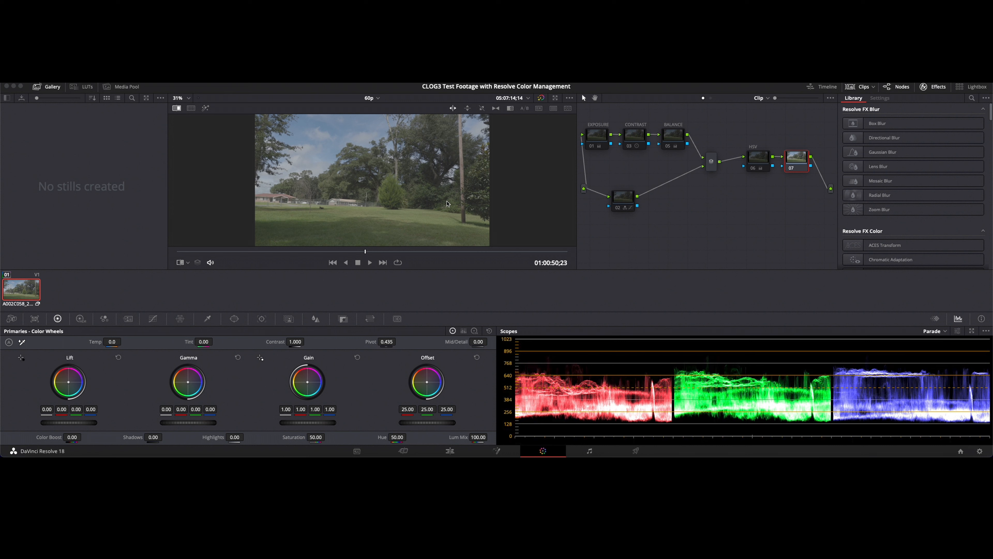
mouse_move(163, 294)
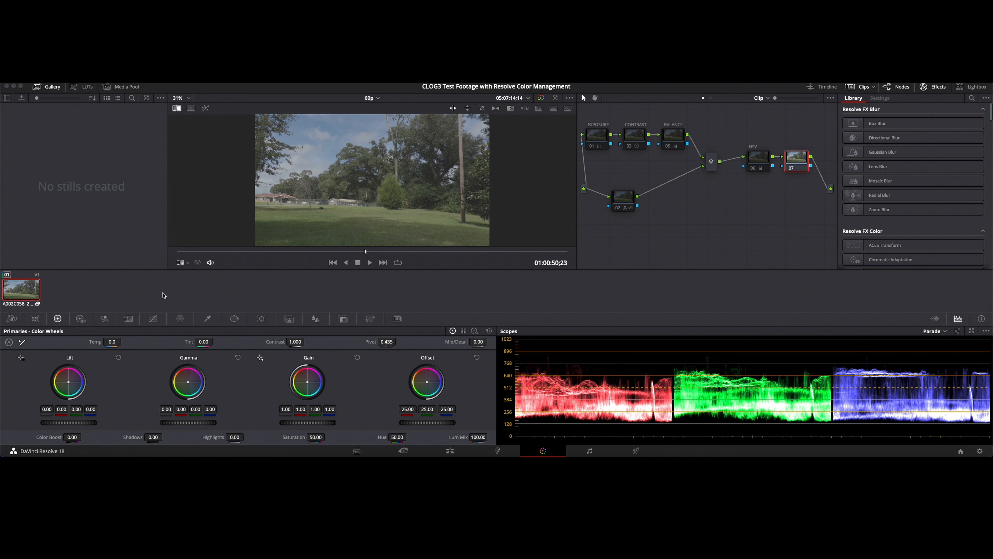
mouse_move(293, 311)
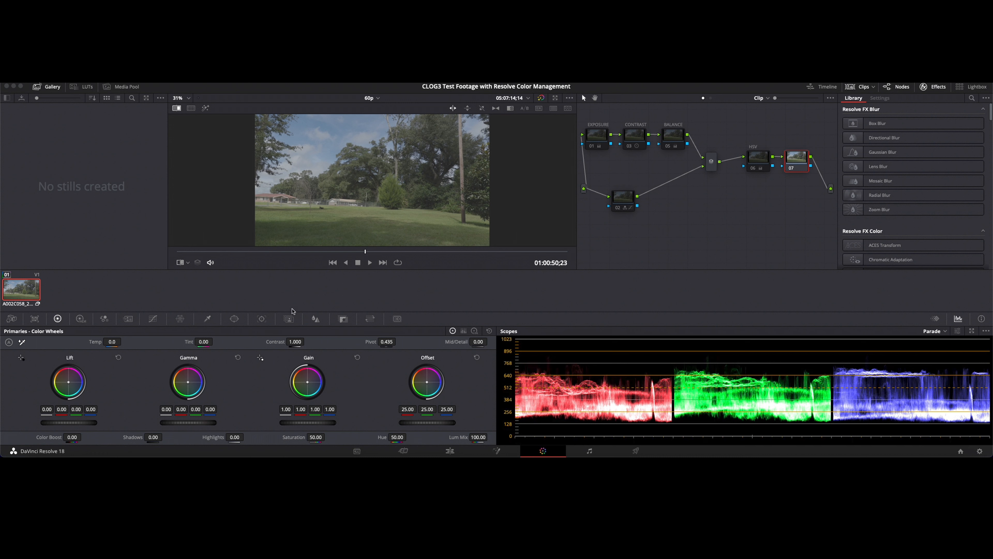
mouse_move(981, 453)
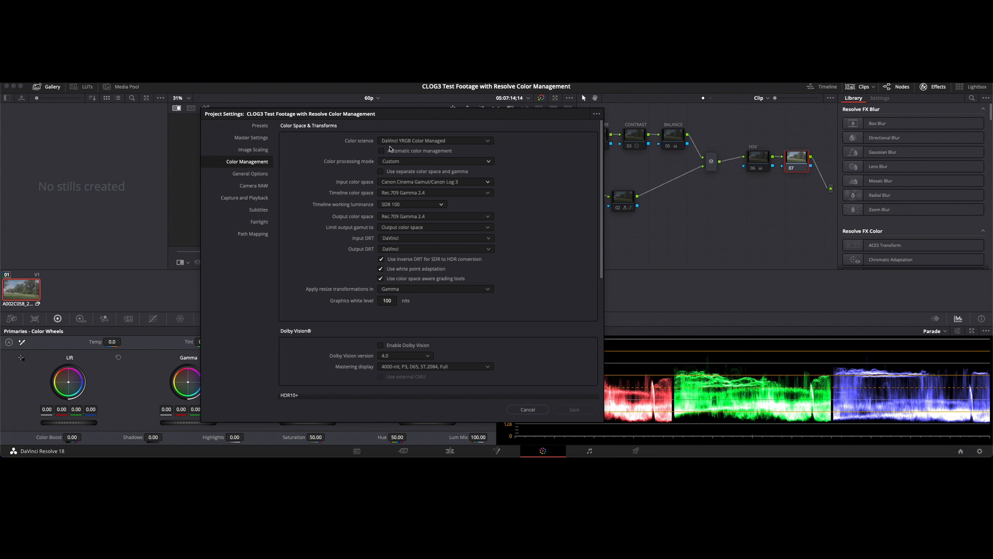
mouse_move(426, 150)
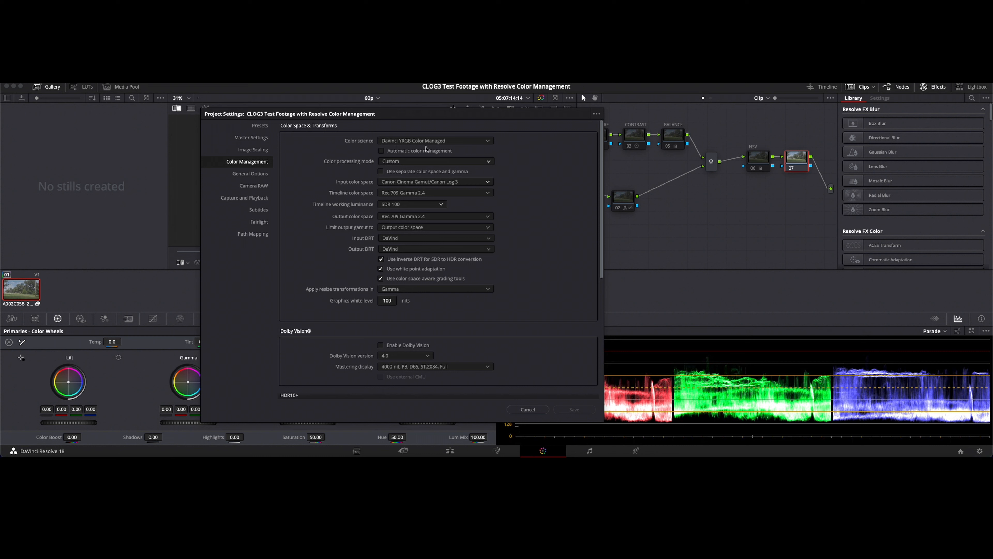
mouse_move(489, 143)
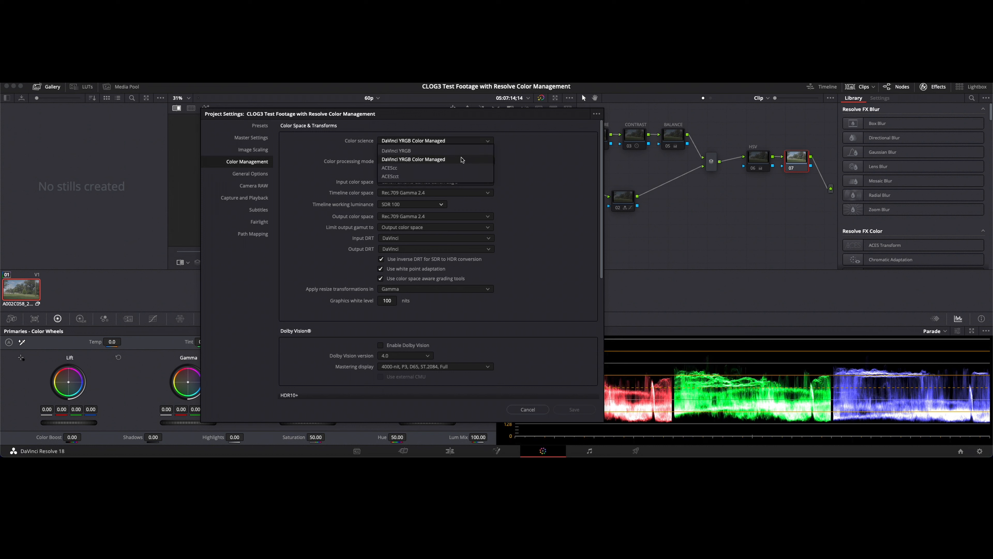
Step: Keep DaVinci YRGB Color Managed selected as the project's color science
click(412, 160)
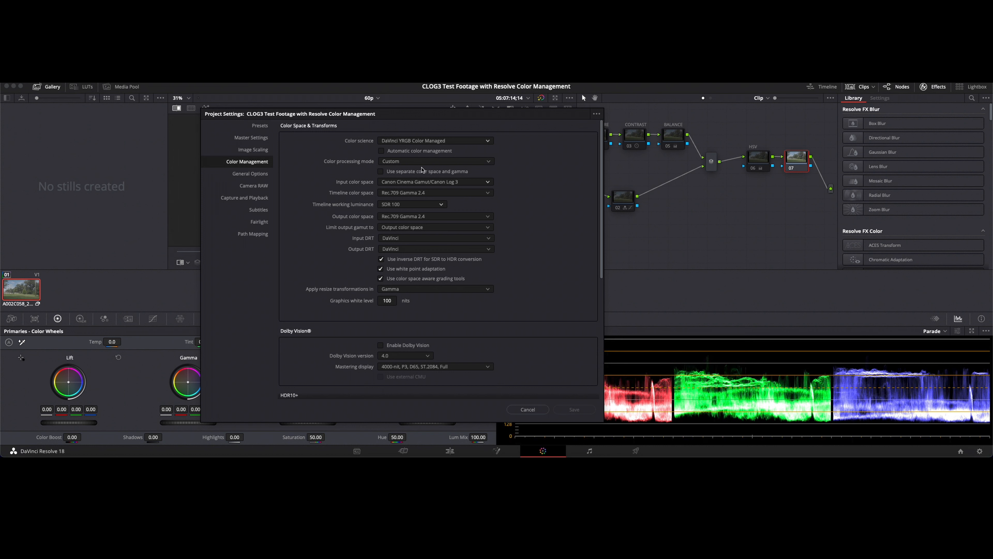
mouse_move(488, 164)
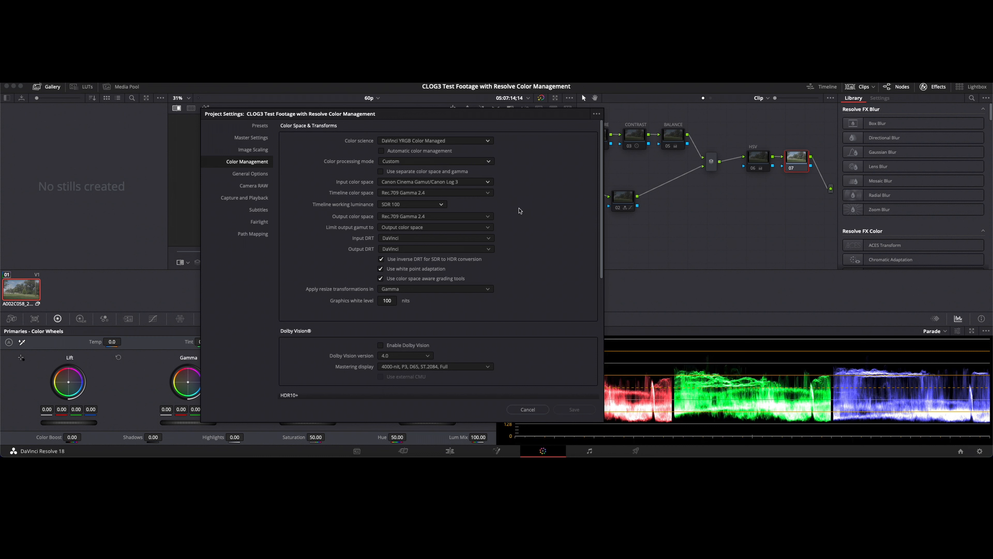
mouse_move(420, 181)
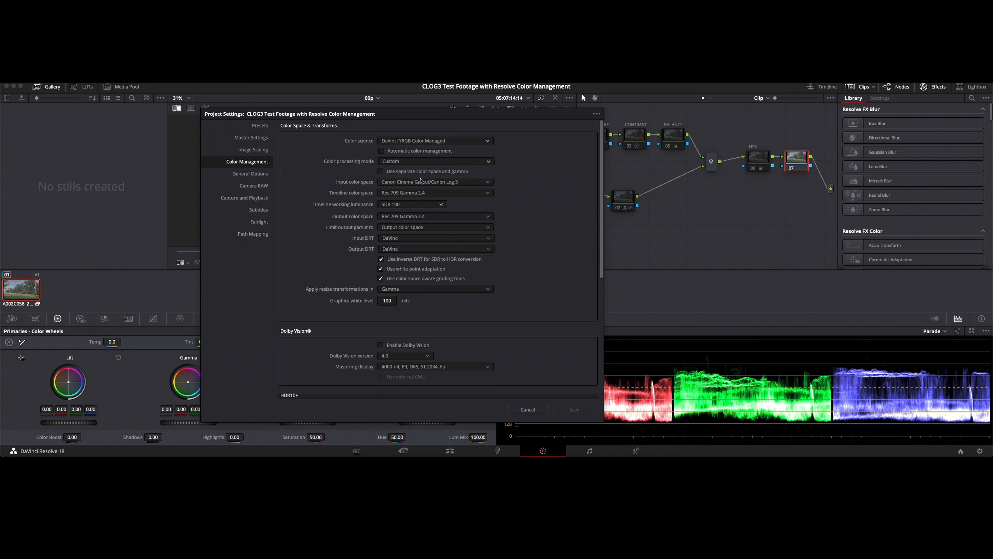
mouse_move(410, 163)
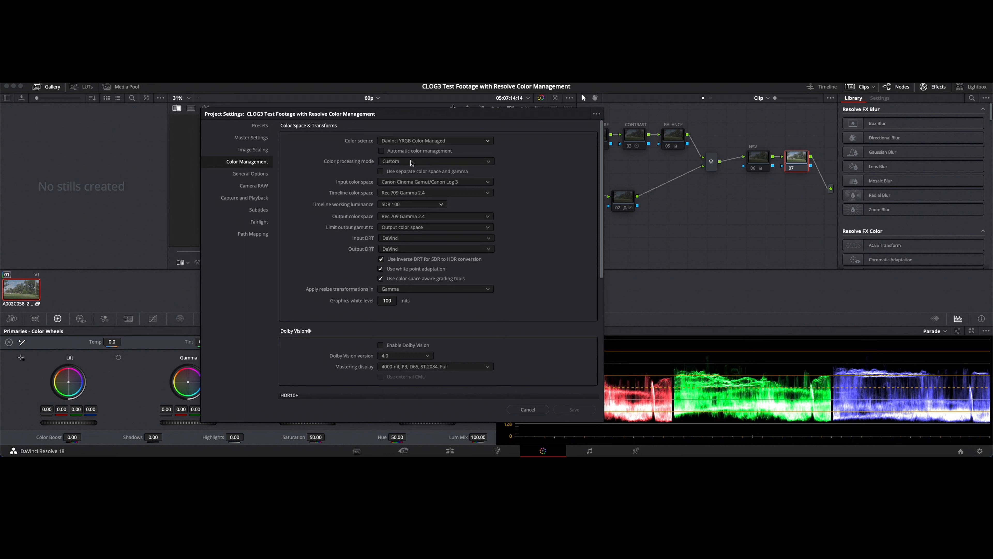
mouse_move(420, 150)
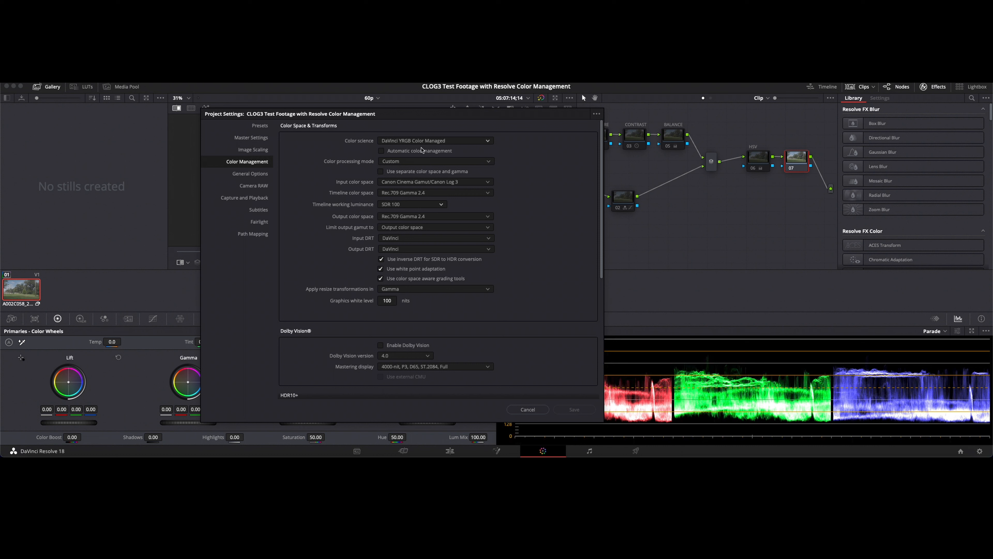
mouse_move(414, 179)
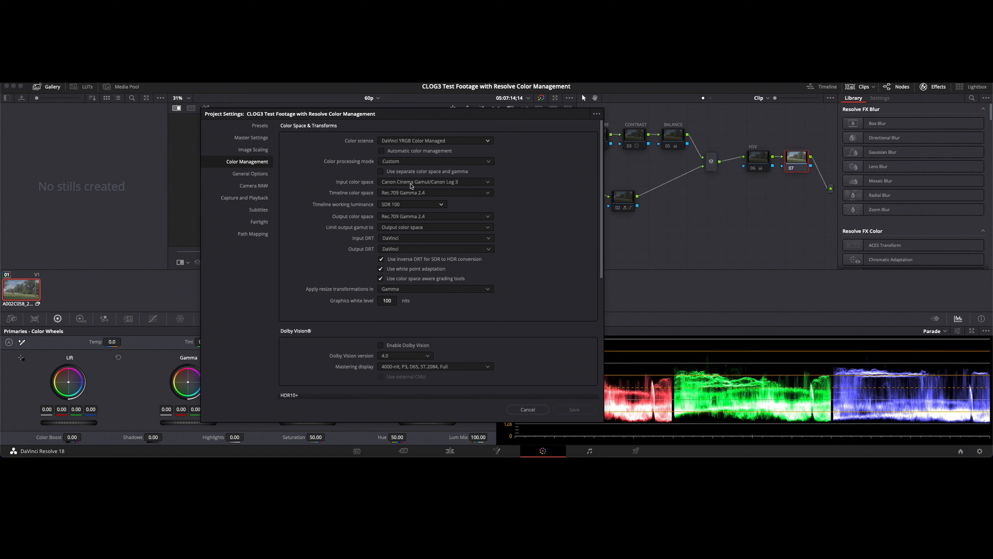
mouse_move(436, 192)
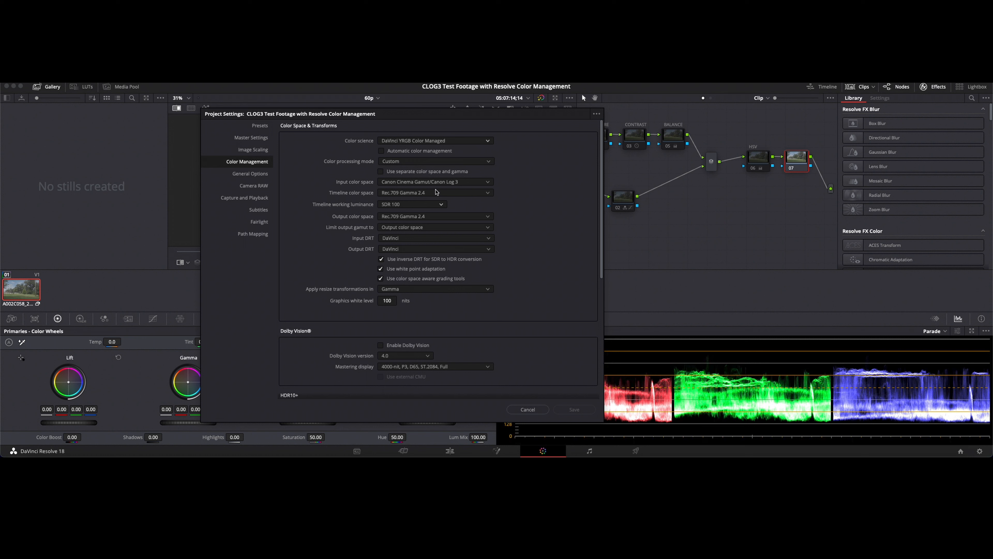
mouse_move(412, 203)
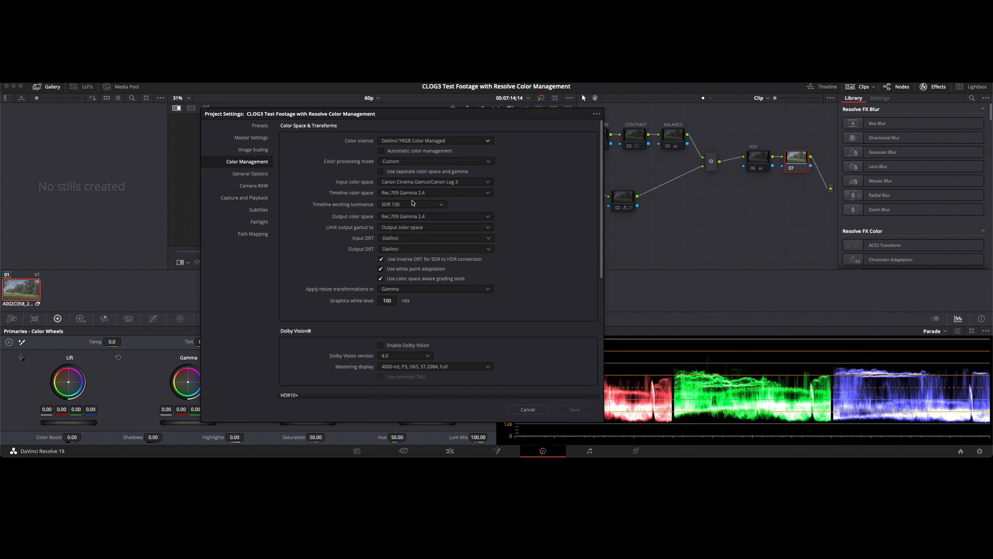
mouse_move(398, 201)
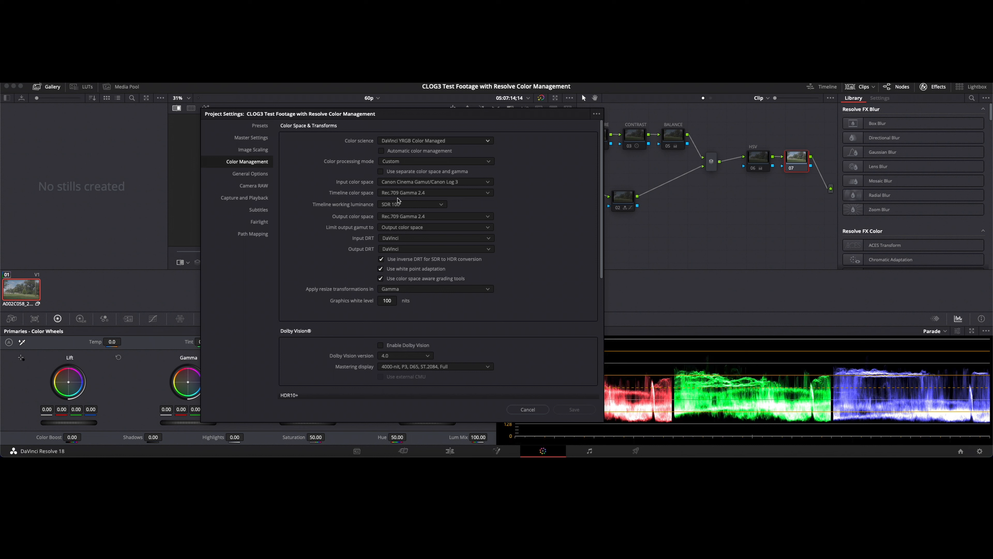
mouse_move(415, 201)
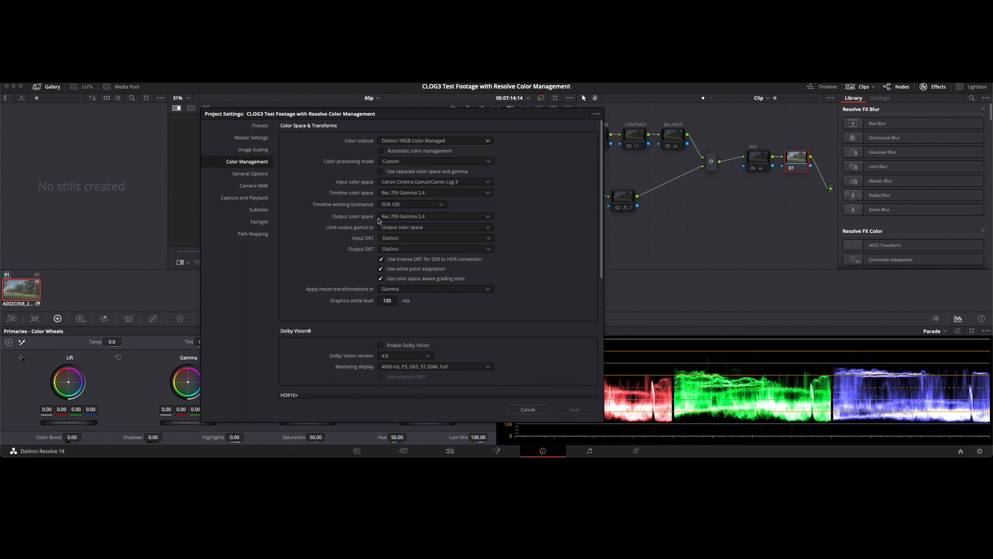
mouse_move(356, 222)
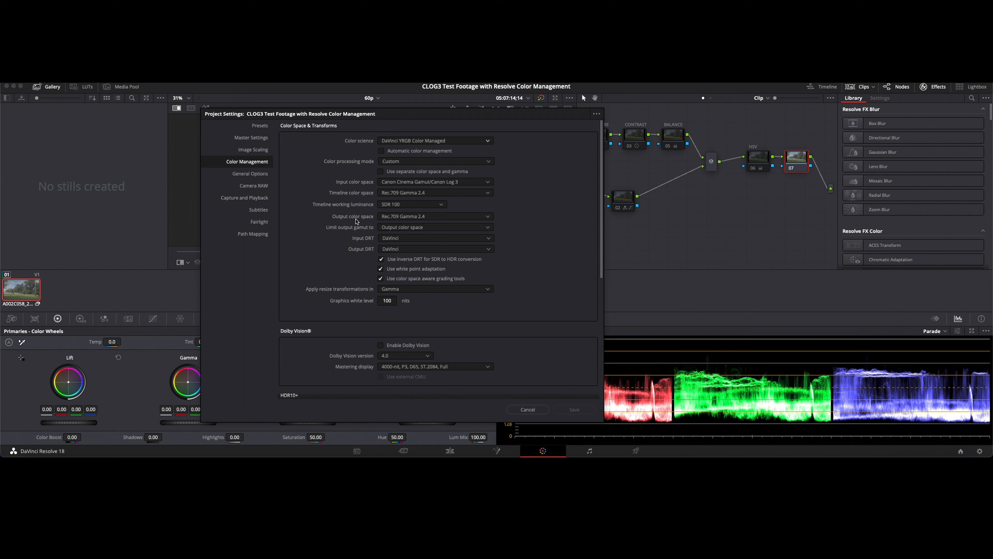
mouse_move(404, 223)
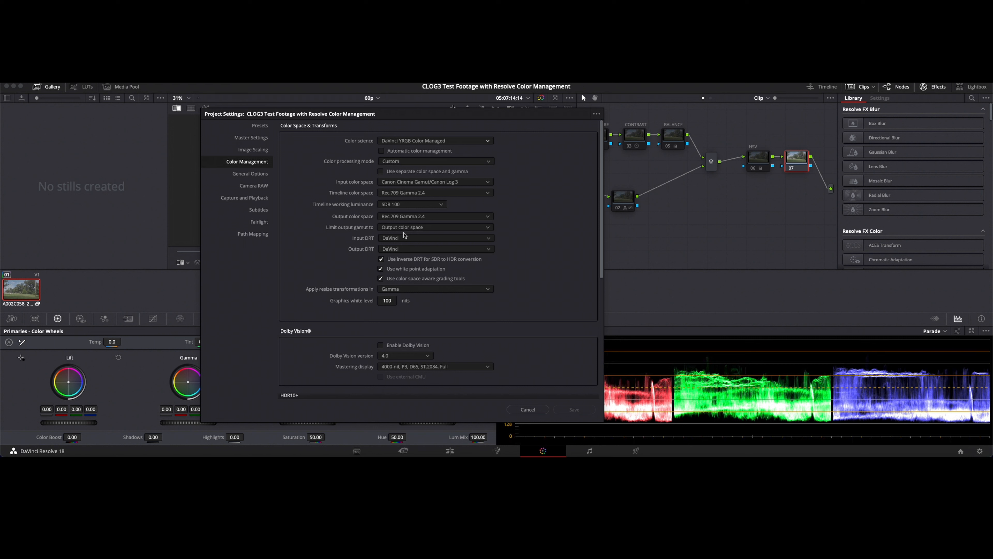
mouse_move(404, 236)
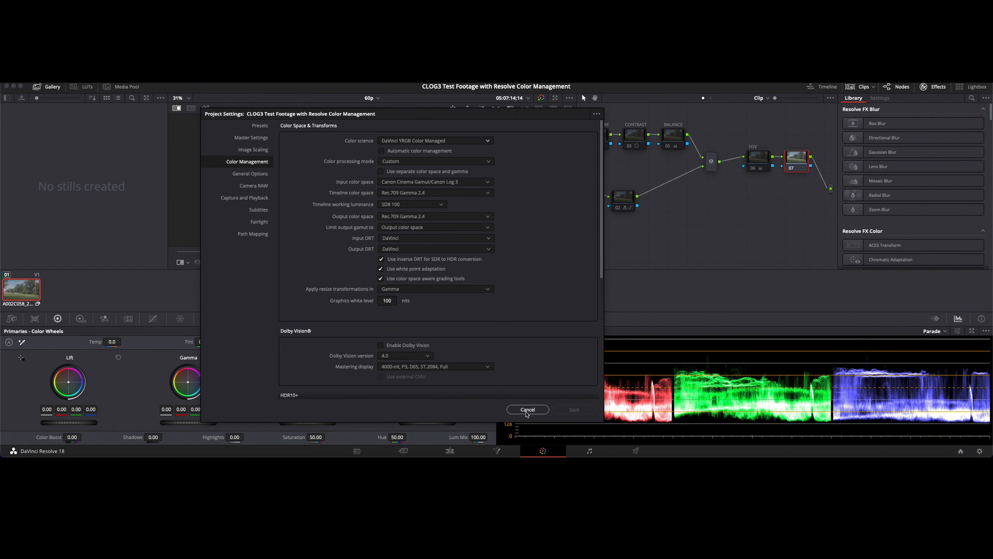
Step: Cancel out of Project Settings twice via the clip's context menu, leaving color management unchanged
click(528, 409)
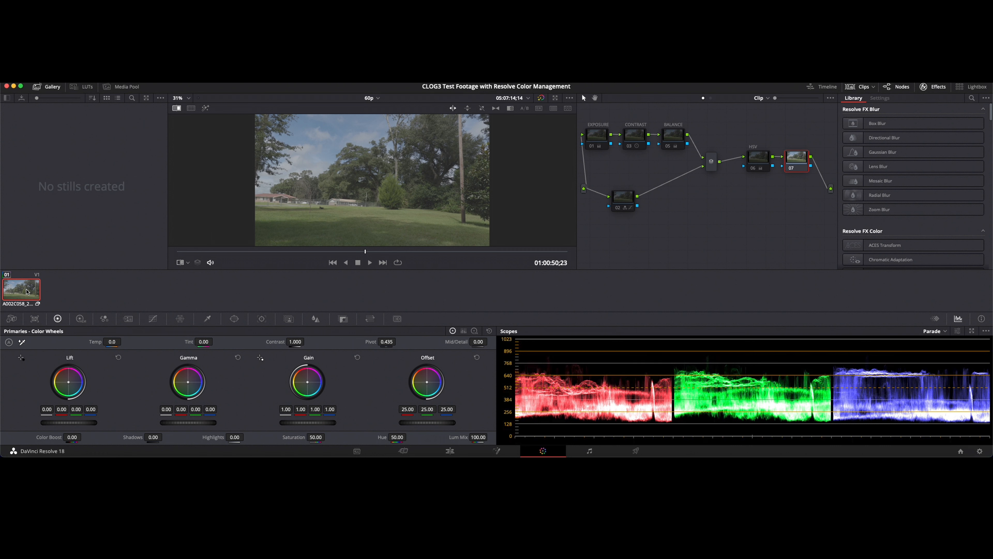
right_click(21, 289)
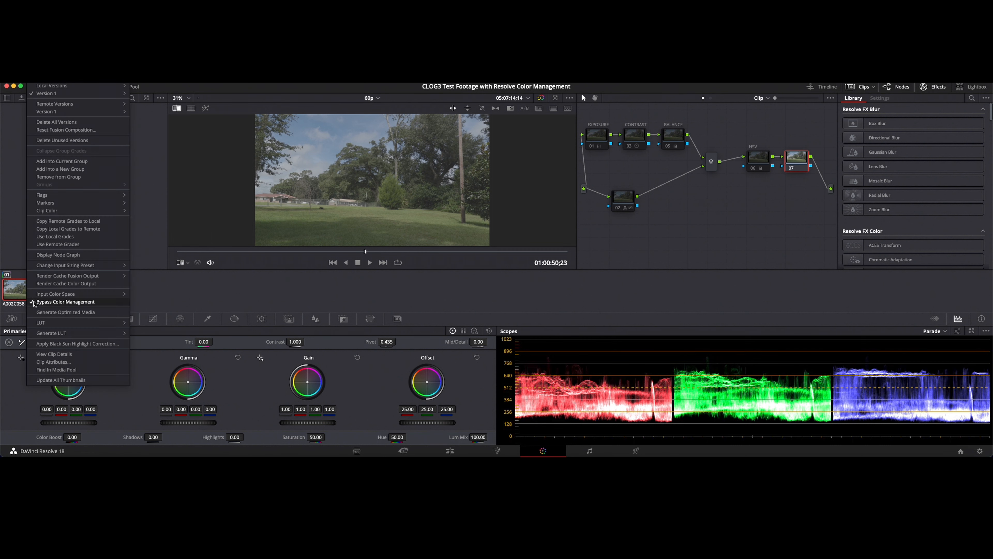
mouse_move(163, 306)
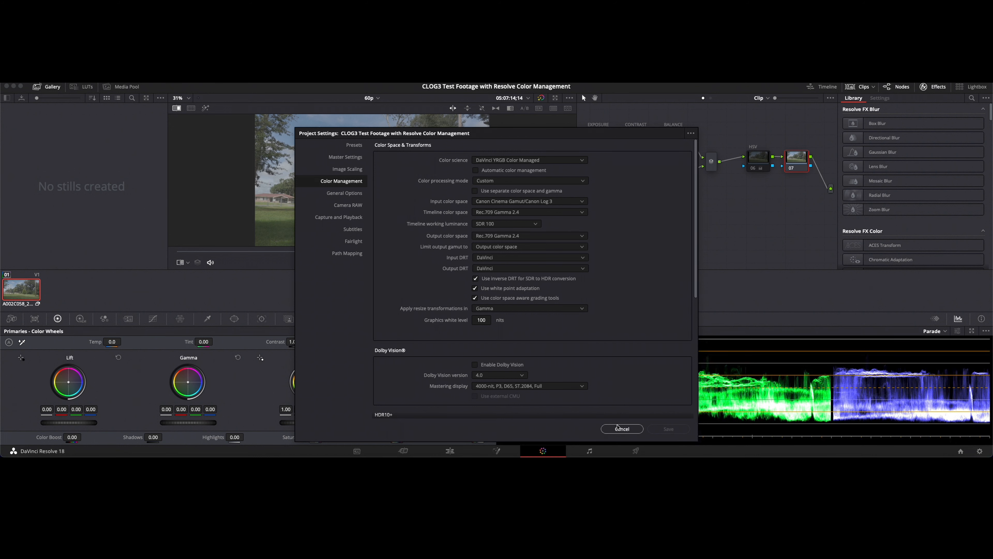
click(622, 429)
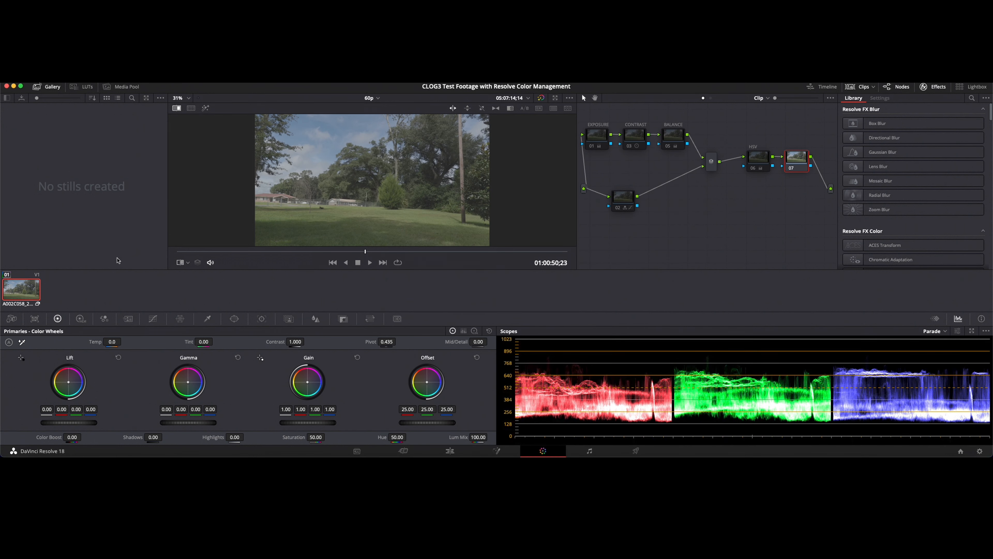
mouse_move(251, 119)
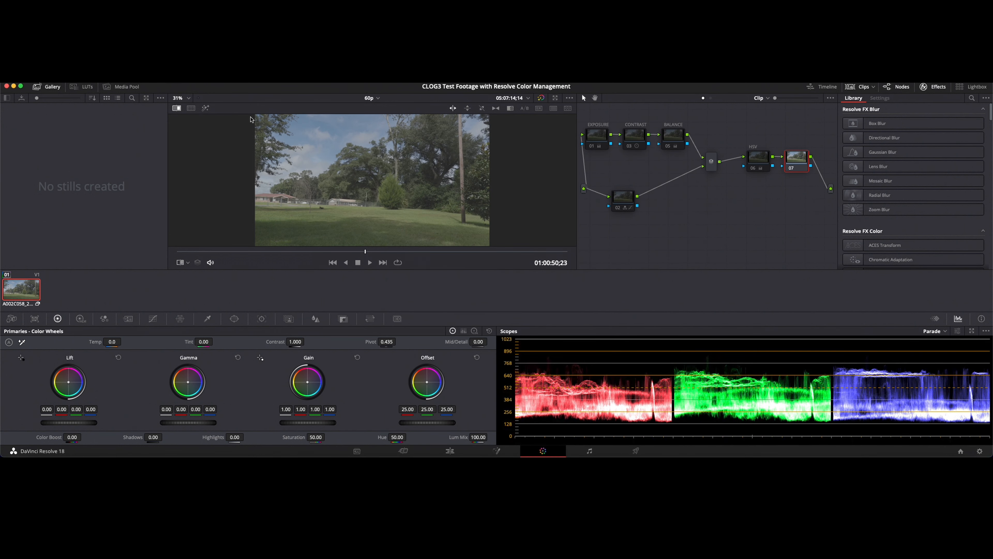
mouse_move(93, 306)
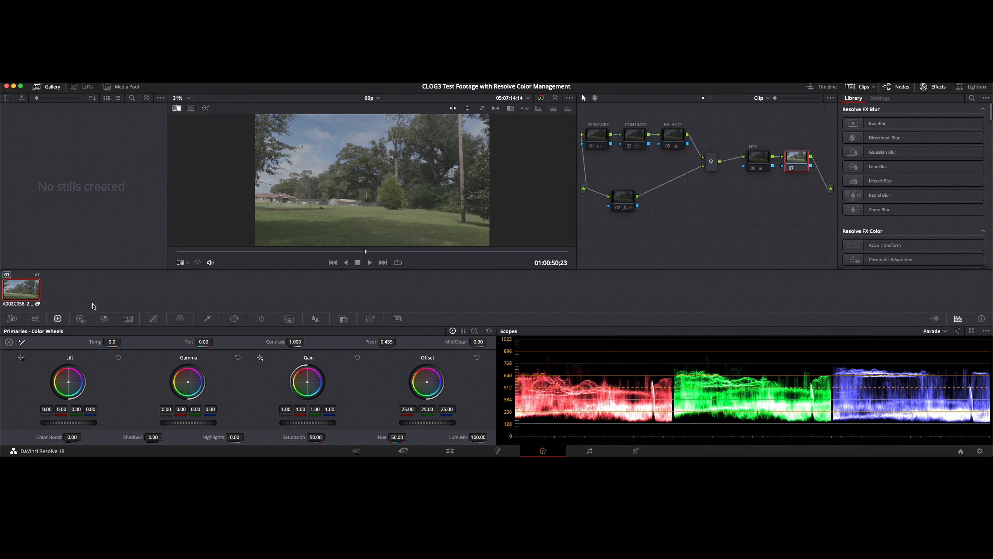
right_click(21, 289)
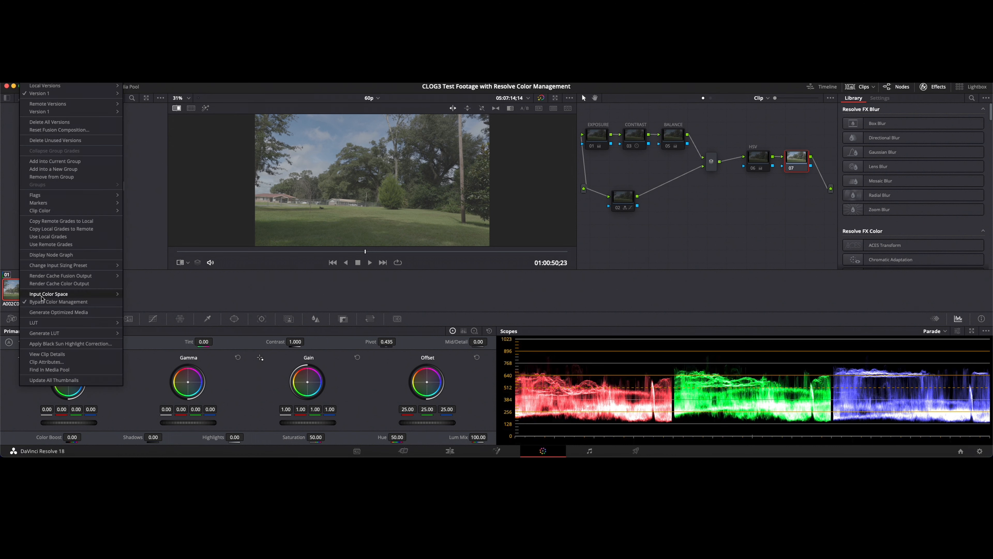
mouse_move(59, 302)
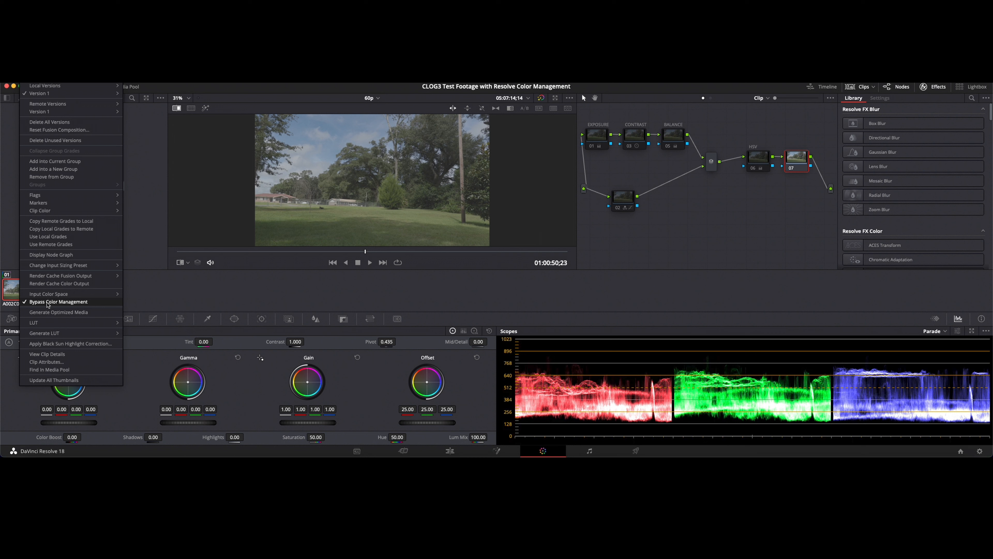
click(59, 301)
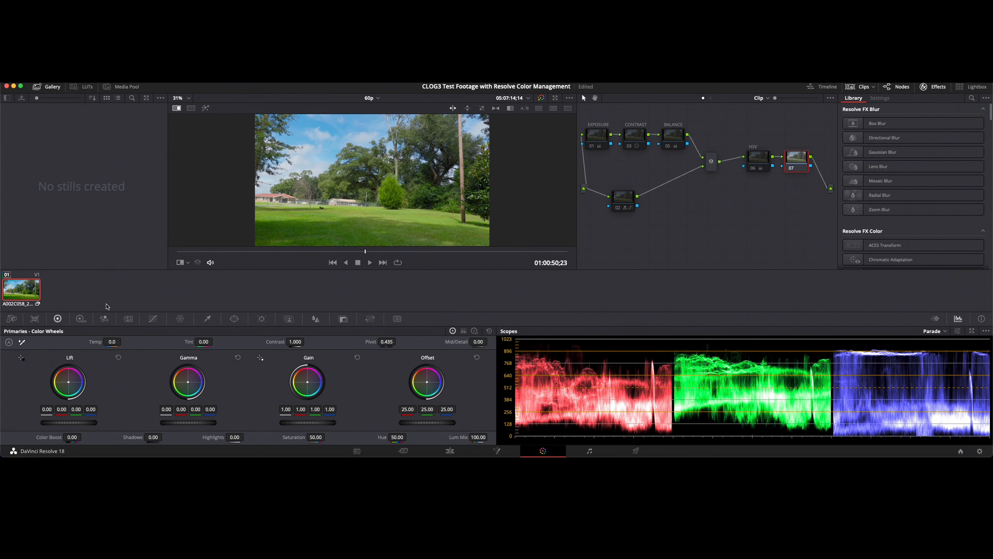
mouse_move(435, 301)
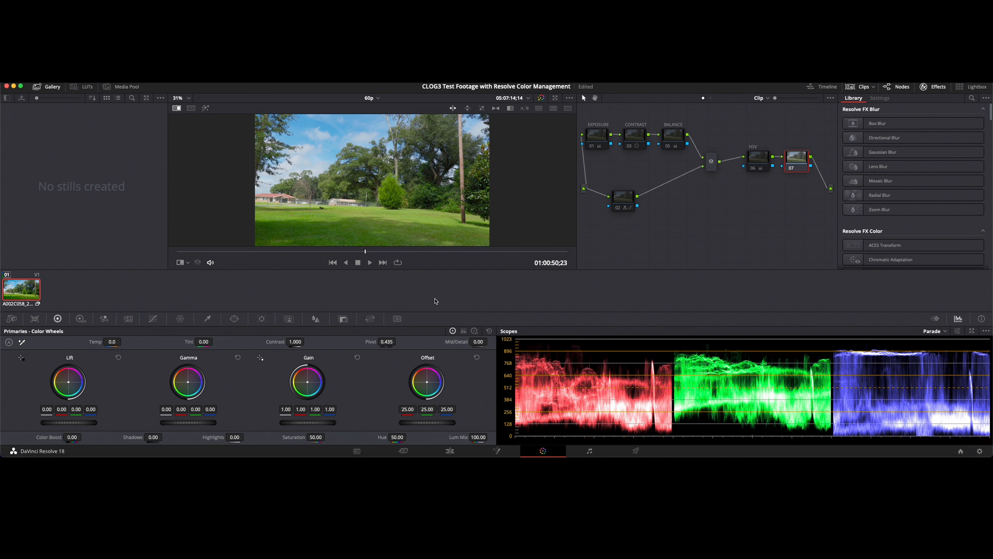
mouse_move(462, 292)
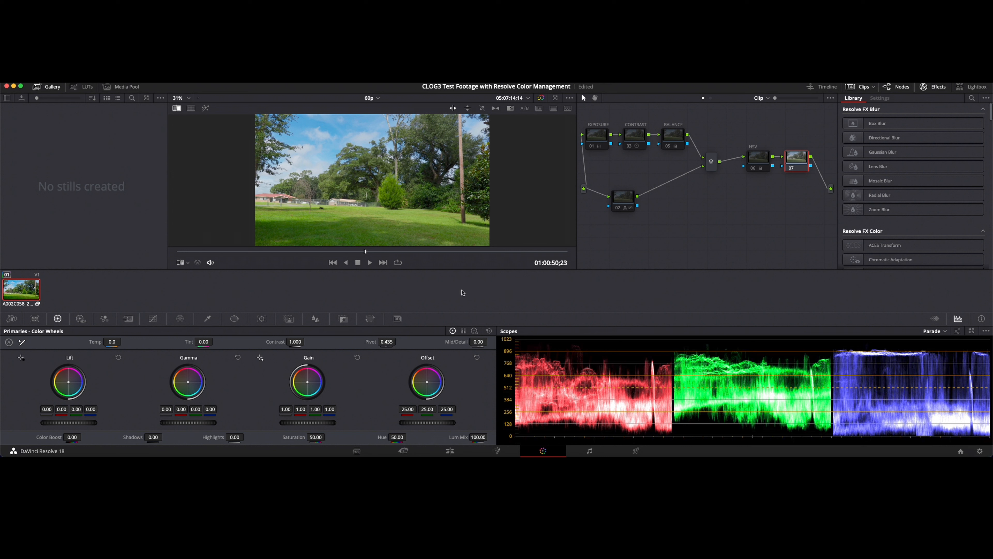
mouse_move(703, 340)
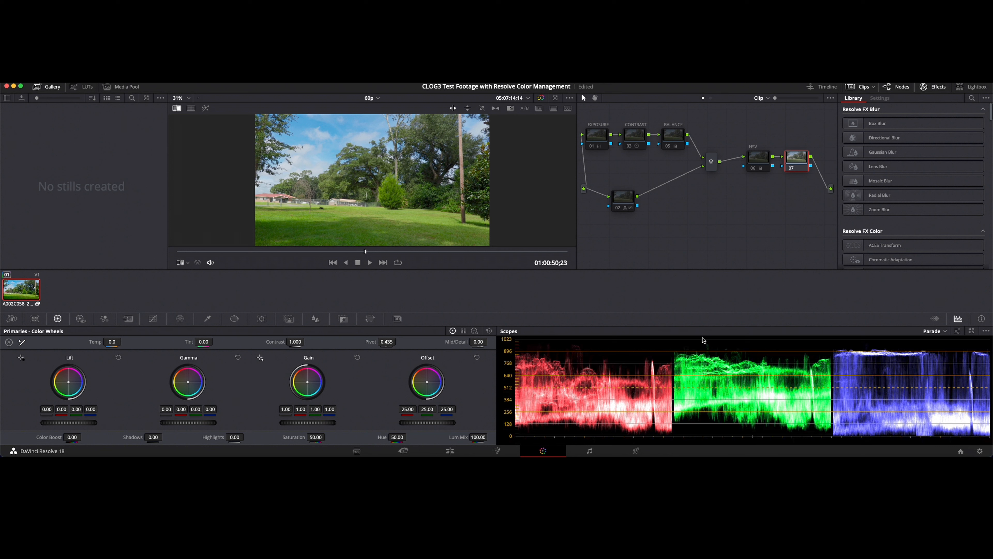
mouse_move(56, 291)
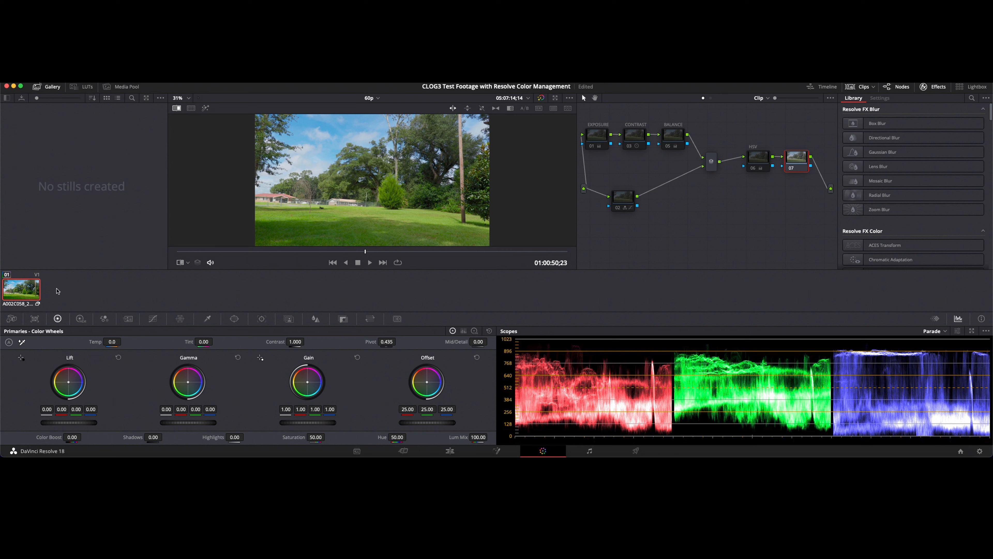
mouse_move(581, 382)
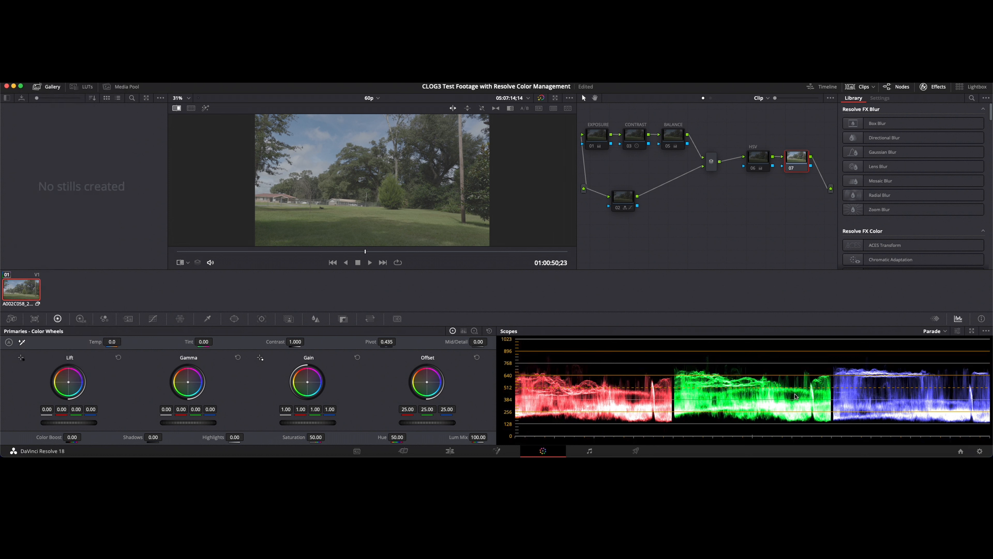
mouse_move(833, 387)
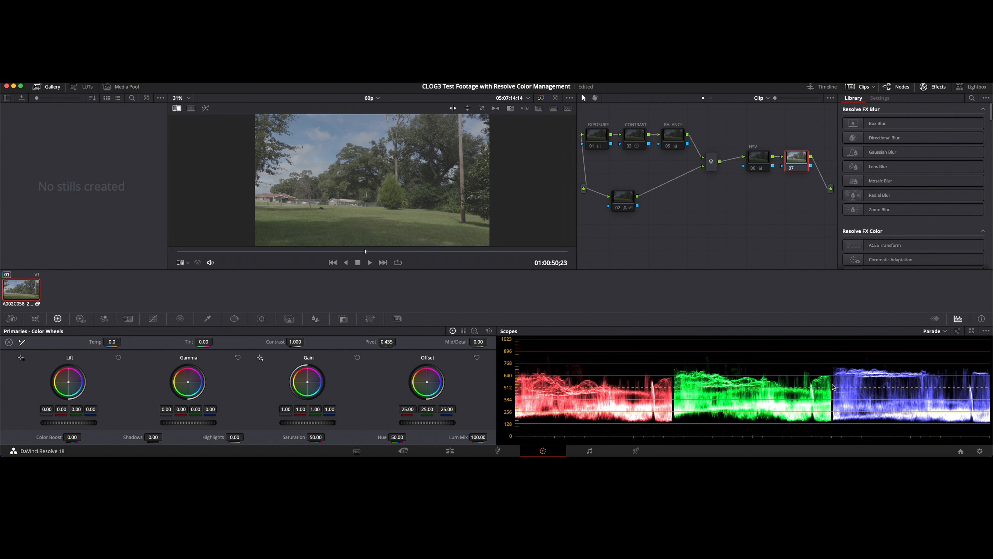
mouse_move(835, 401)
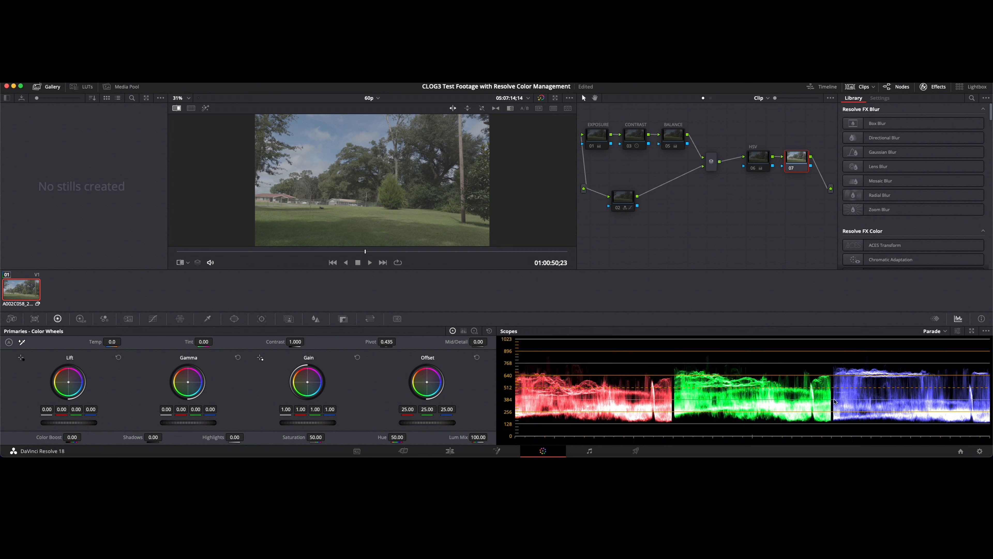
mouse_move(622, 429)
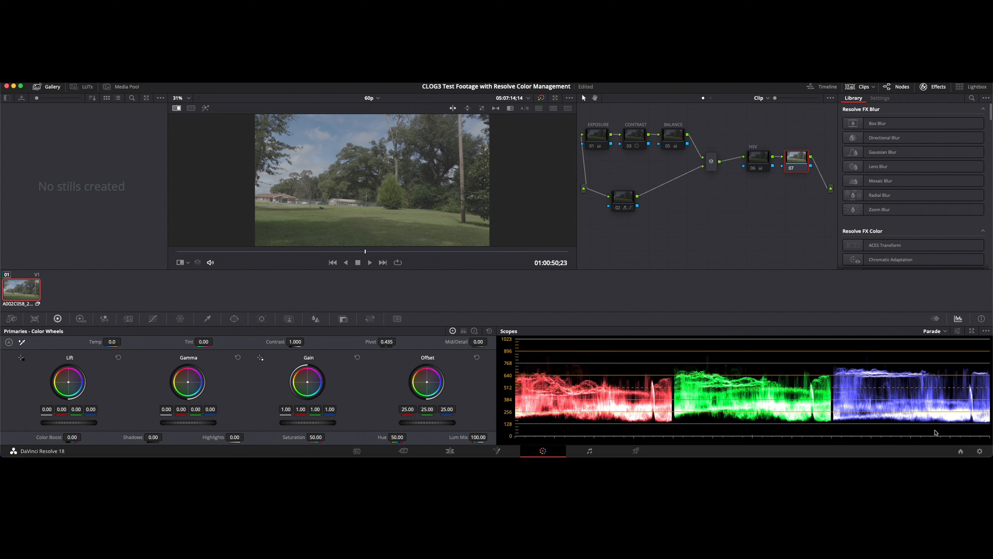
mouse_move(813, 346)
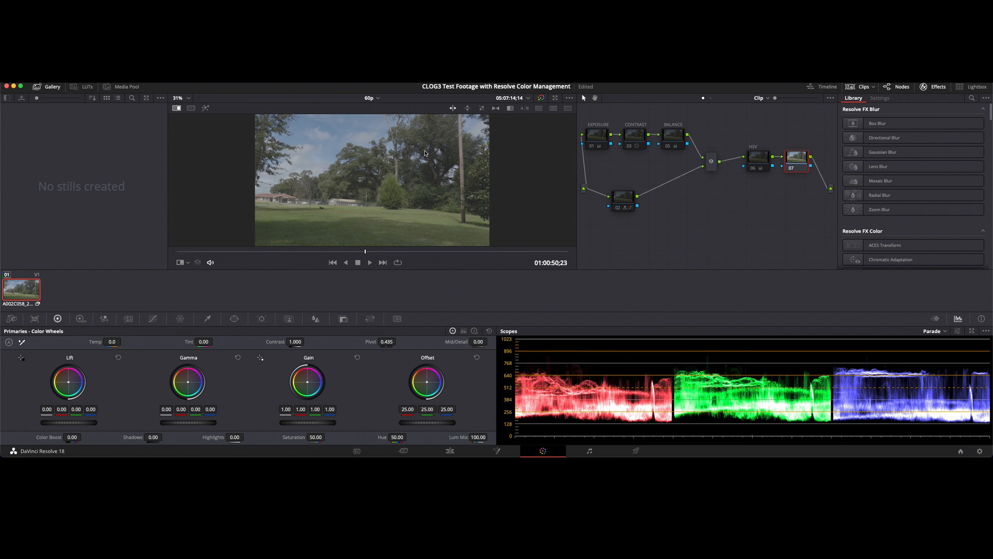
mouse_move(394, 194)
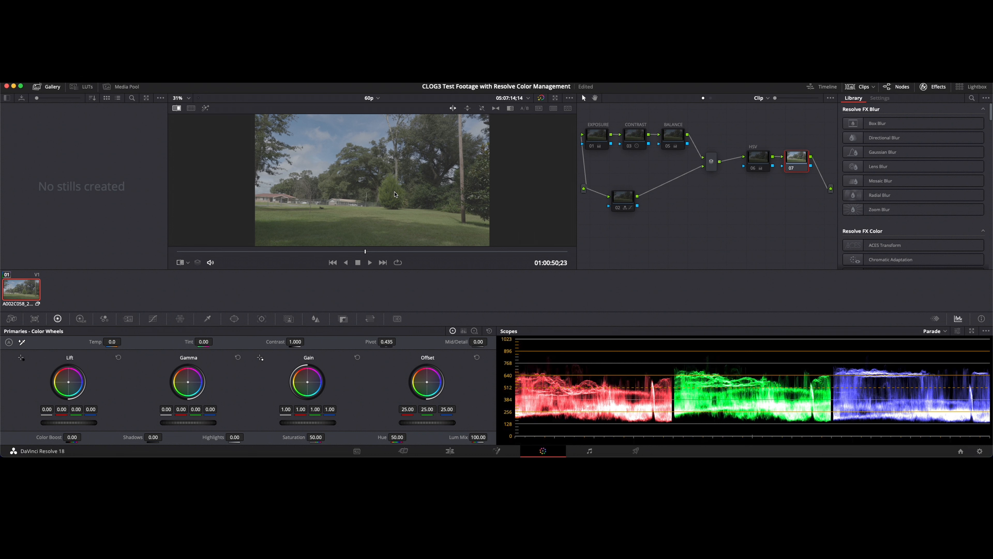
mouse_move(530, 354)
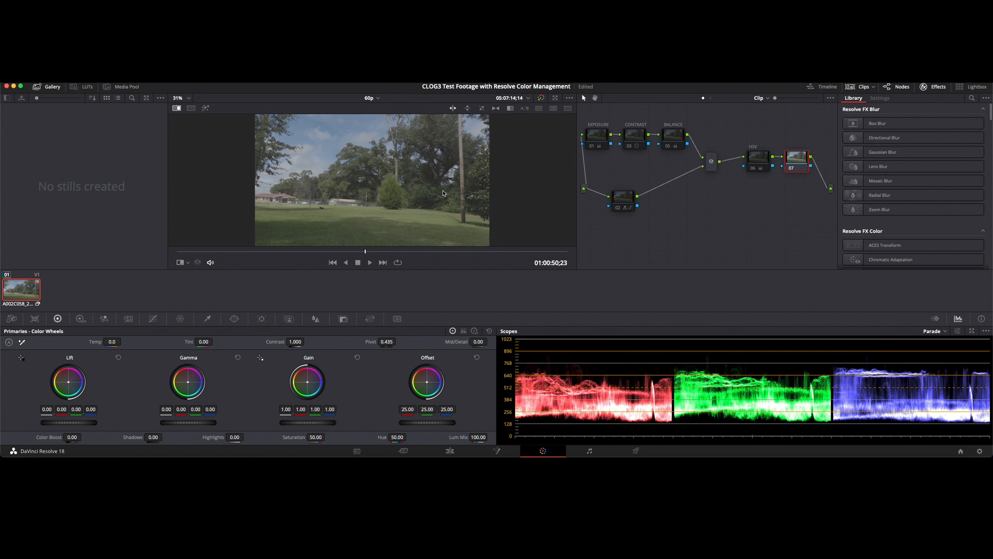
mouse_move(562, 399)
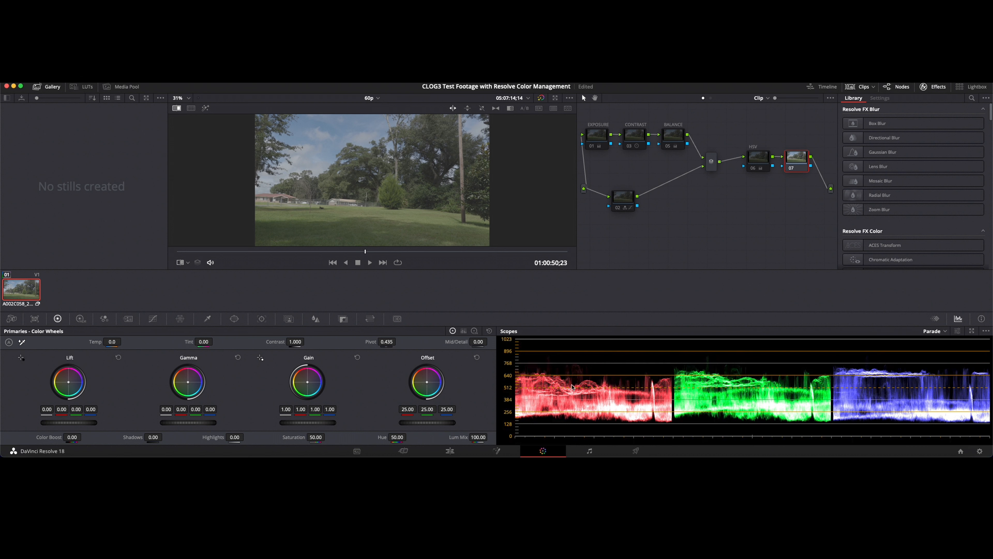
mouse_move(592, 366)
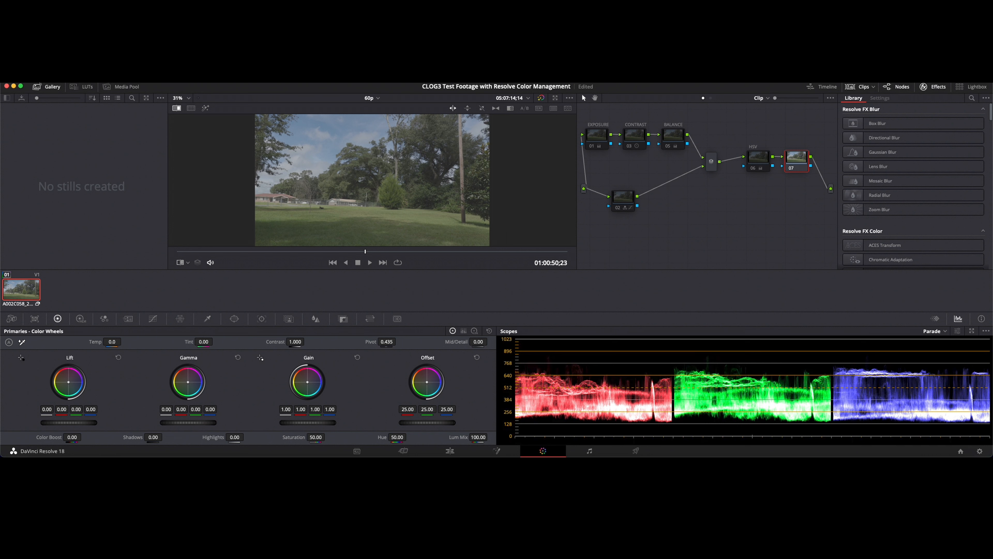
Step: Uncheck Bypass Color Management on the clip so the graded Rec.709 image returns
right_click(20, 288)
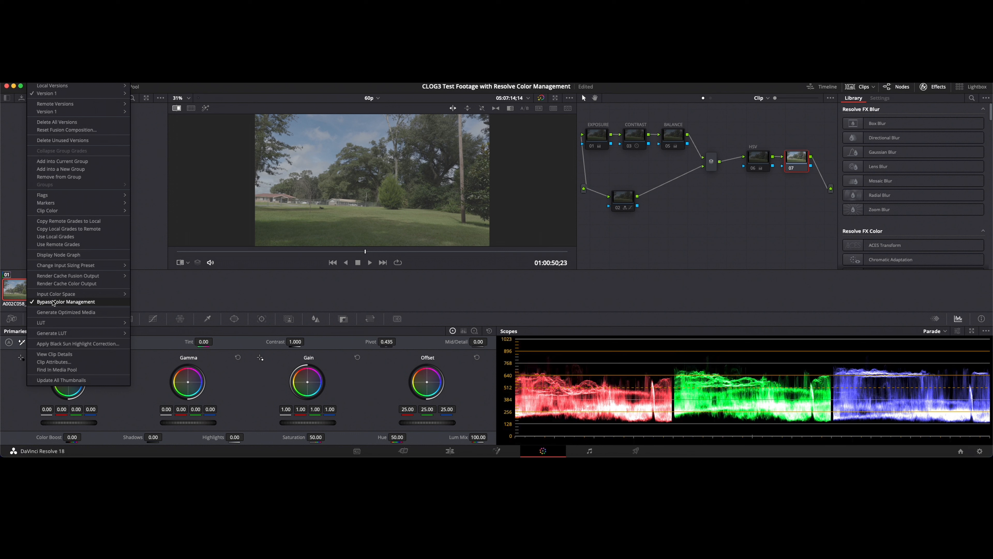
click(64, 302)
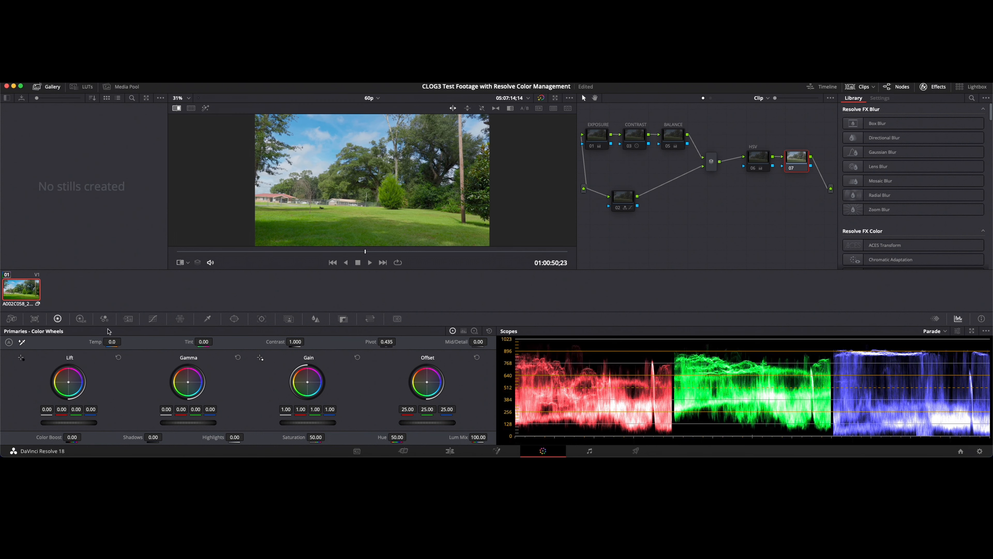
mouse_move(758, 361)
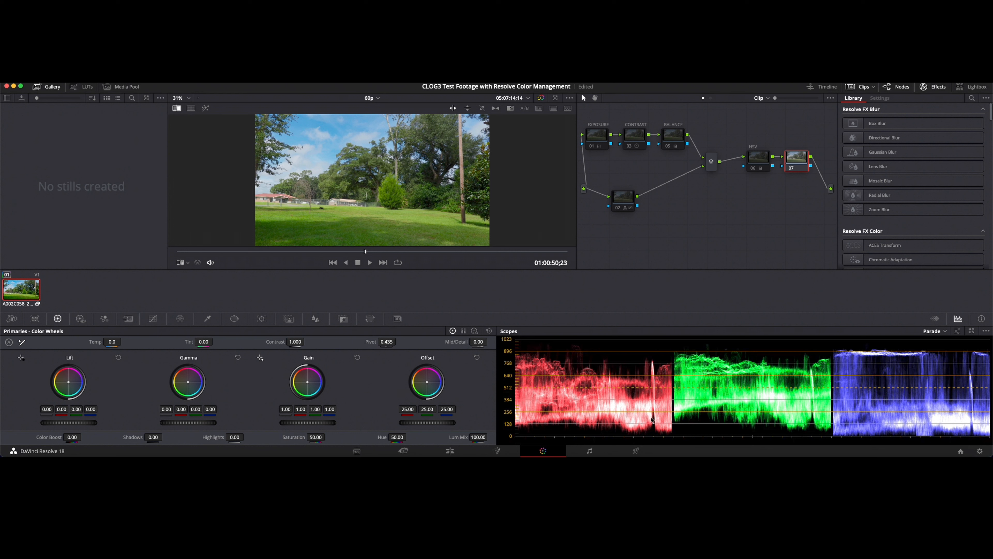
mouse_move(793, 349)
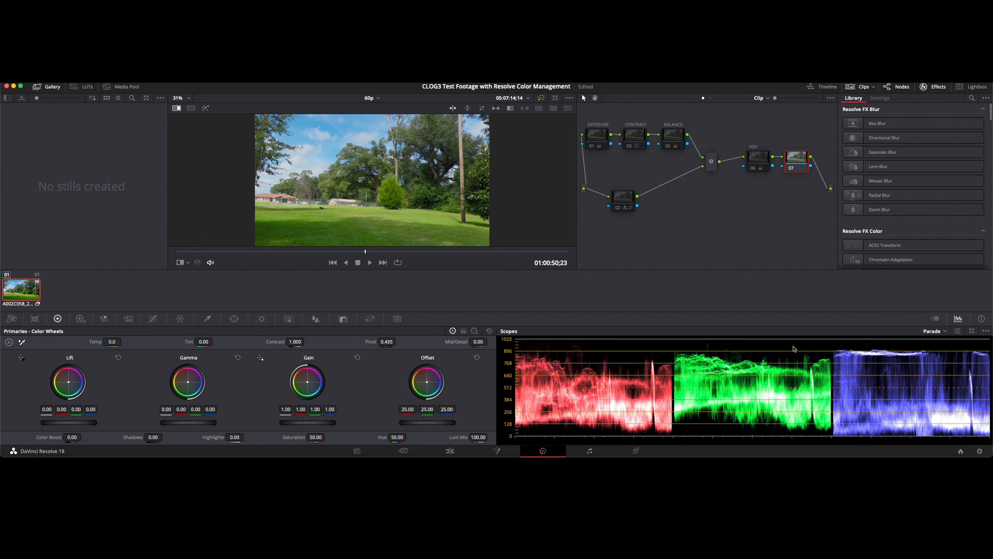
mouse_move(955, 446)
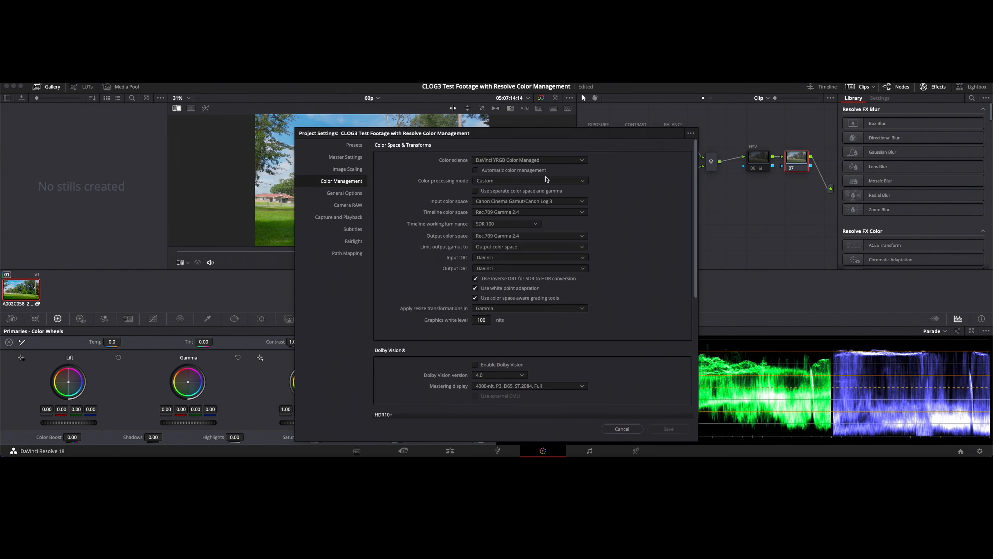
mouse_move(538, 284)
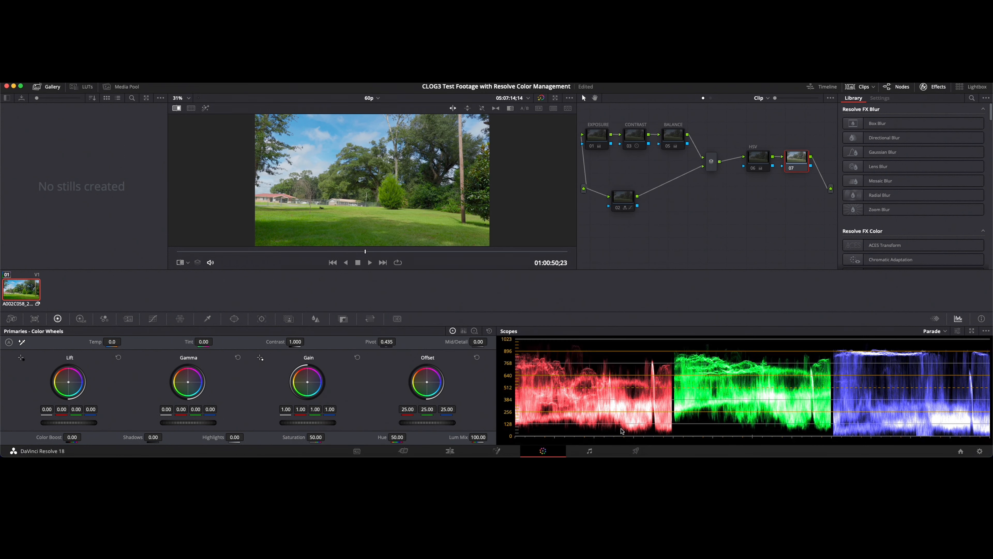
mouse_move(60, 285)
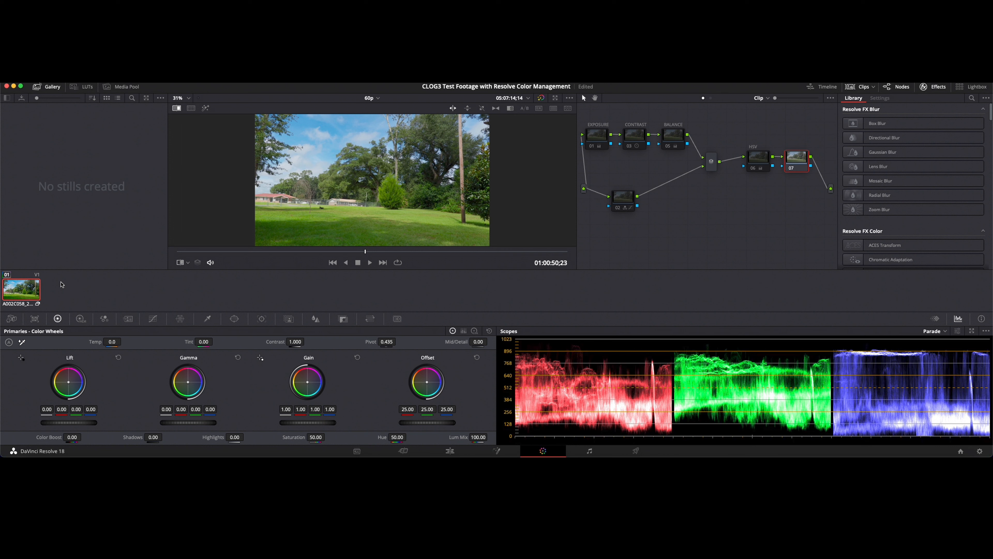
mouse_move(56, 286)
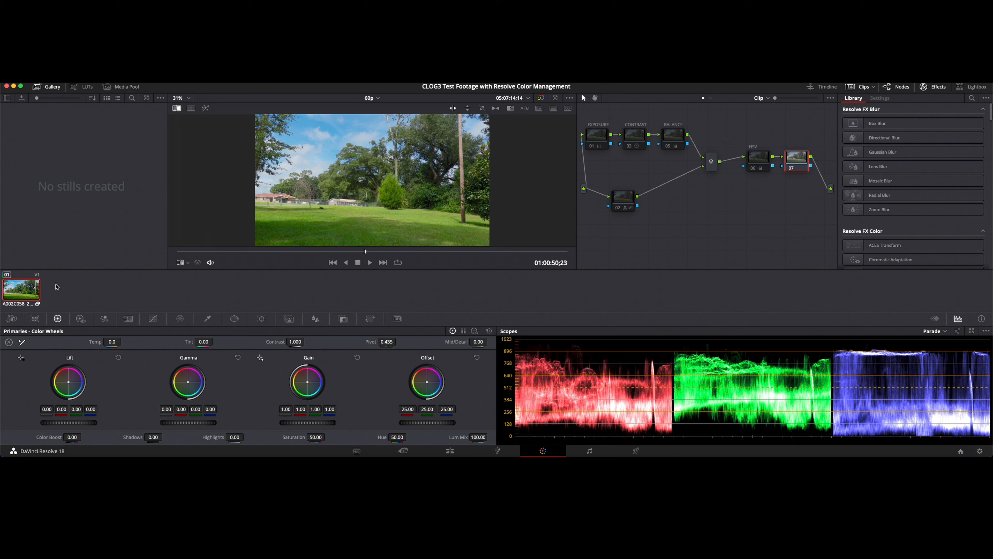
mouse_move(61, 291)
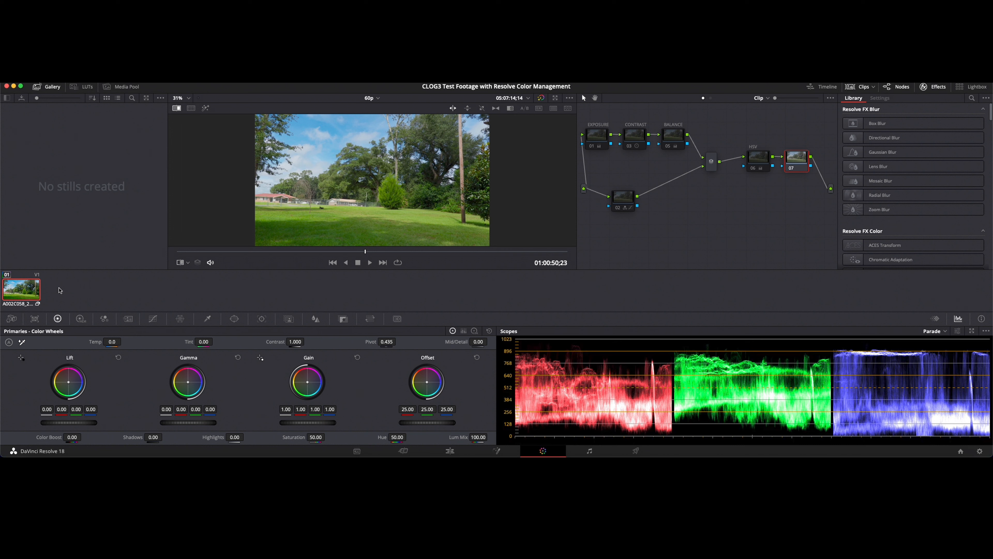
mouse_move(122, 299)
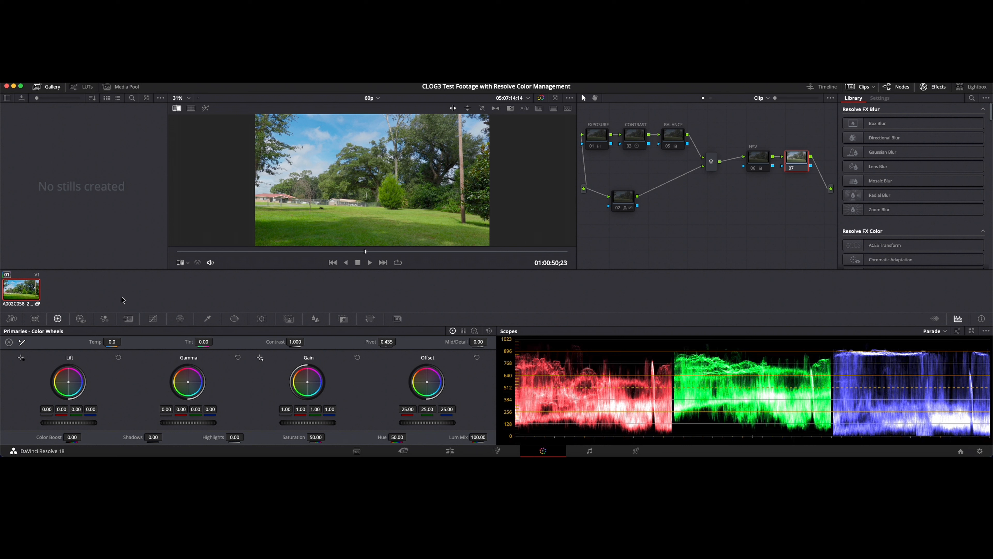
mouse_move(76, 289)
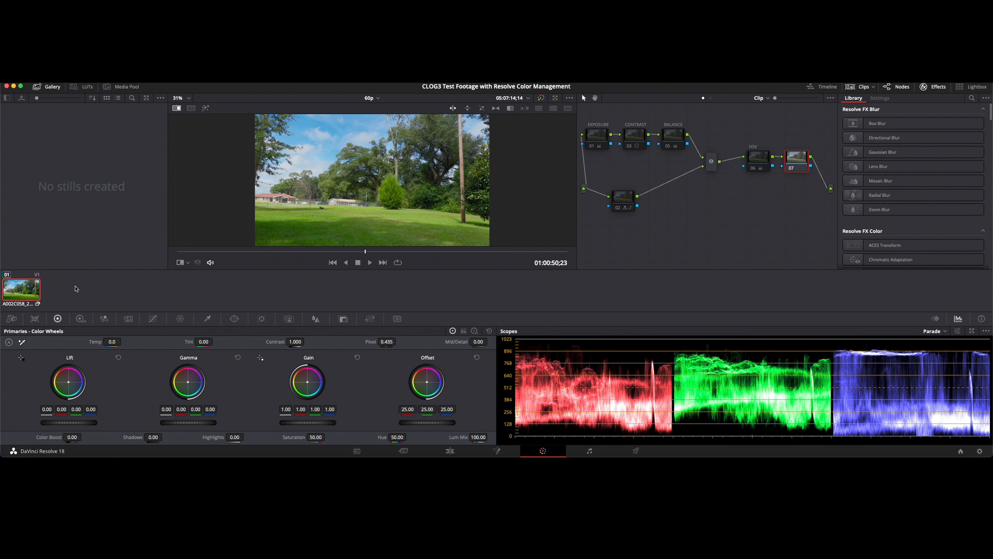
mouse_move(87, 288)
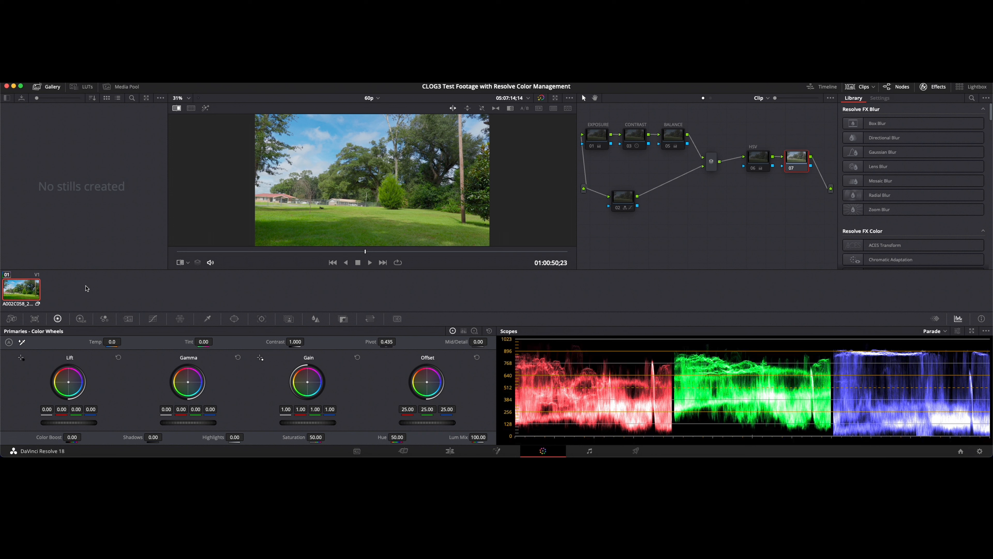
mouse_move(213, 291)
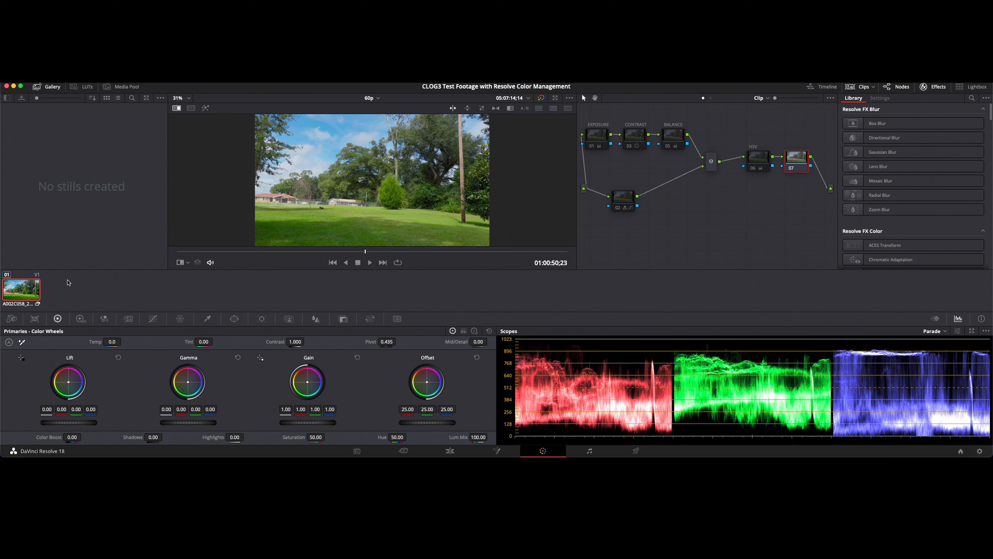
Step: Enable Bypass Color Management on the clip from its context menu, showing flat log
right_click(21, 289)
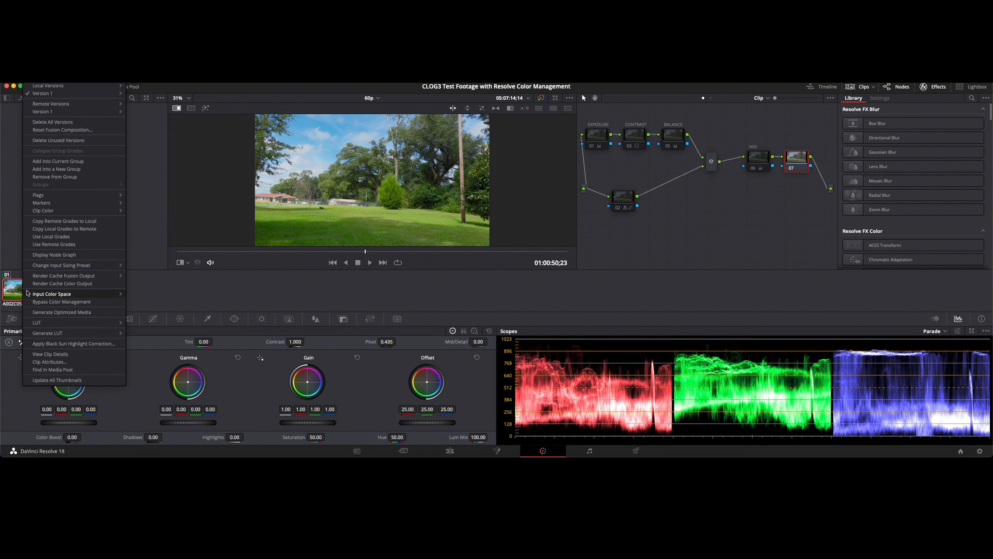
mouse_move(62, 302)
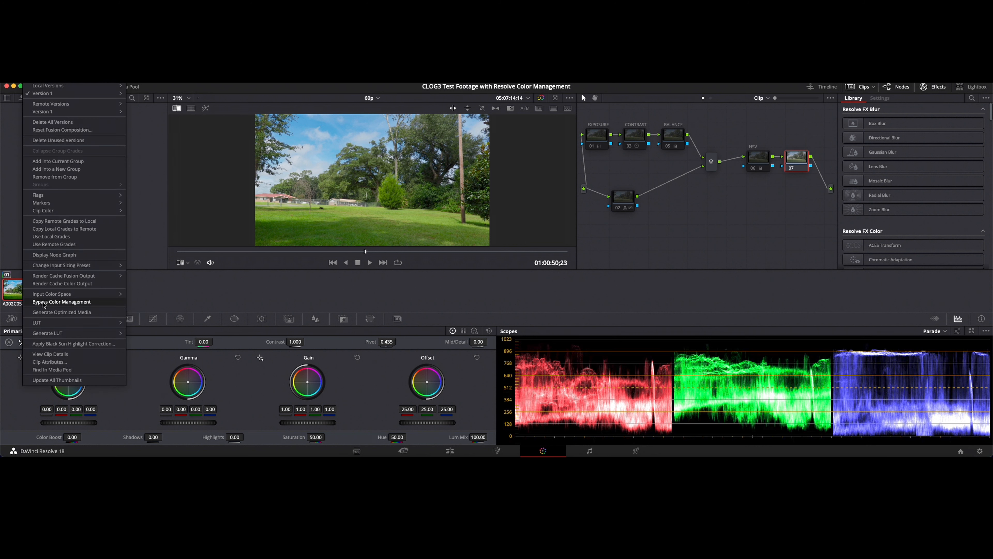
click(61, 302)
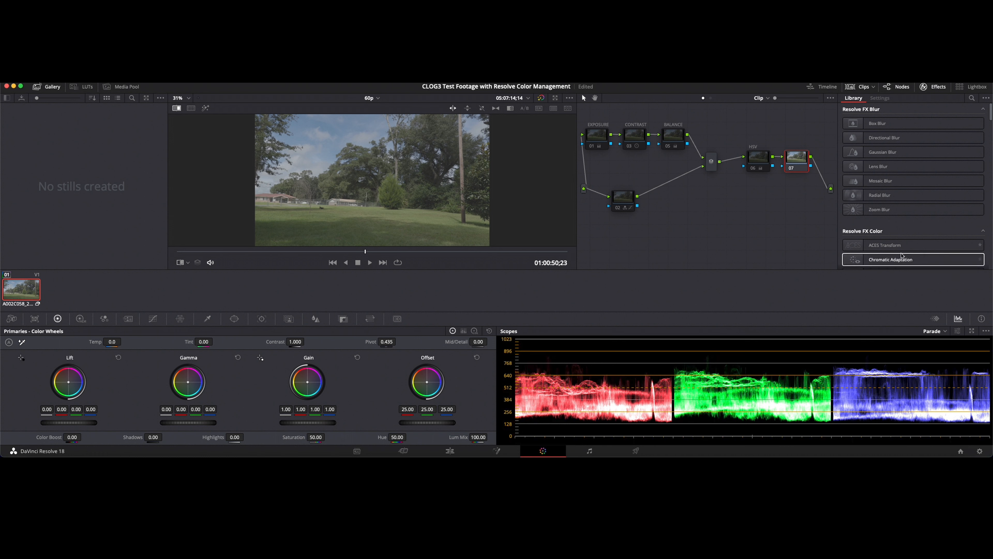
Step: Set the Color Space Transform's input to Rec.709 color space with Canon Log 3 gamma
scroll(down, 3)
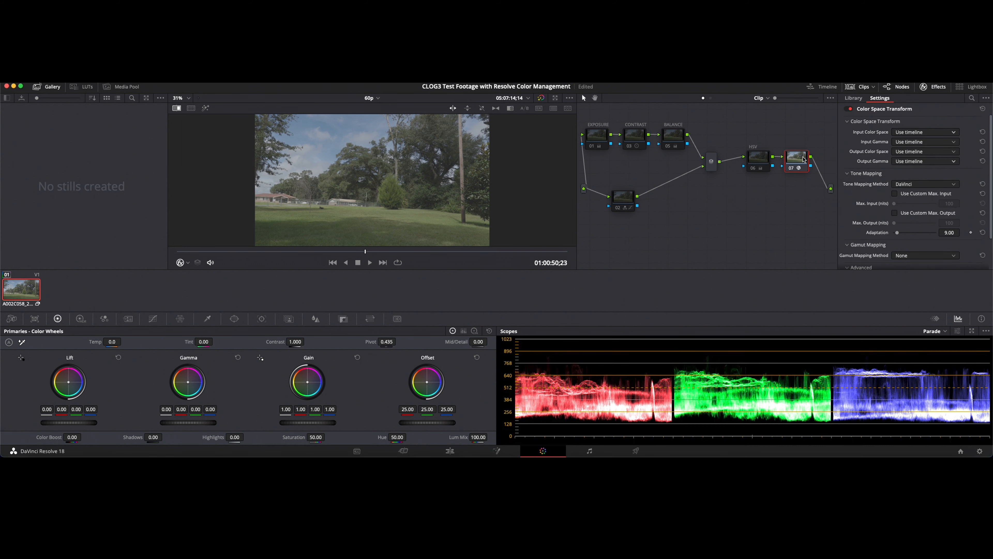
click(923, 132)
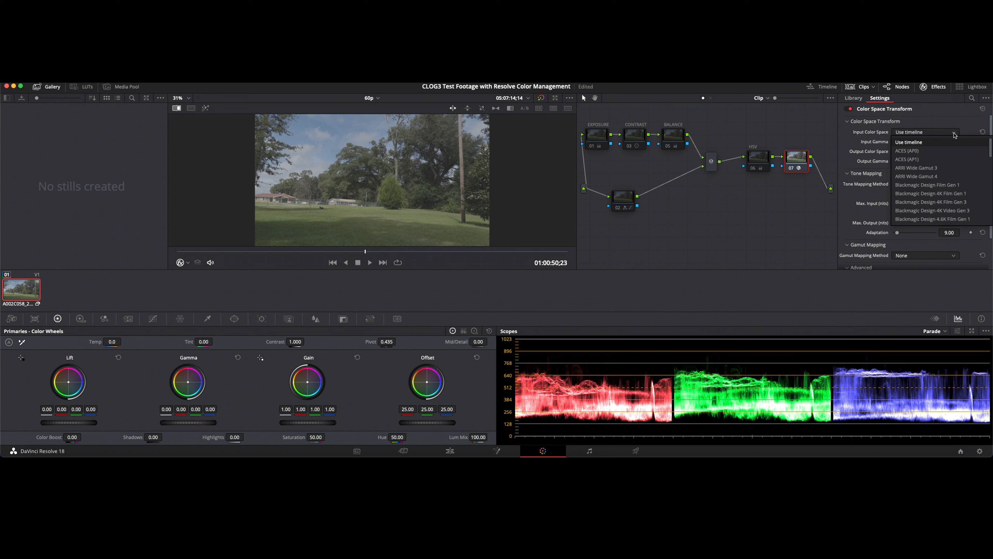
scroll(down, 3)
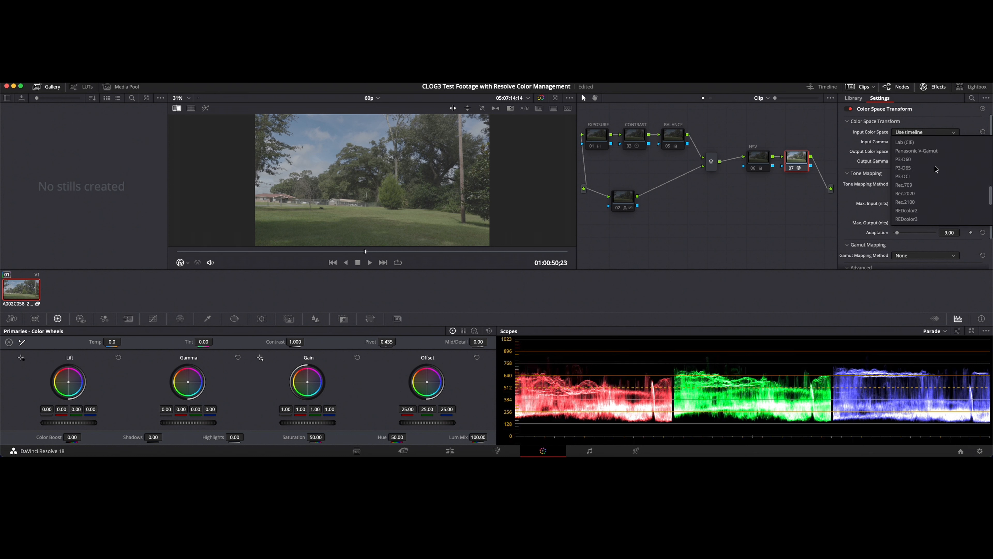
click(904, 184)
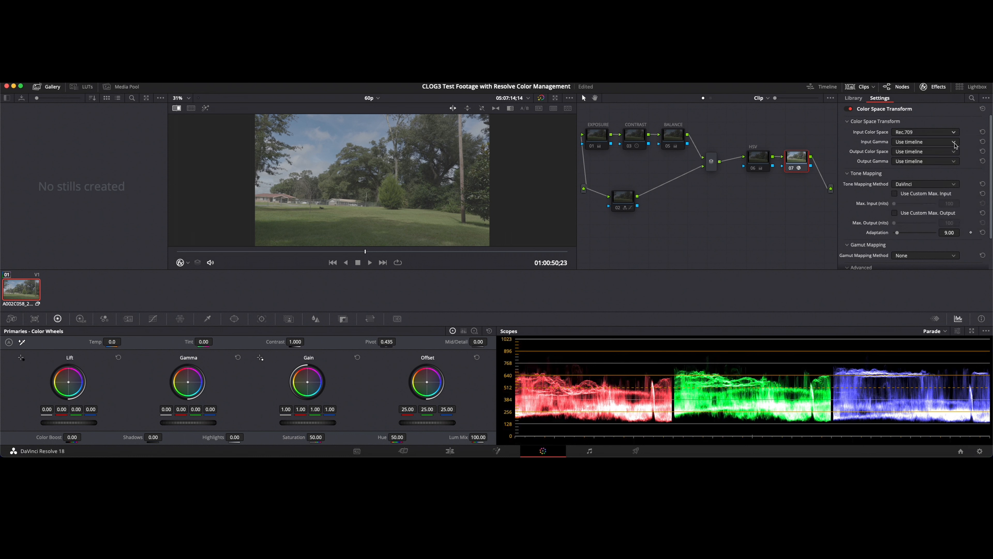
click(925, 141)
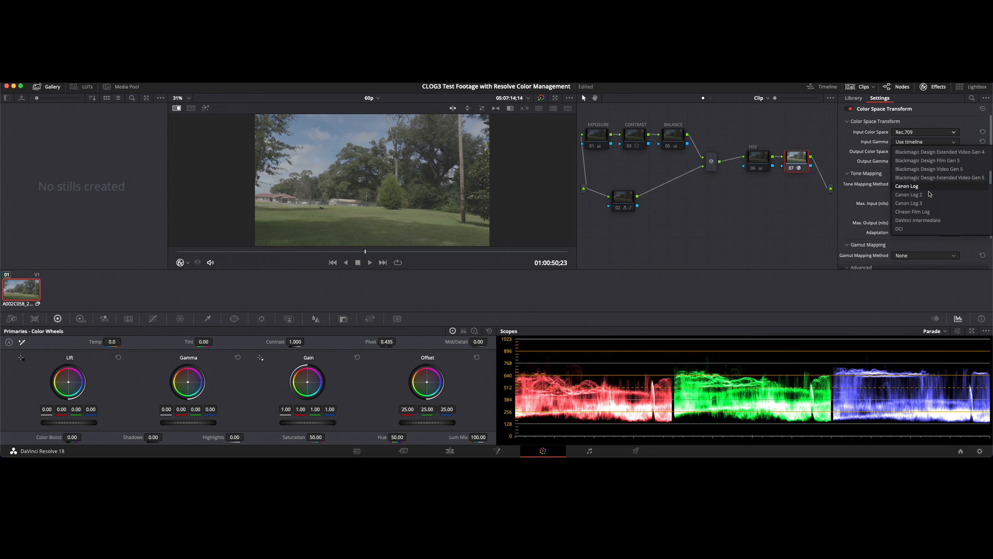
click(911, 202)
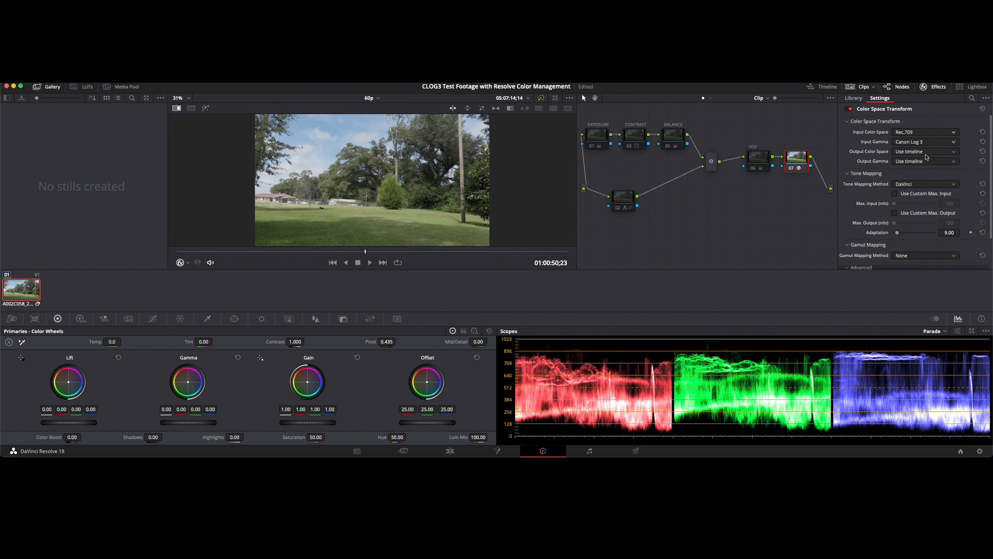
Step: Set the output to Rec.709 Gamma 2.4 and enable Use Custom Max. Input
click(925, 151)
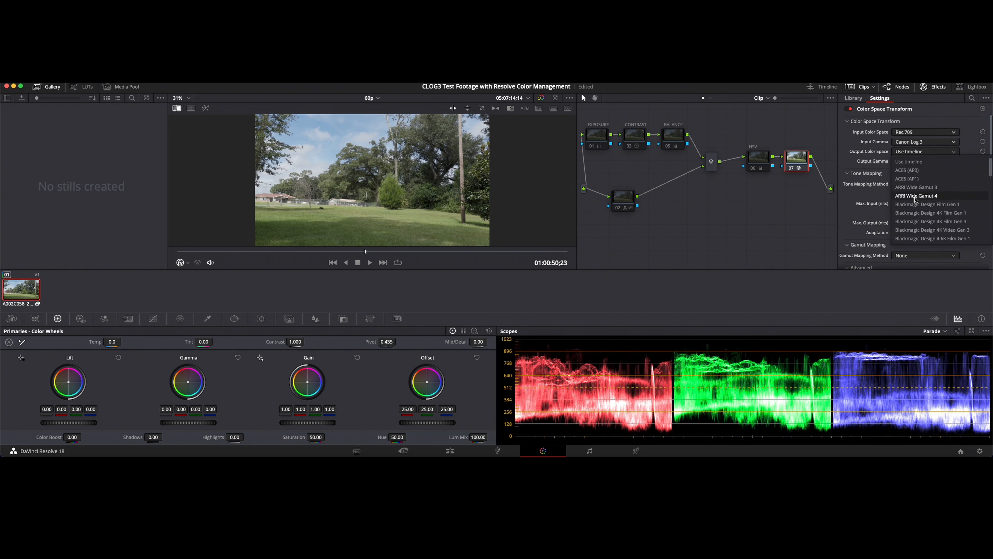
scroll(down, 3)
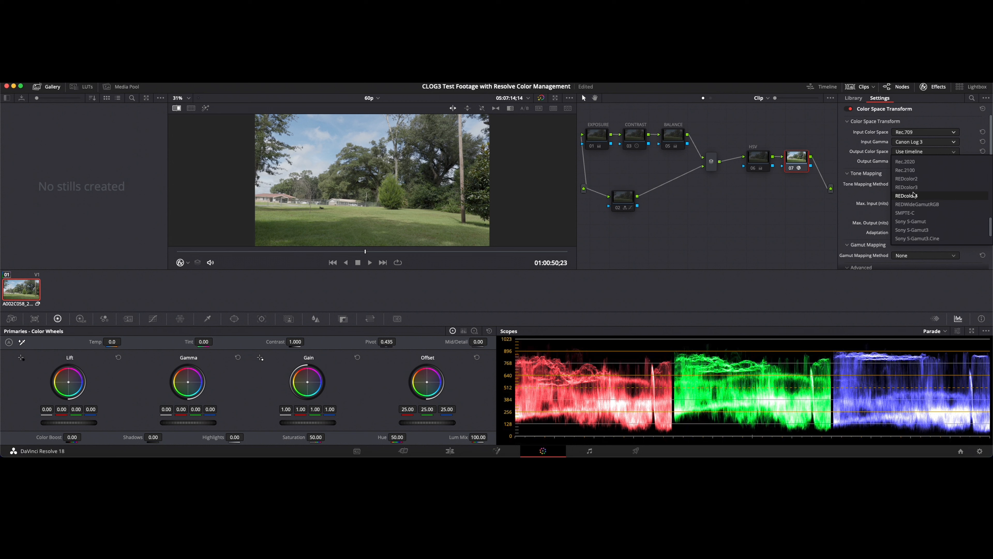
click(923, 150)
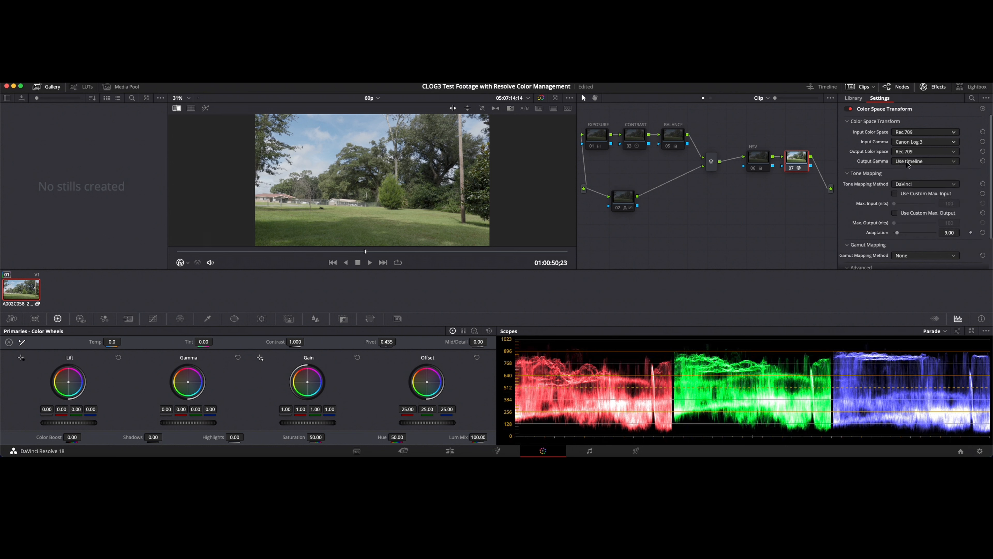
click(924, 161)
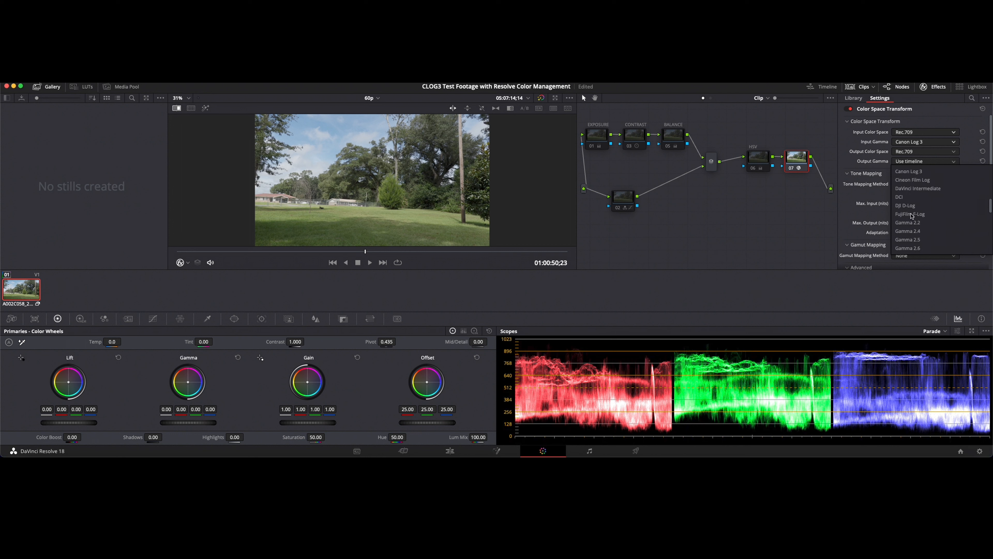
click(908, 230)
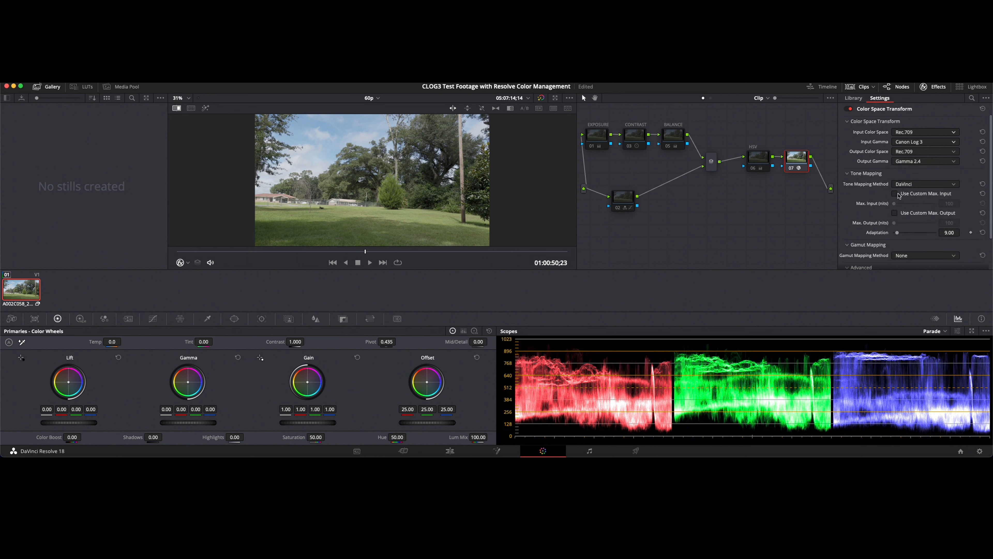
click(895, 194)
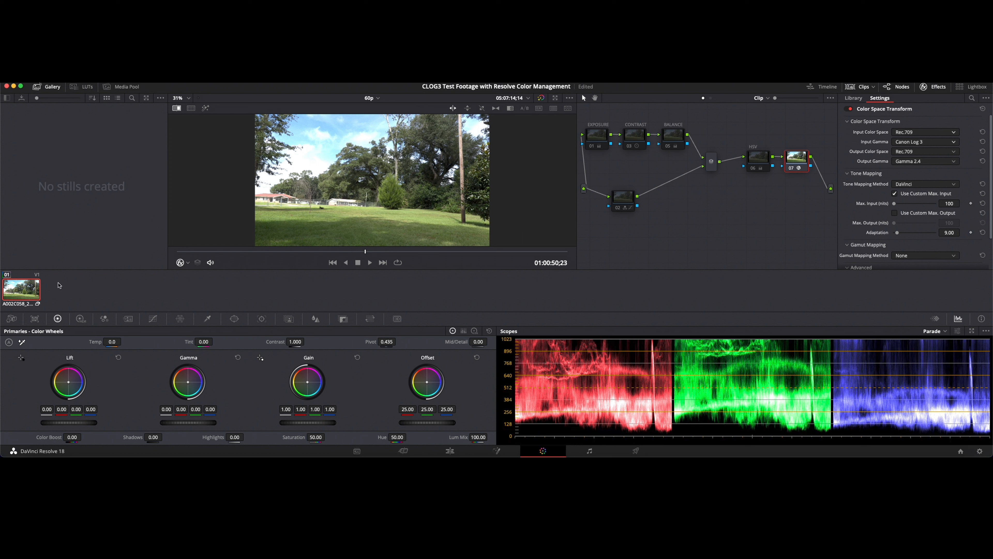
right_click(21, 288)
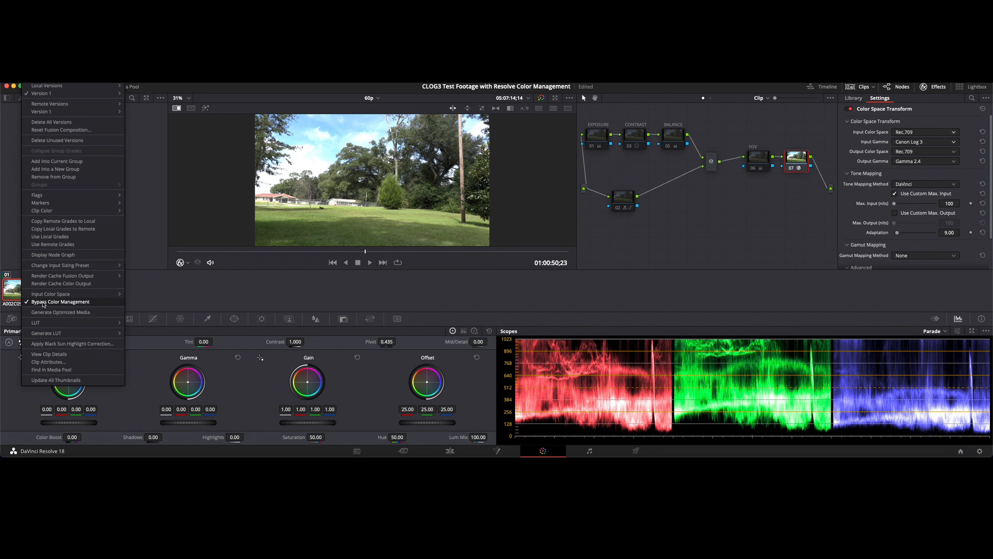
click(61, 301)
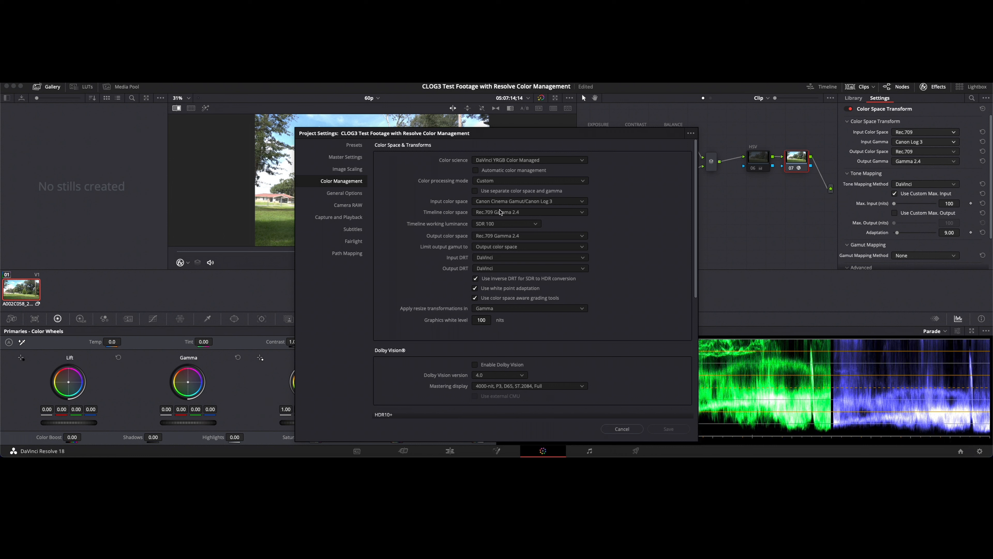
mouse_move(621, 428)
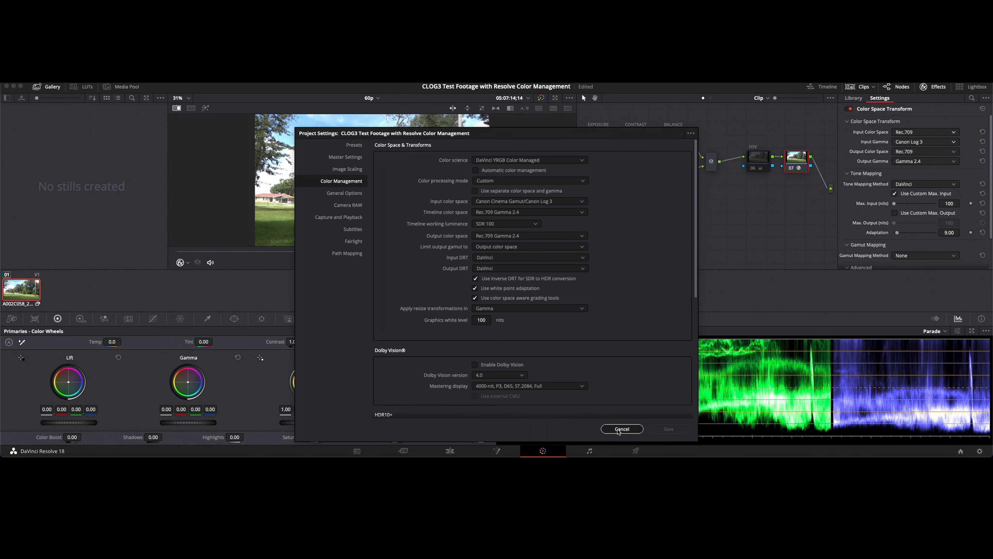
click(621, 429)
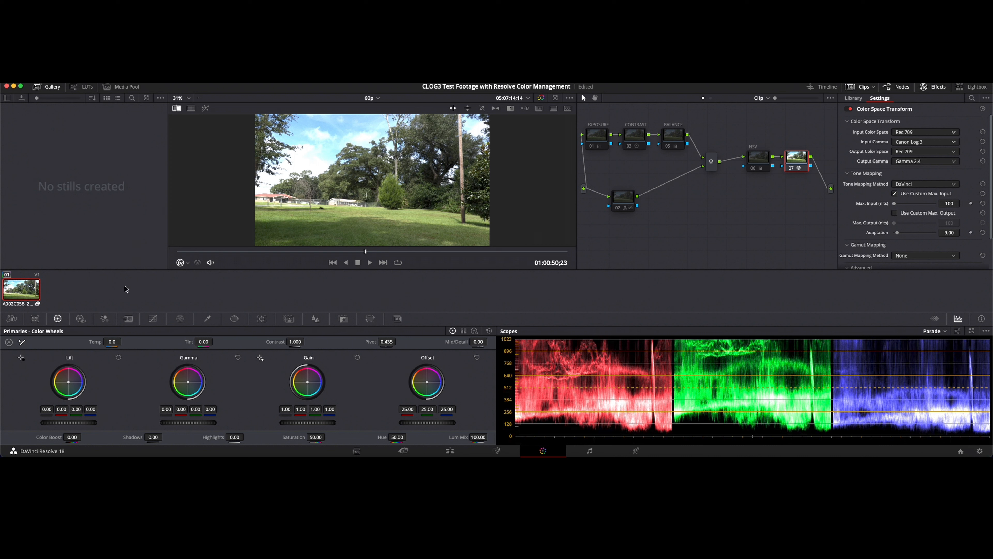
mouse_move(92, 280)
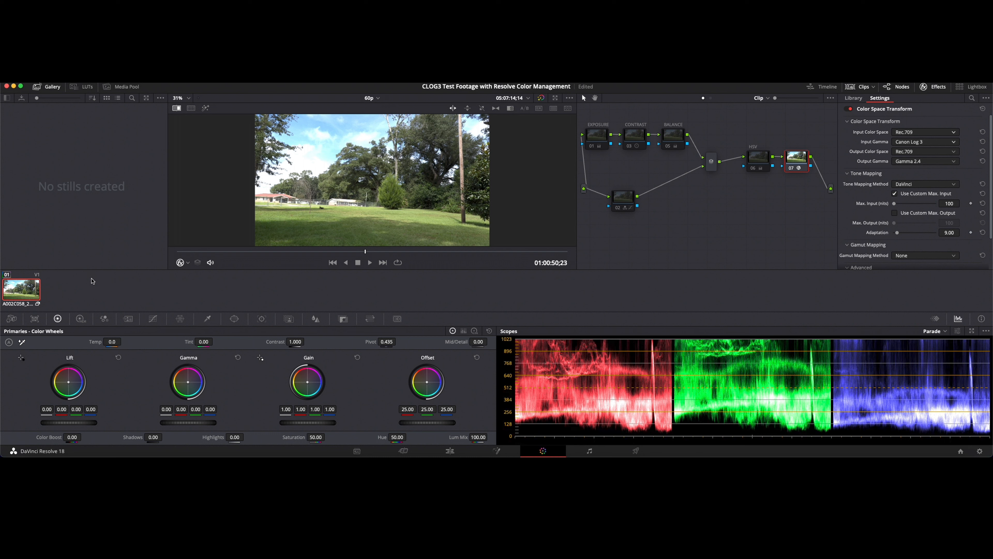
mouse_move(105, 297)
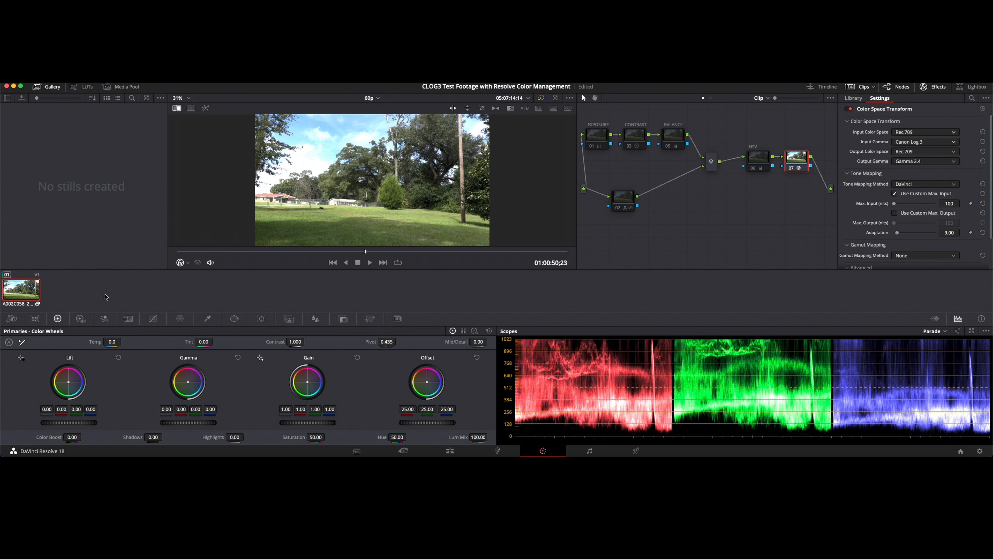
mouse_move(154, 294)
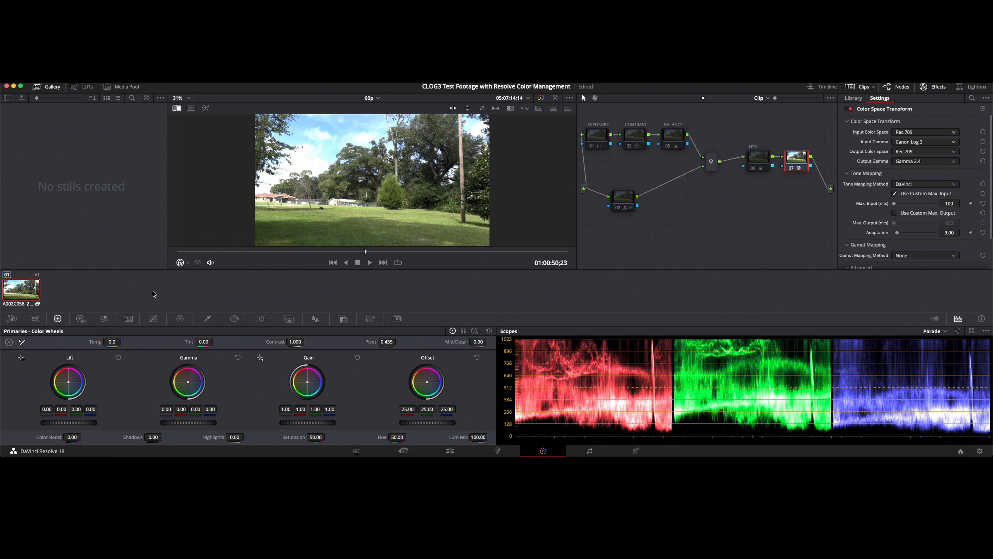
mouse_move(248, 300)
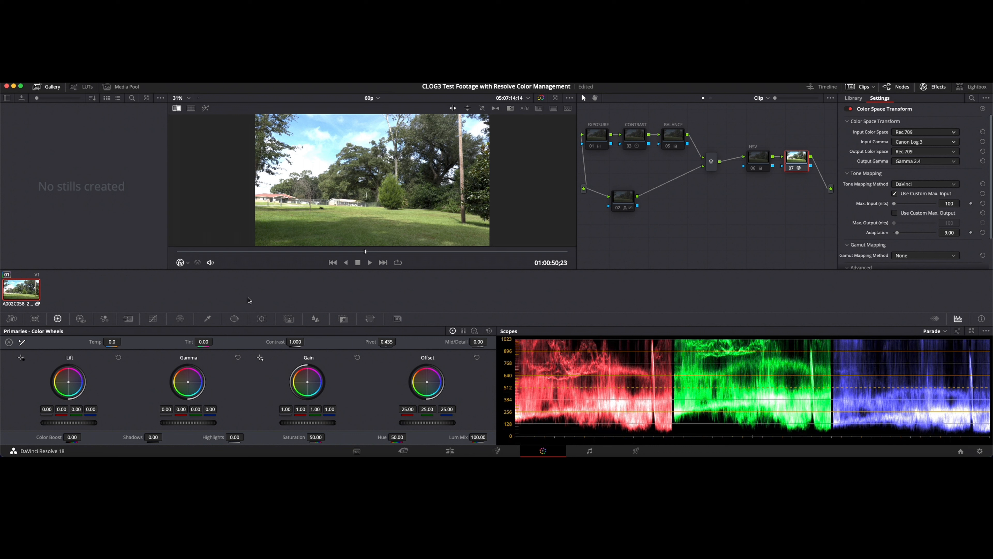
mouse_move(51, 298)
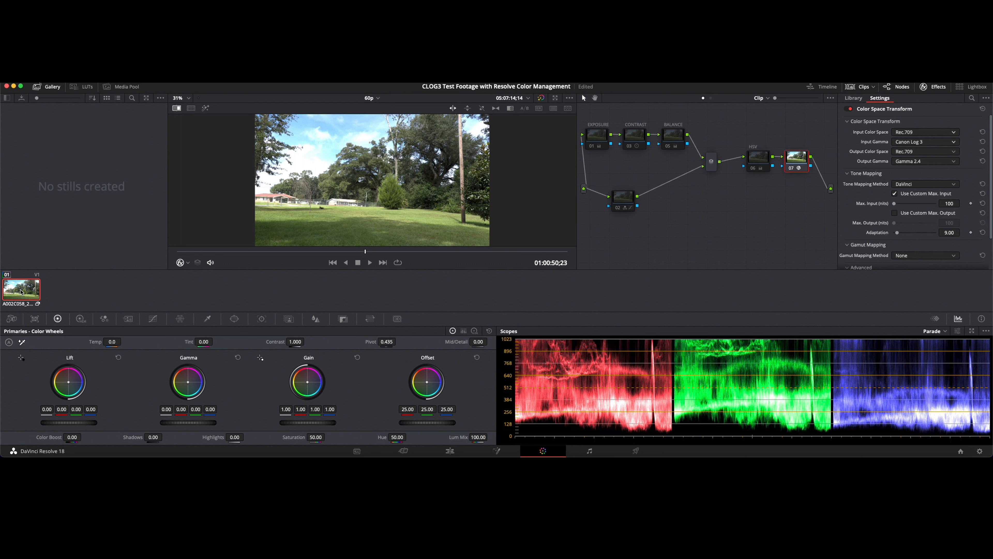
right_click(21, 288)
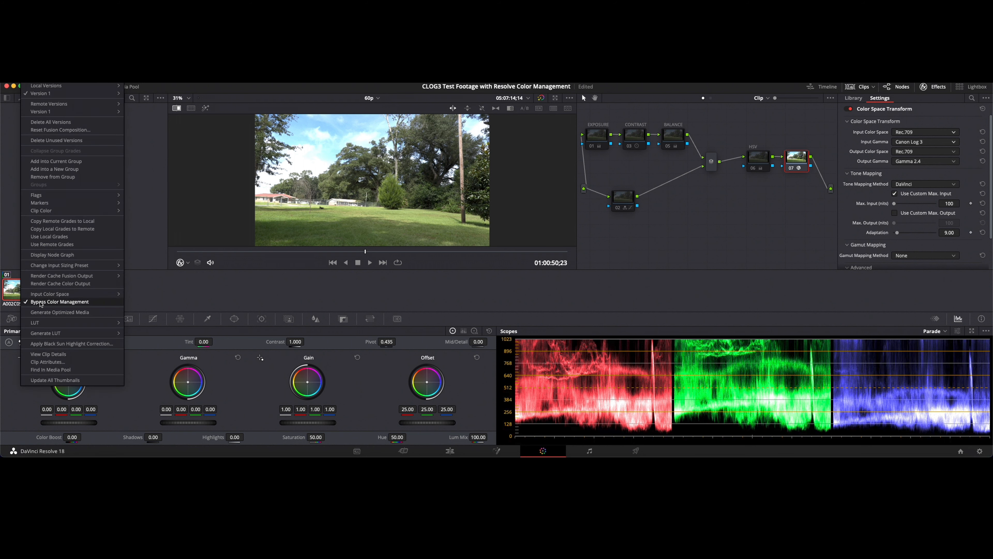
click(59, 302)
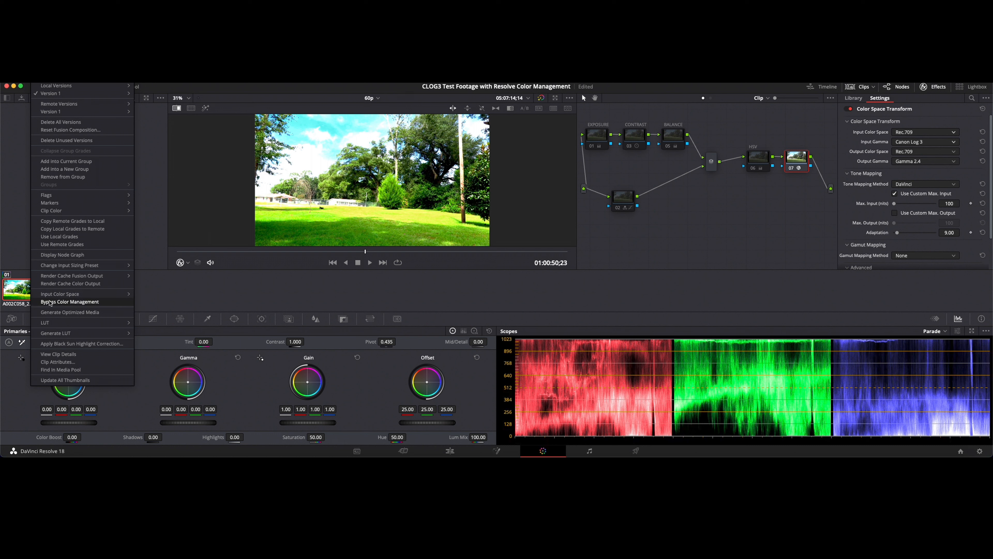
click(70, 302)
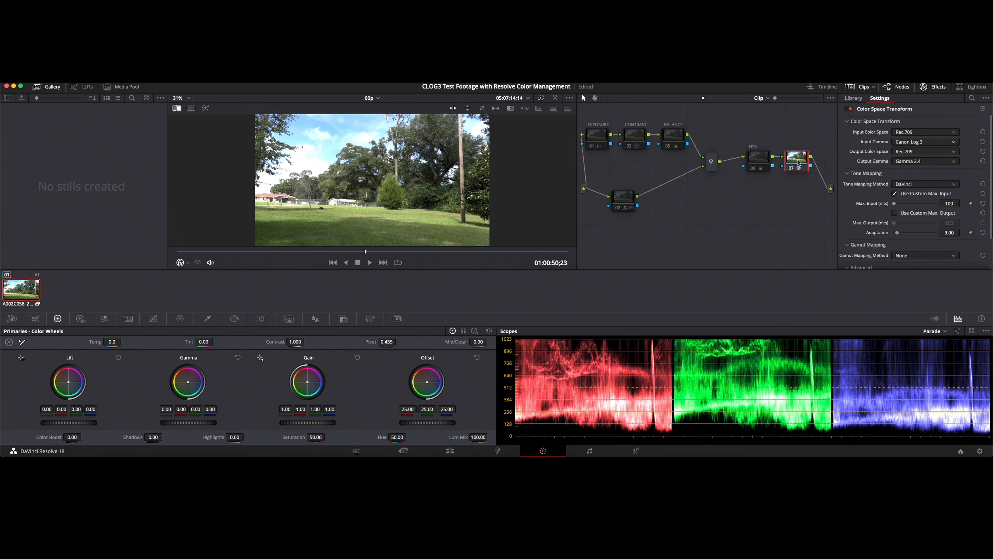
click(795, 158)
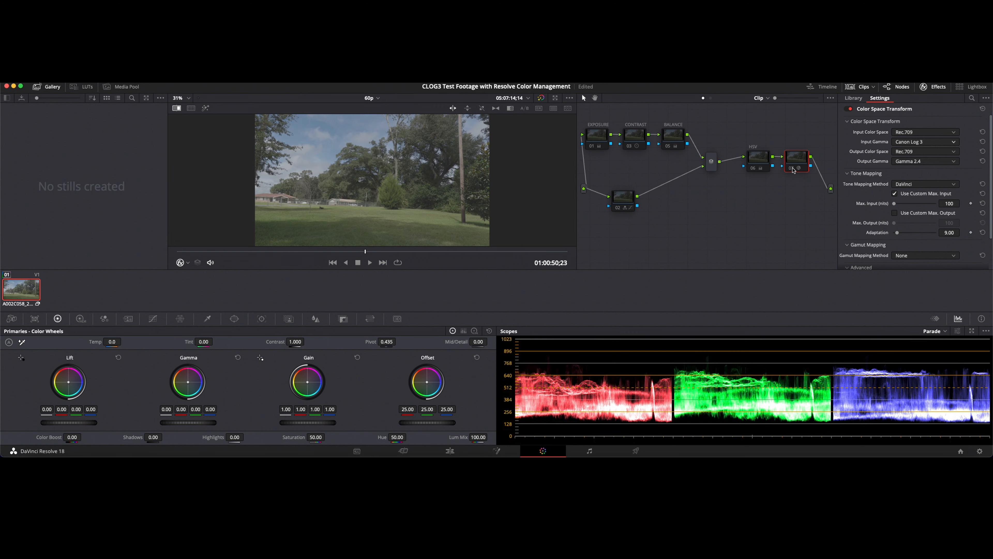
click(796, 156)
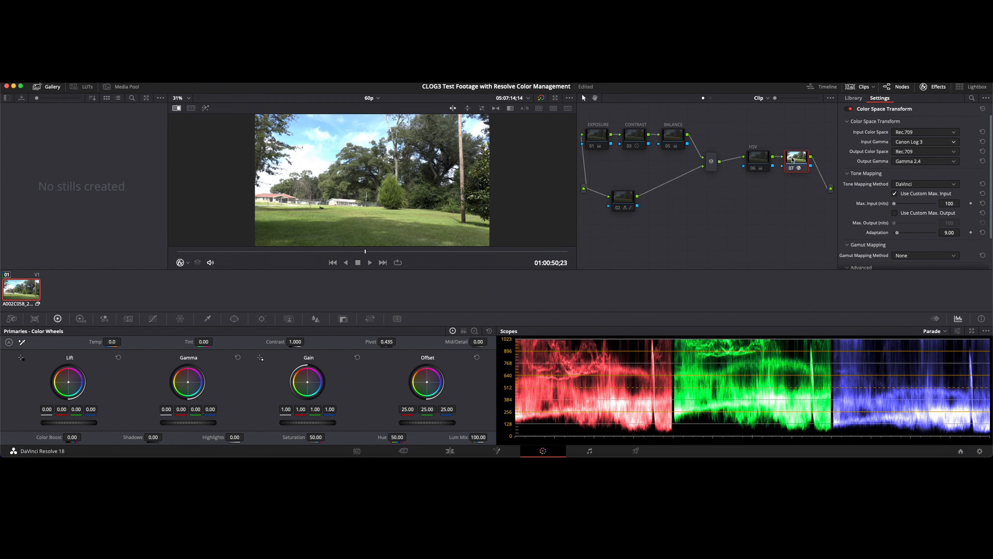
mouse_move(769, 228)
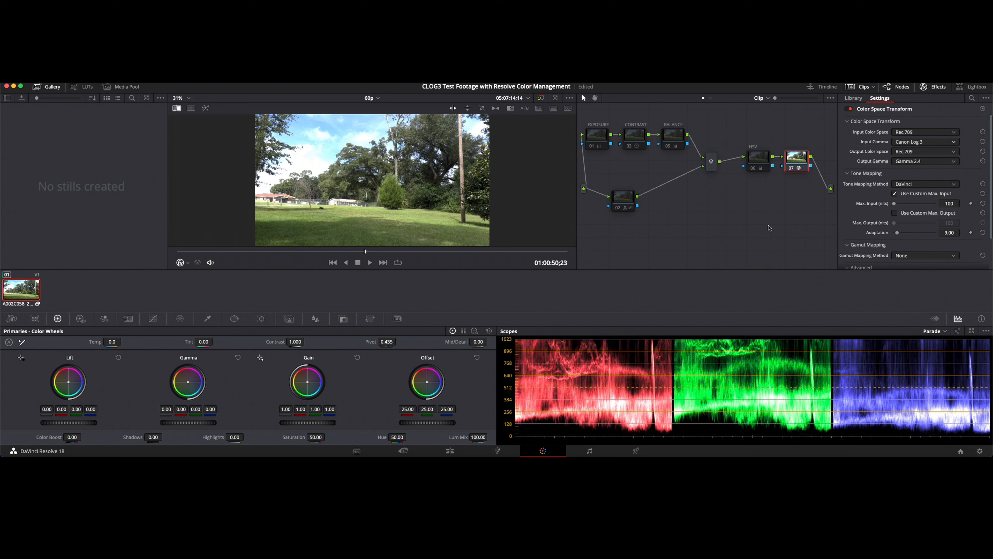
mouse_move(770, 214)
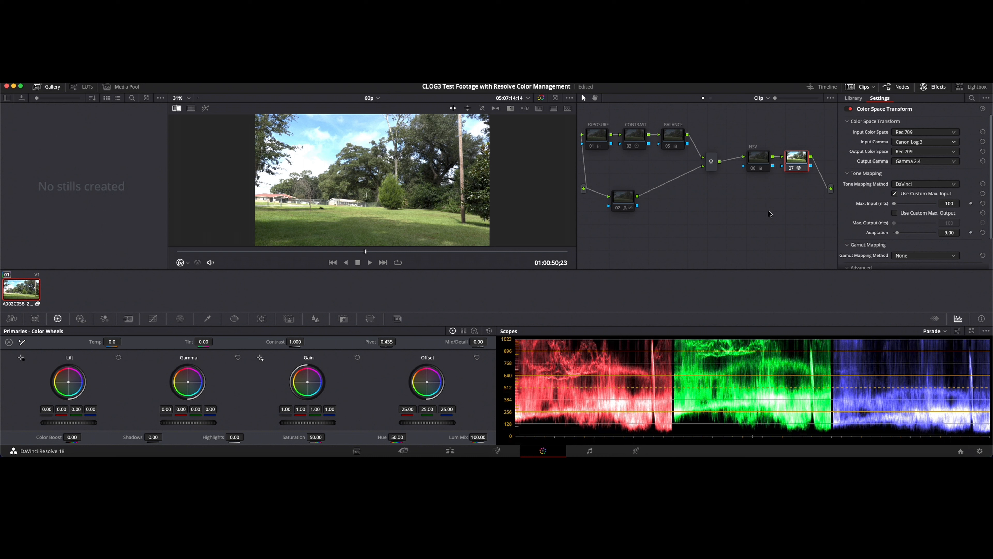
mouse_move(711, 227)
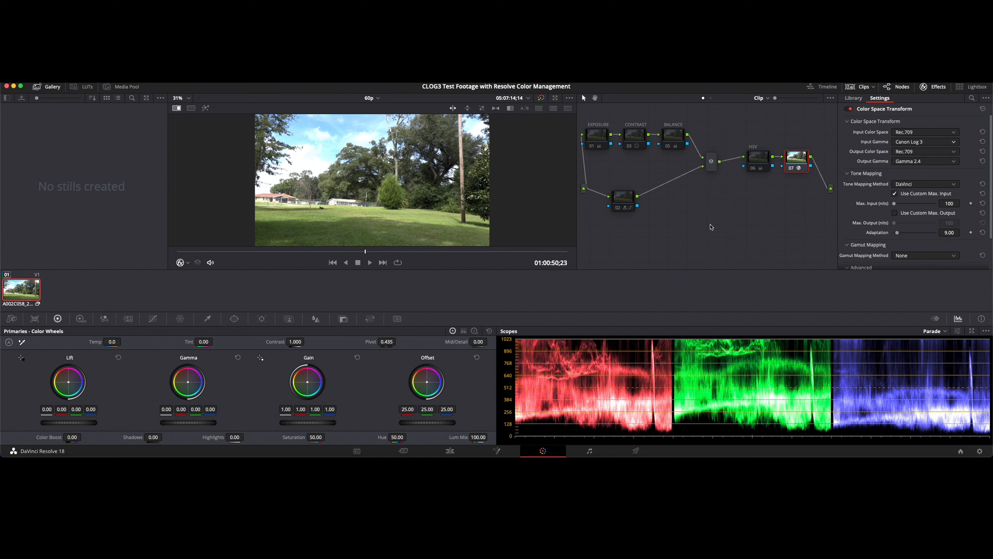
mouse_move(707, 220)
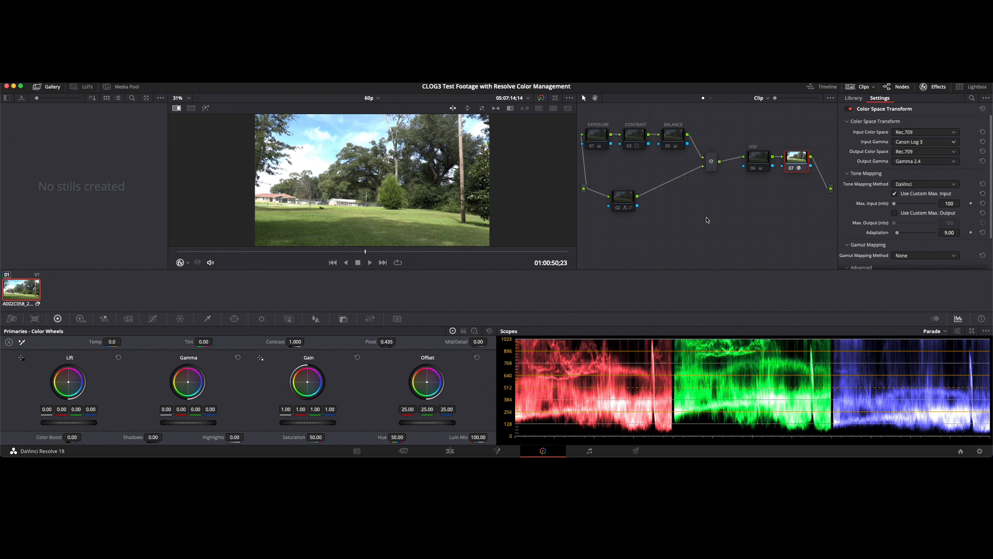
mouse_move(558, 267)
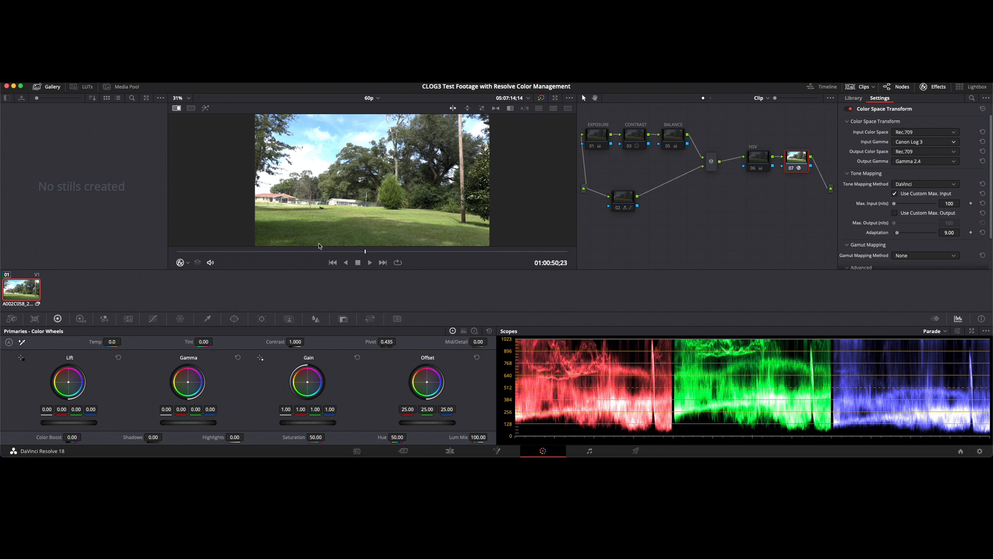
mouse_move(42, 289)
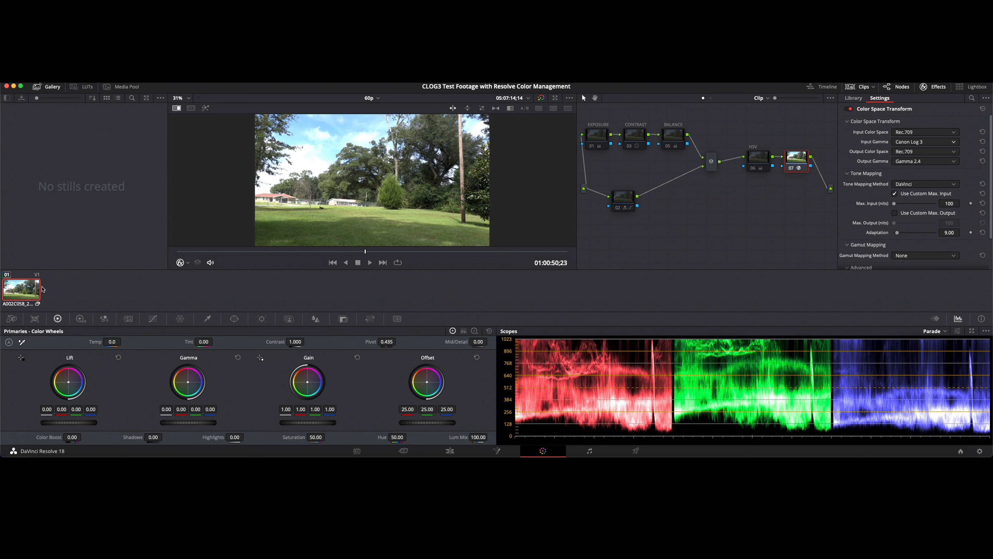
mouse_move(42, 286)
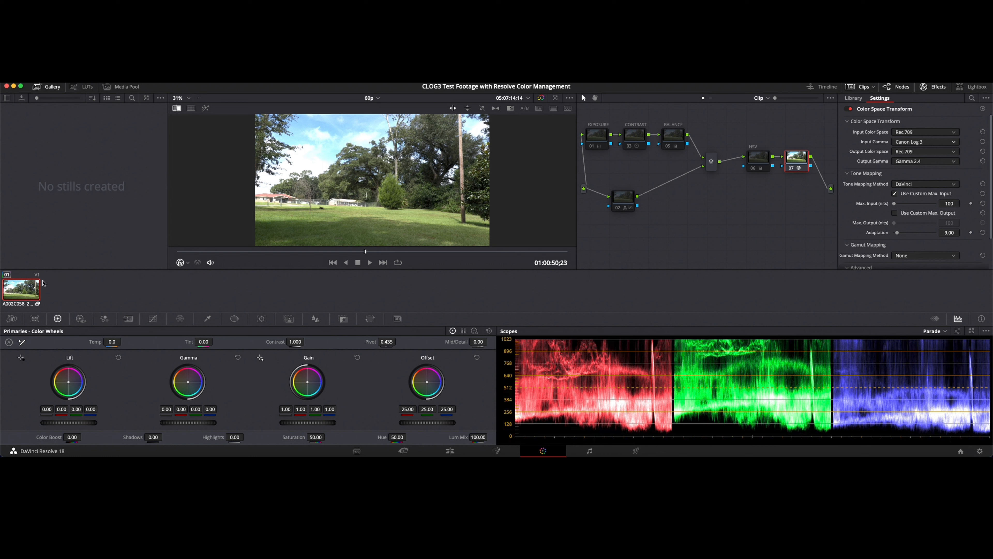
mouse_move(311, 308)
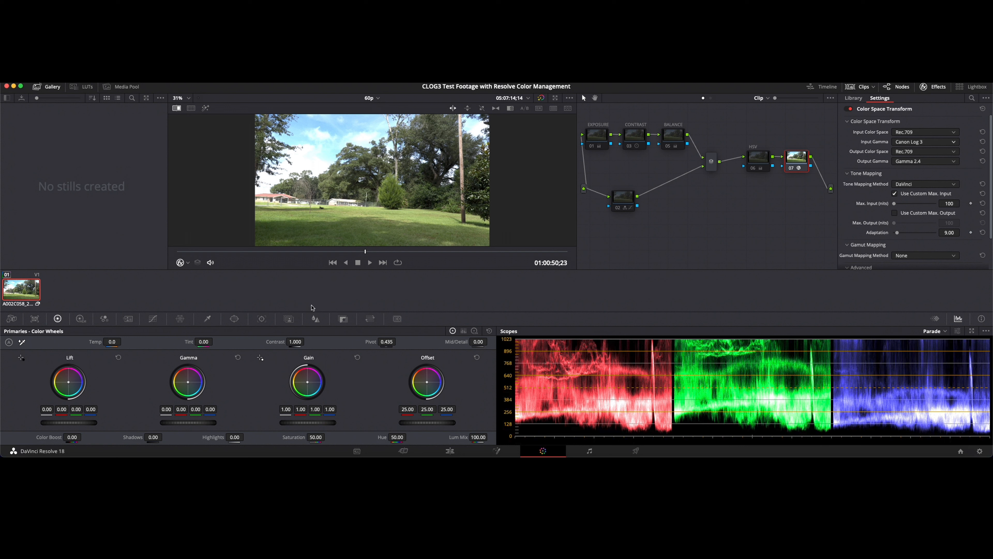
Step: Uncheck Bypass Color Management on the clip, revealing its Canon Cinema Gamut/Canon Log 3 input color space
right_click(21, 289)
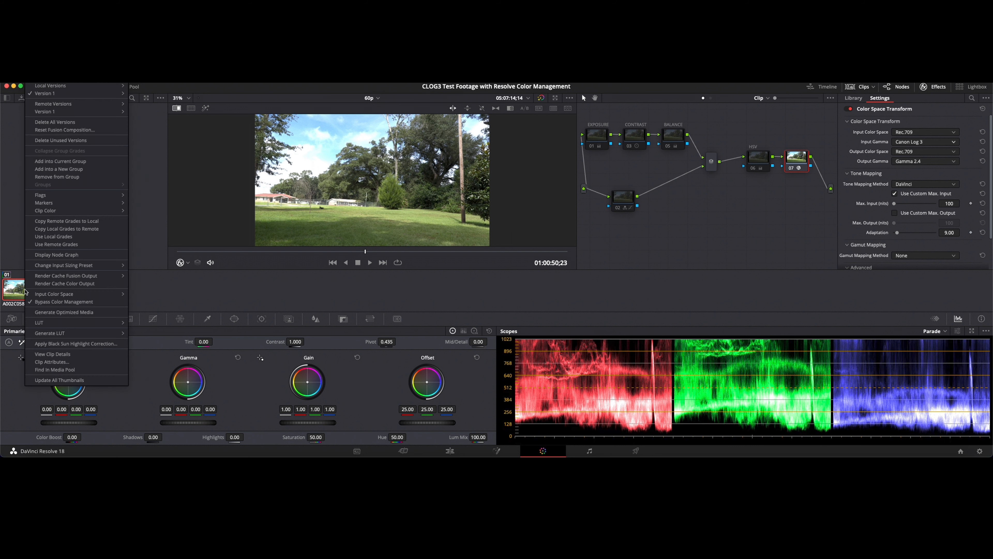
click(64, 302)
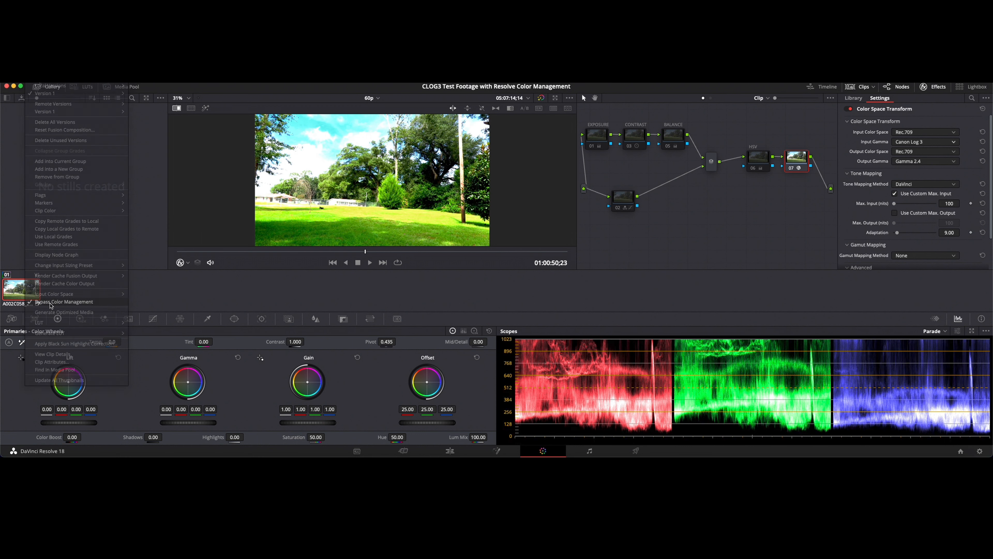
click(64, 302)
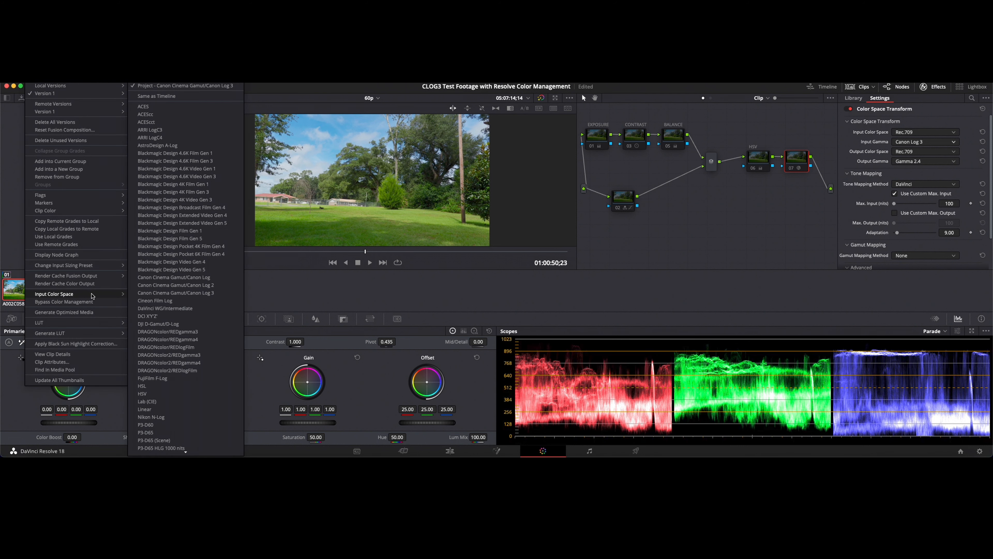
mouse_move(175, 292)
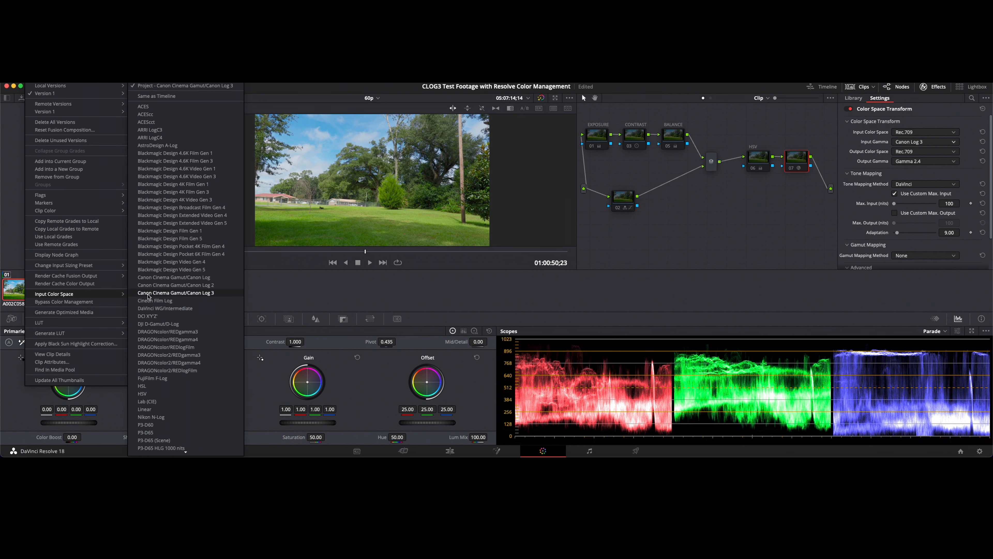
mouse_move(145, 114)
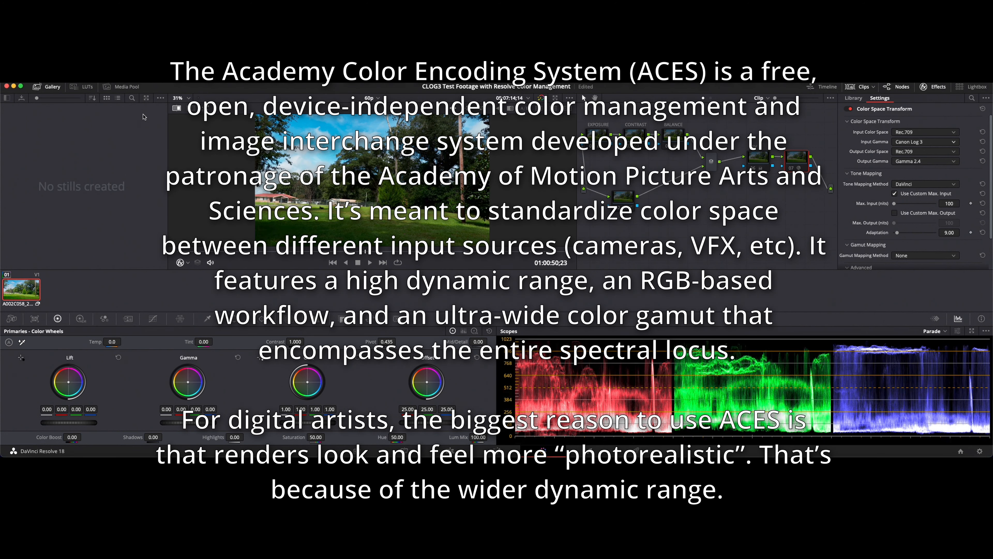
mouse_move(29, 298)
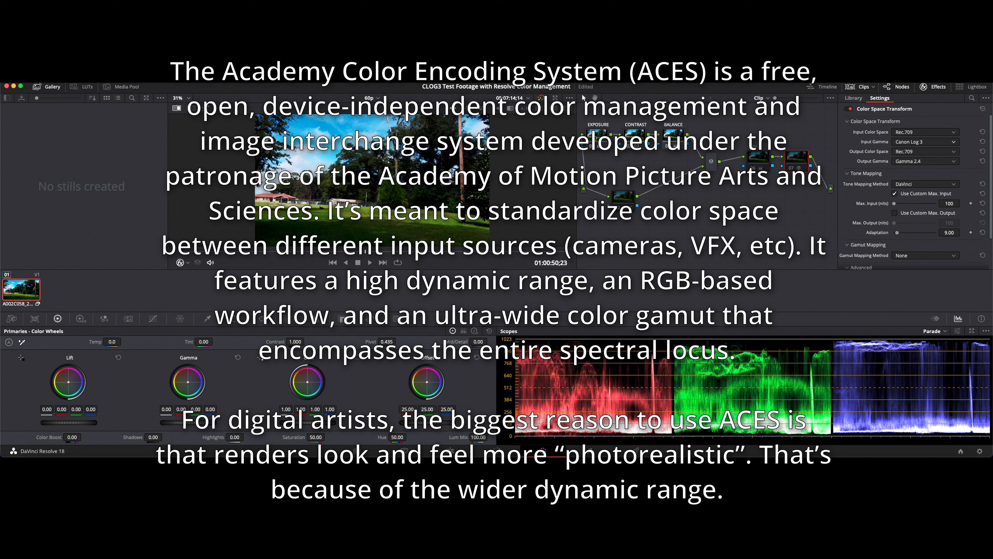
Step: Switch the OpenFX panel to the Library showing Resolve FX Color effects
click(852, 97)
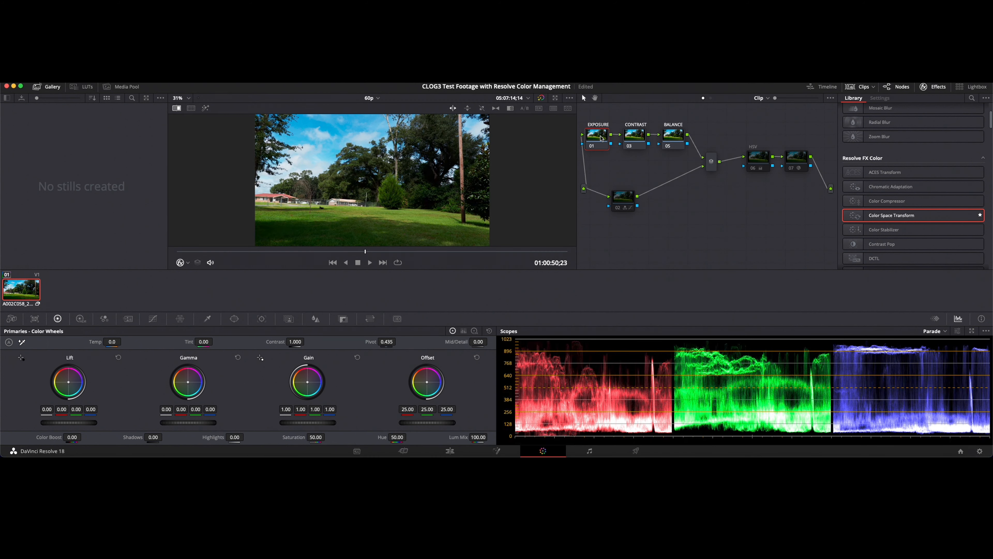
mouse_move(396, 402)
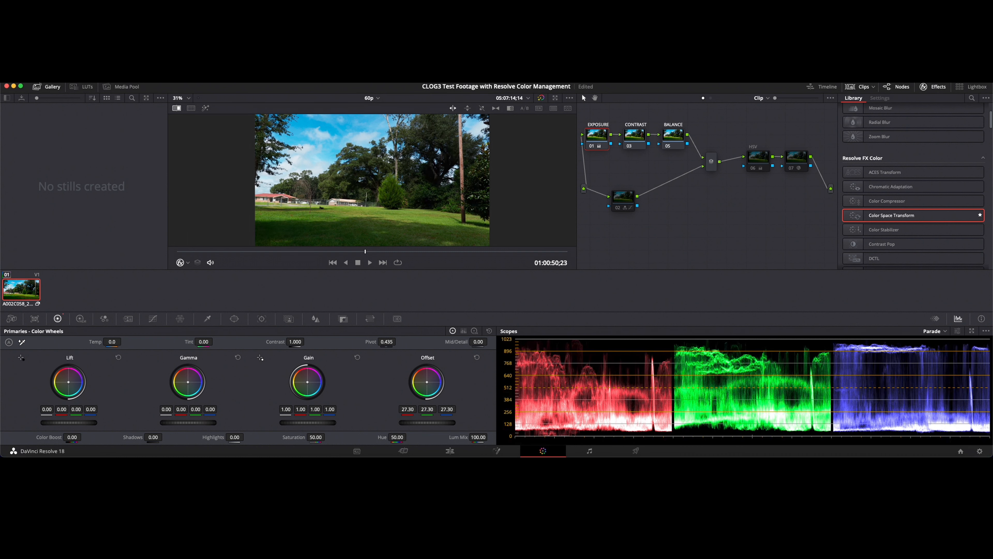
Step: Drag the Offset control upward to lift the node's overall offset
drag(426, 381, 425, 371)
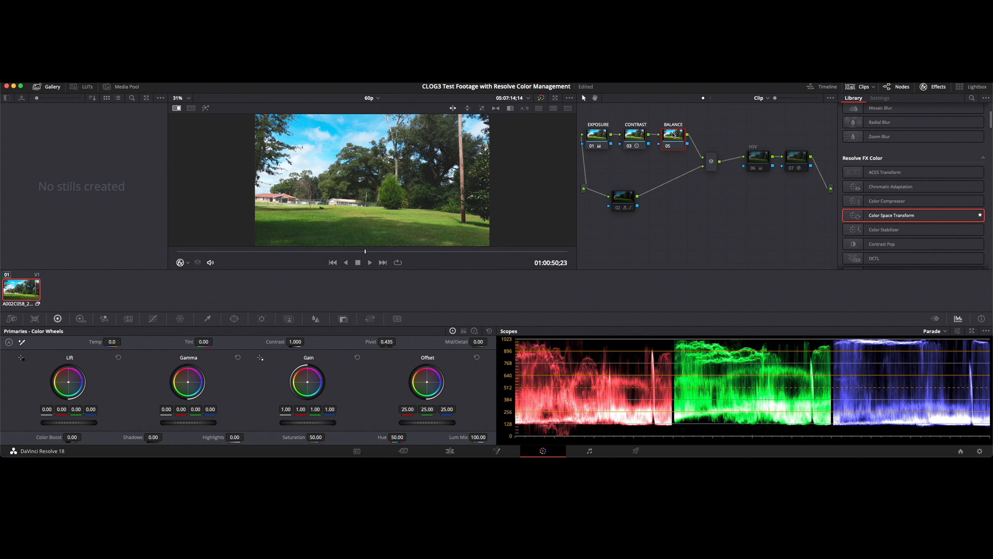
mouse_move(434, 373)
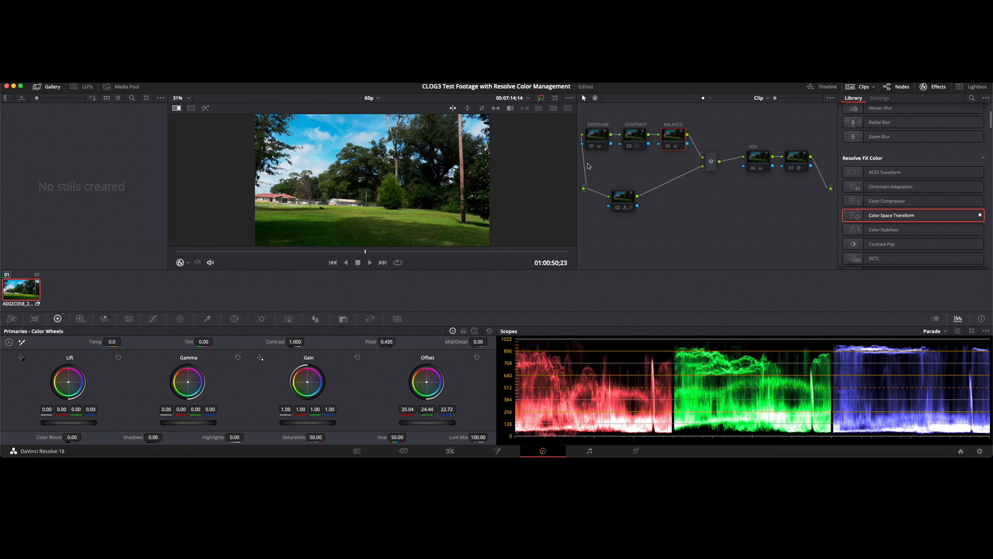
mouse_move(124, 293)
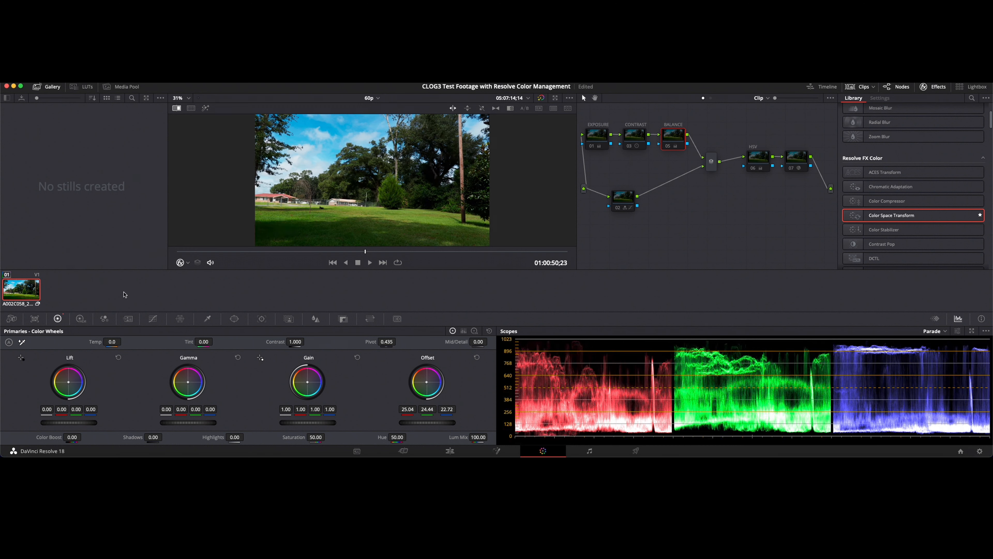
mouse_move(181, 255)
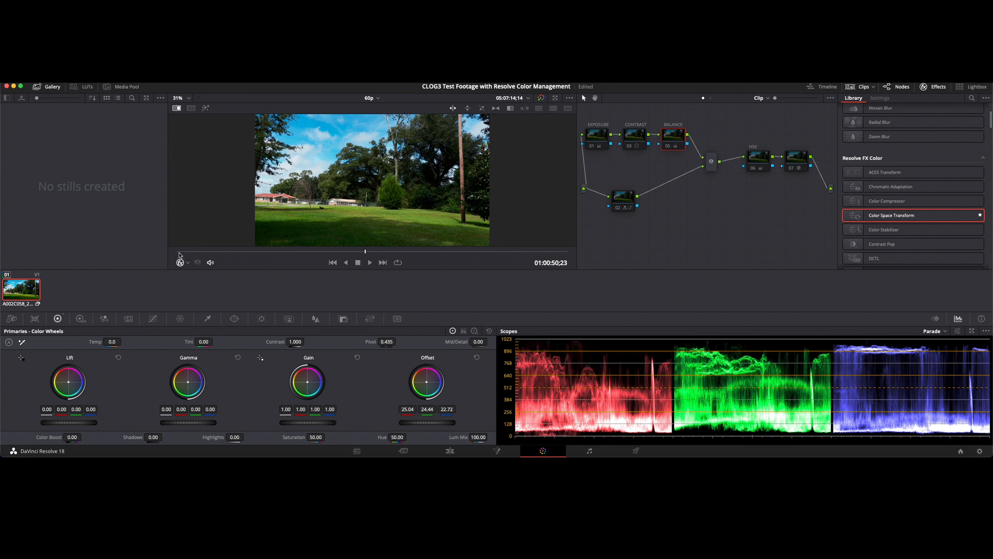
mouse_move(594, 146)
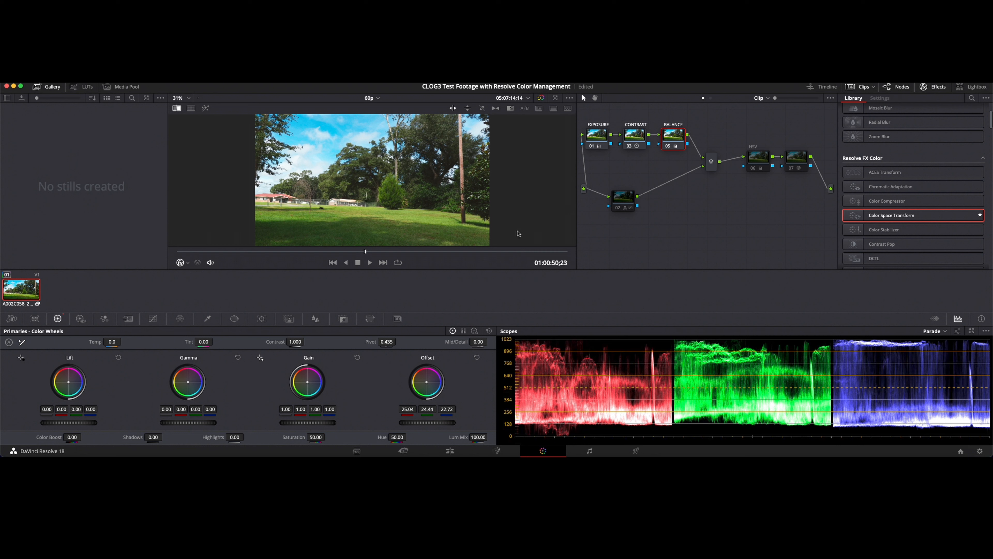
mouse_move(376, 164)
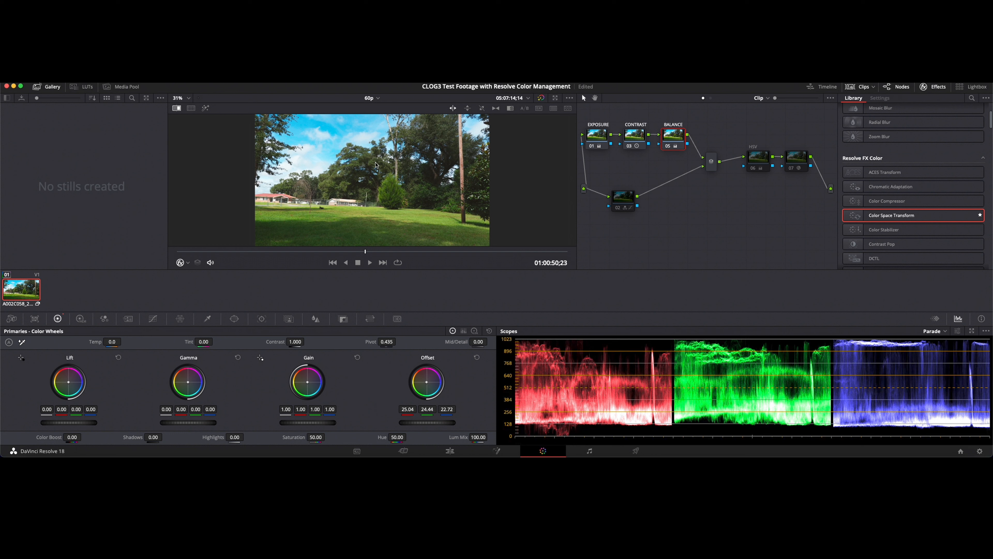
mouse_move(337, 237)
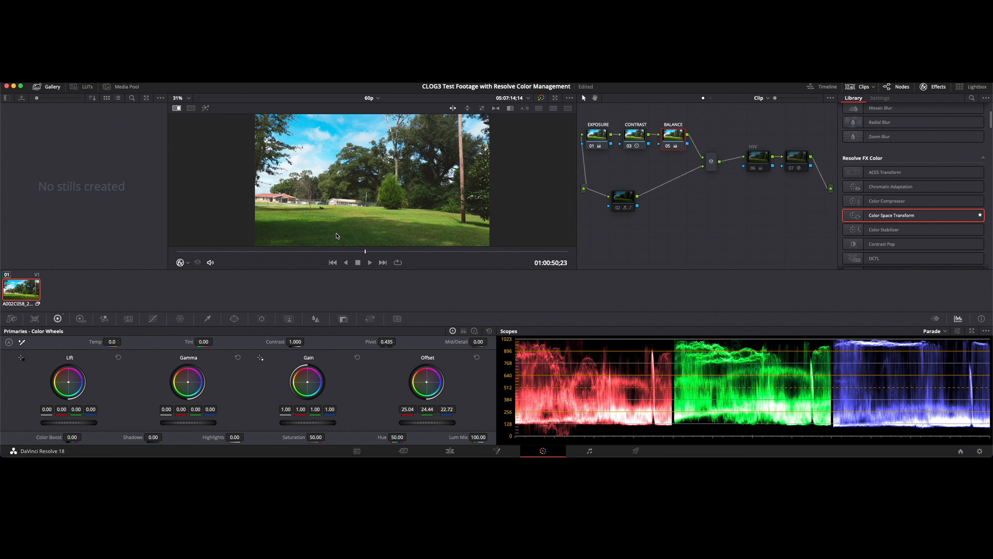
mouse_move(334, 139)
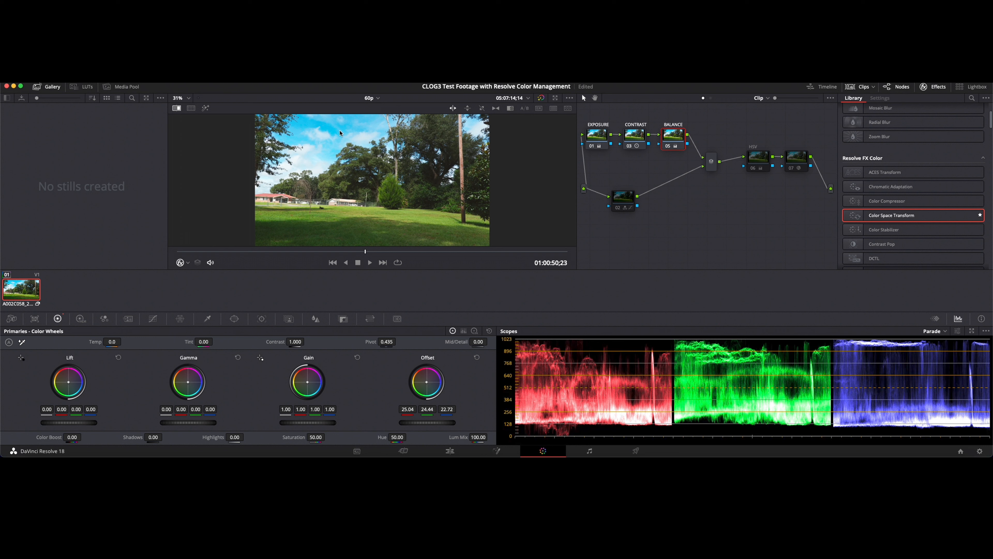
mouse_move(332, 185)
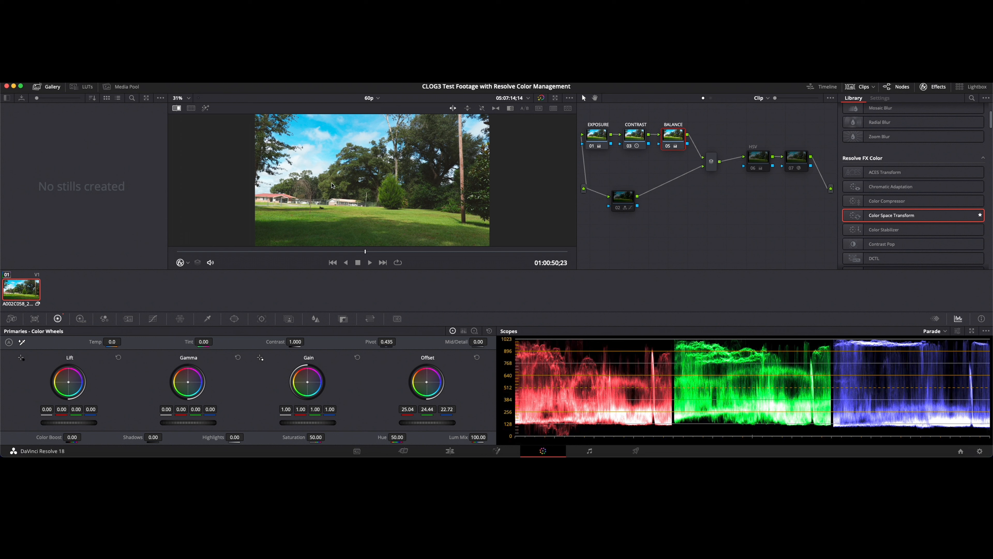
mouse_move(655, 141)
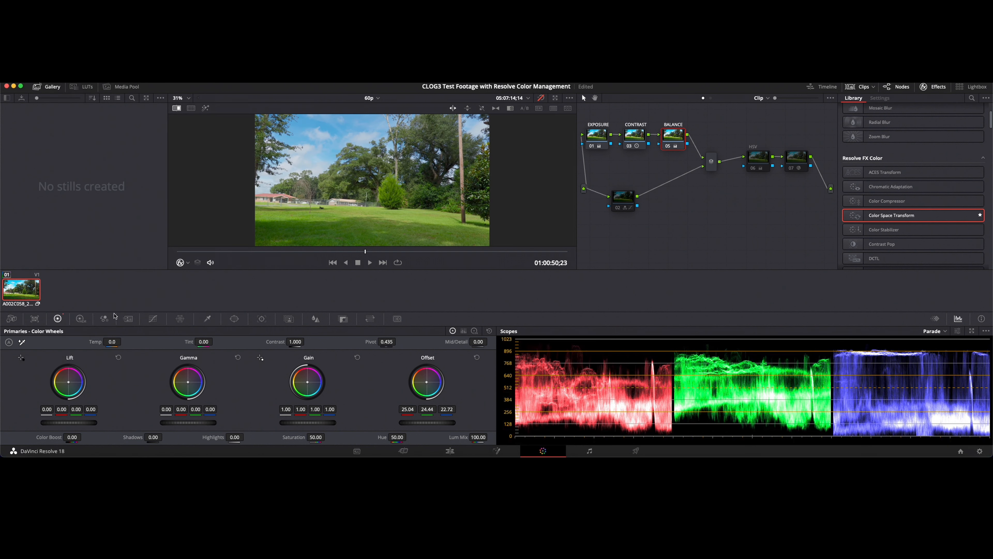
mouse_move(344, 152)
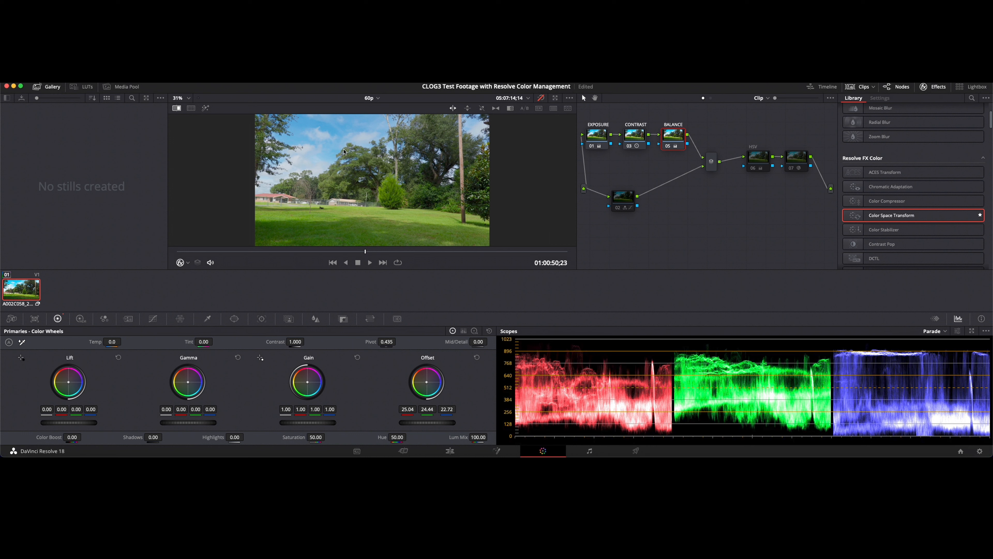
mouse_move(651, 134)
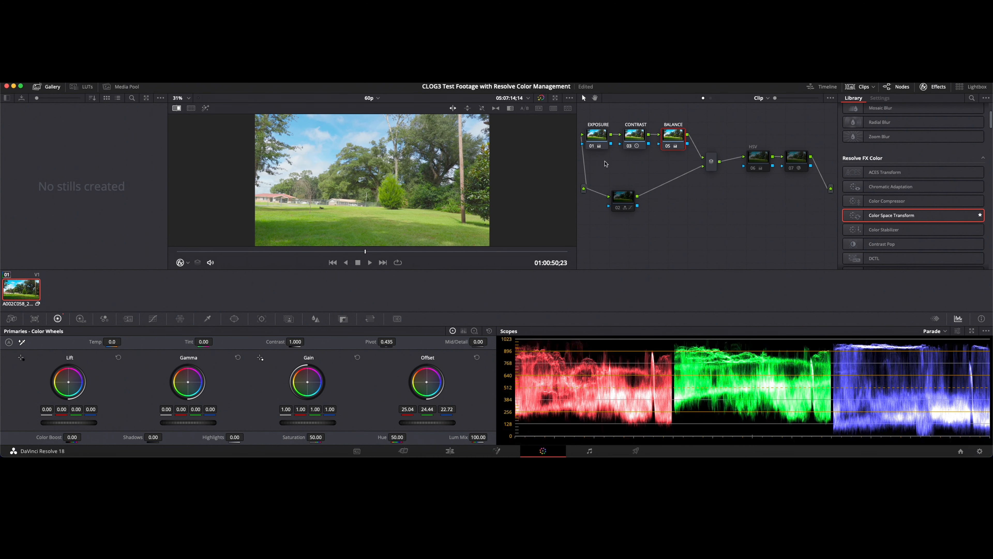
Step: Right-click a node in the node graph to bring up its options
right_click(672, 135)
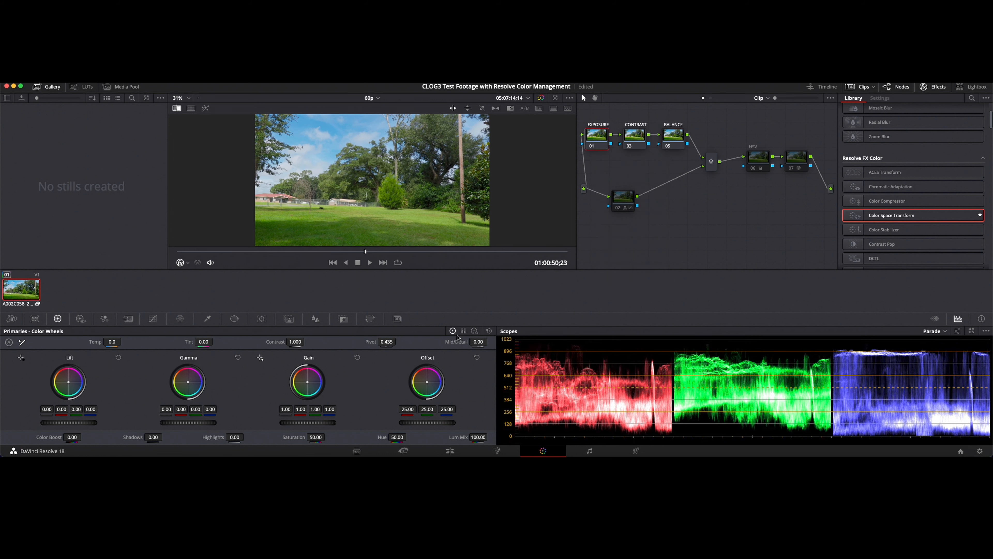
mouse_move(417, 425)
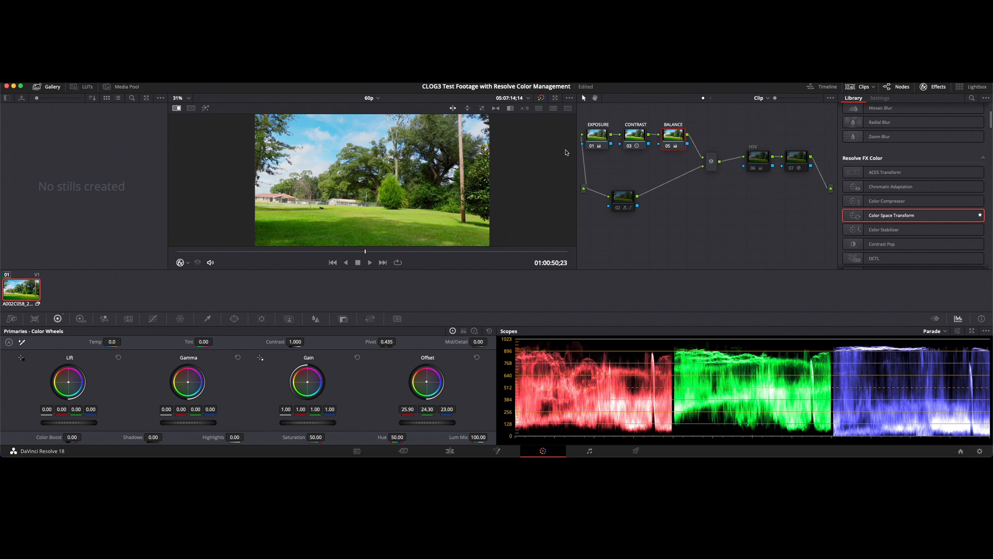
Step: Bring up the clip's context menu to bypass its color management
right_click(21, 290)
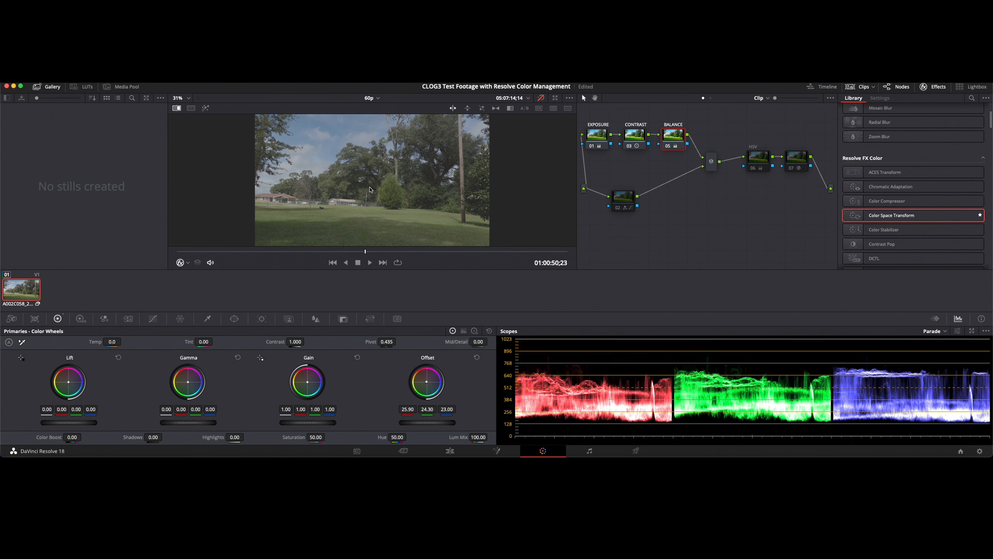
mouse_move(272, 260)
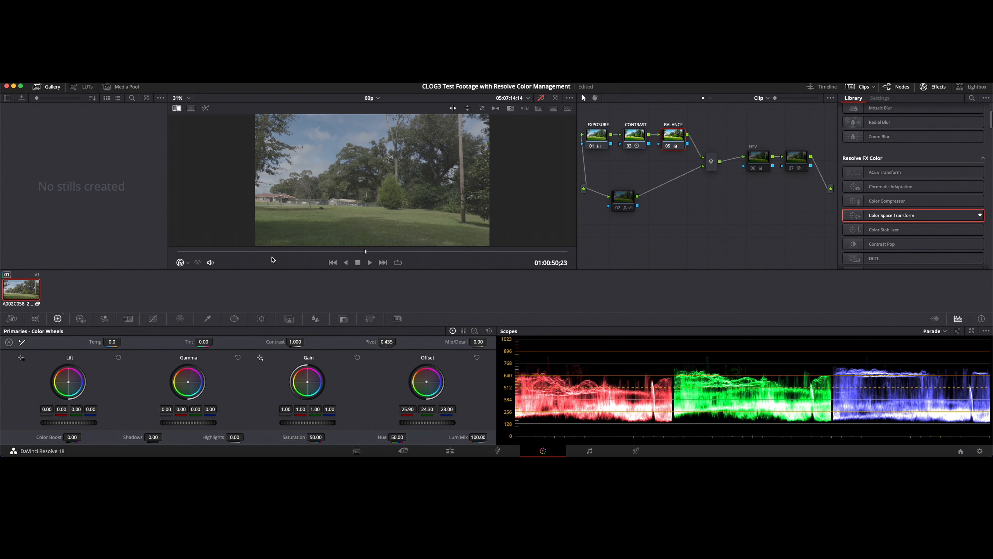
mouse_move(376, 211)
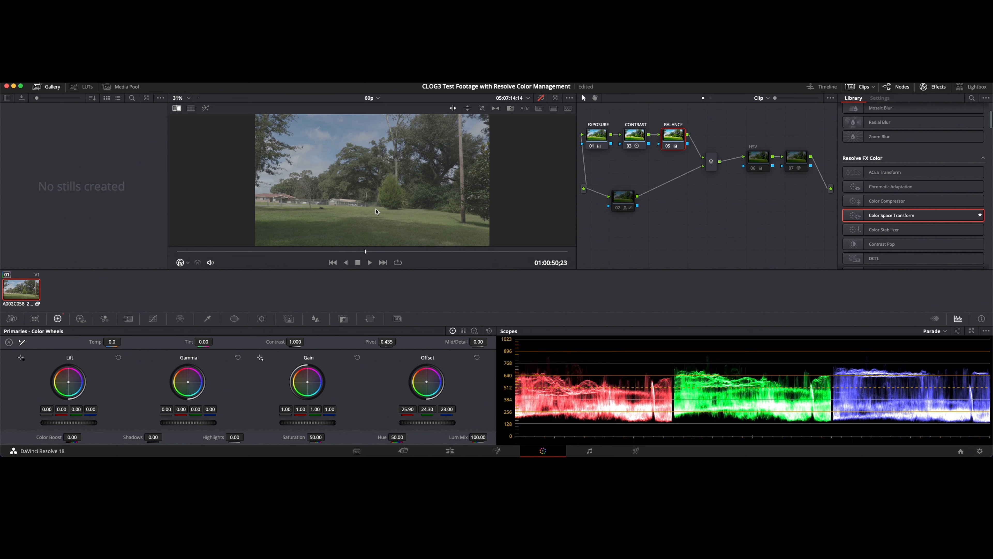
mouse_move(376, 212)
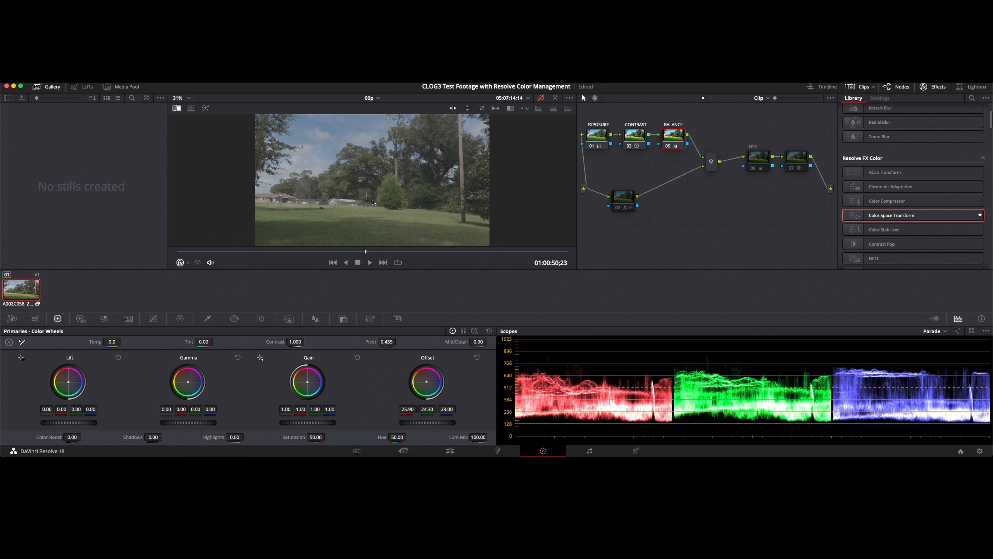
mouse_move(567, 384)
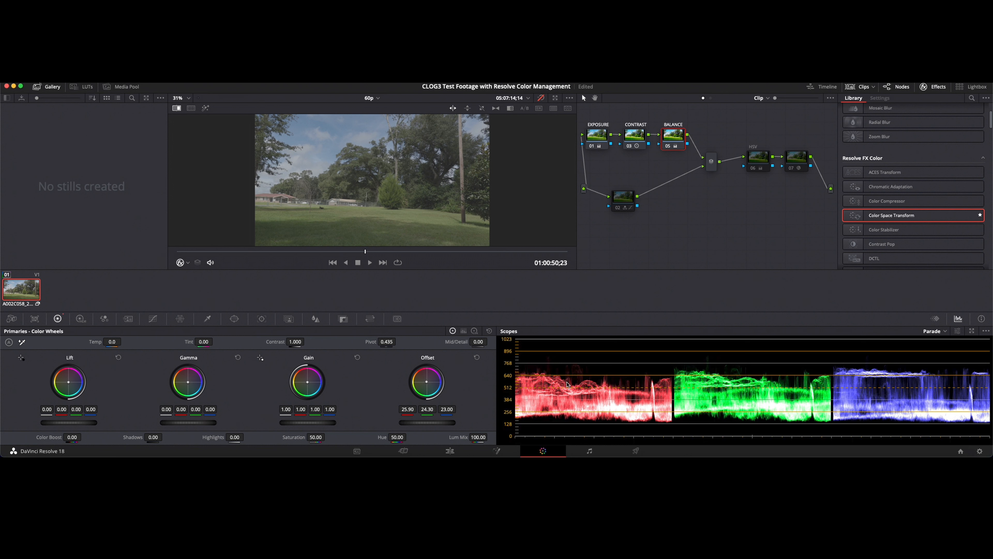
mouse_move(770, 398)
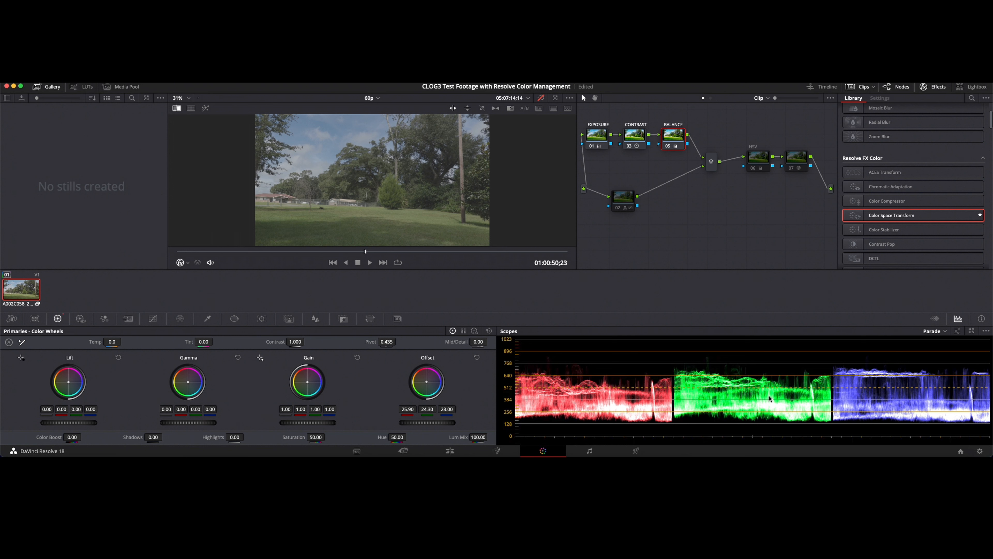
mouse_move(682, 425)
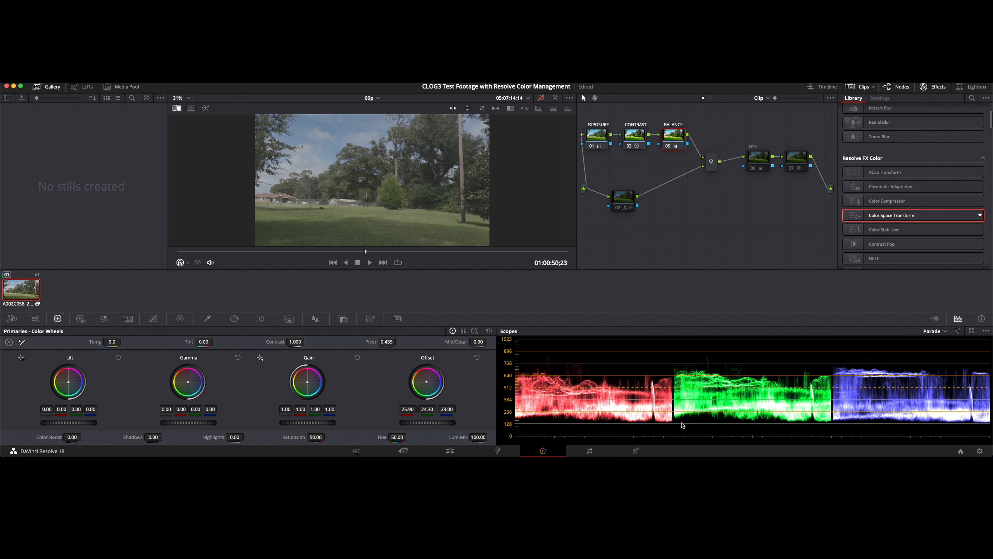
mouse_move(620, 350)
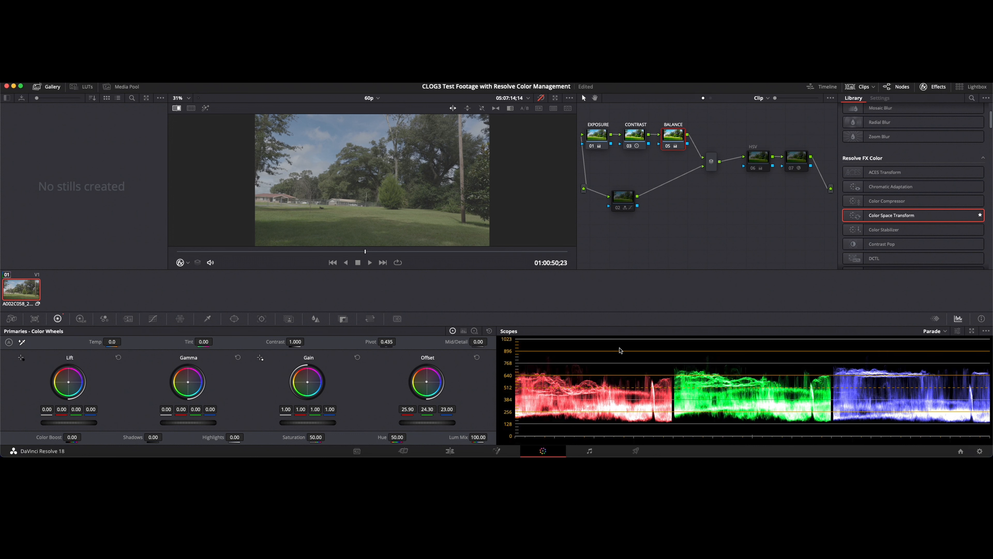
mouse_move(589, 450)
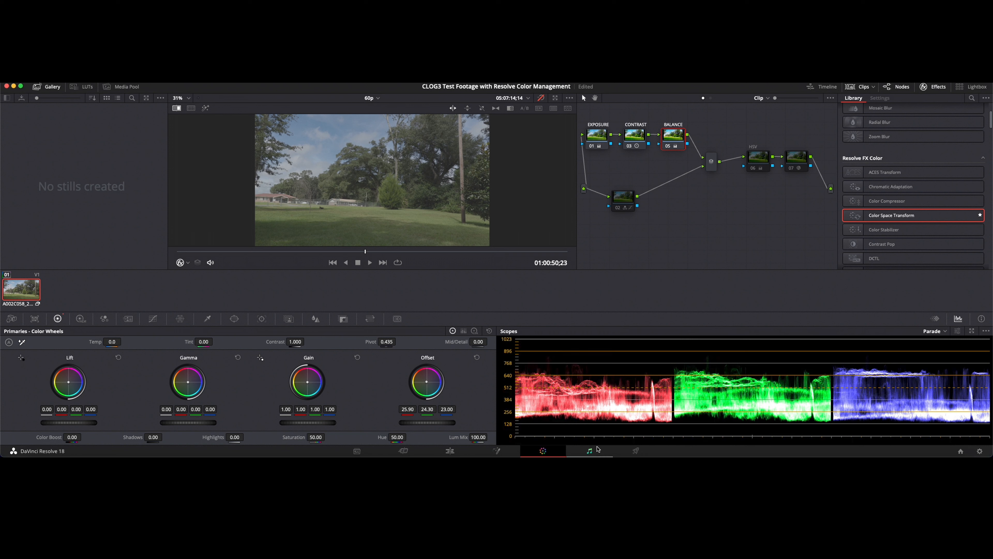
mouse_move(576, 448)
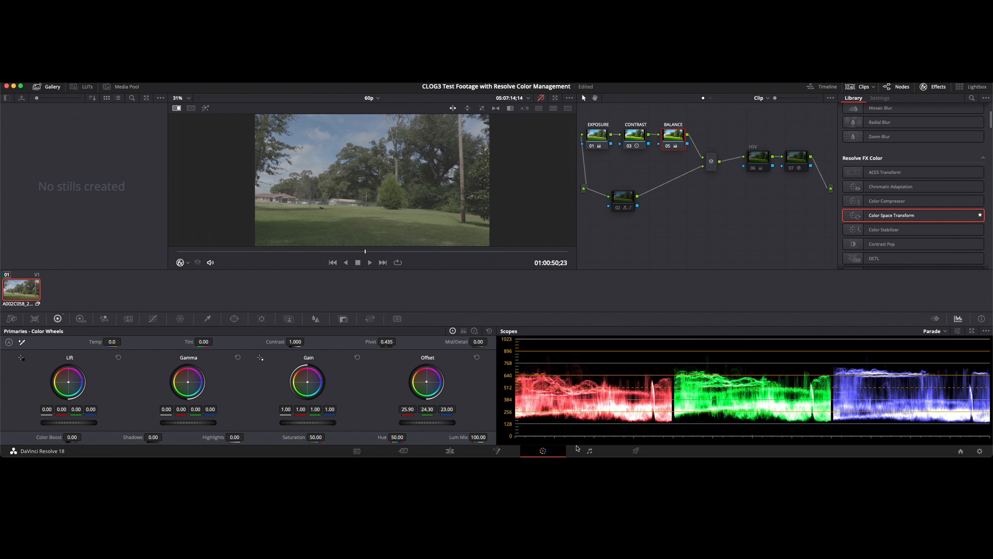
mouse_move(565, 433)
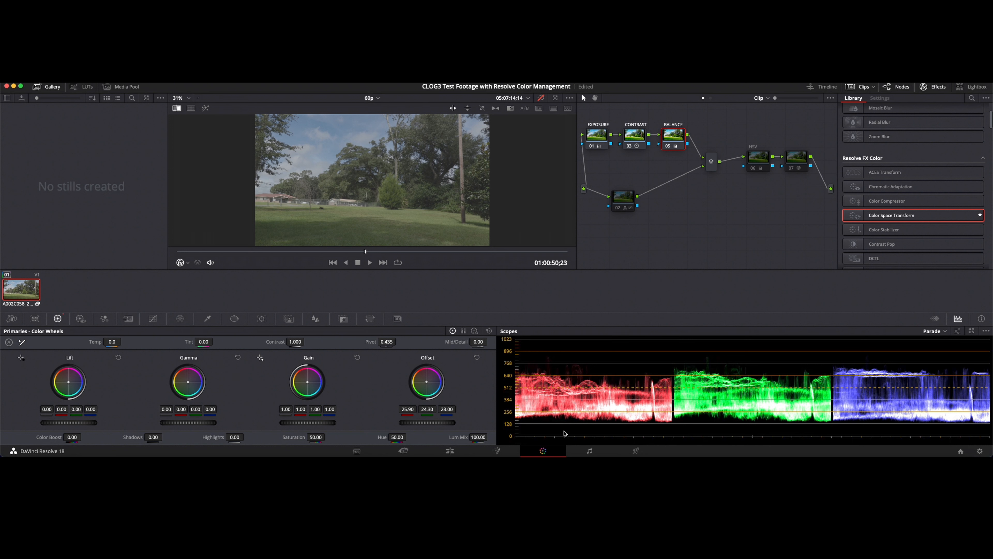
mouse_move(570, 340)
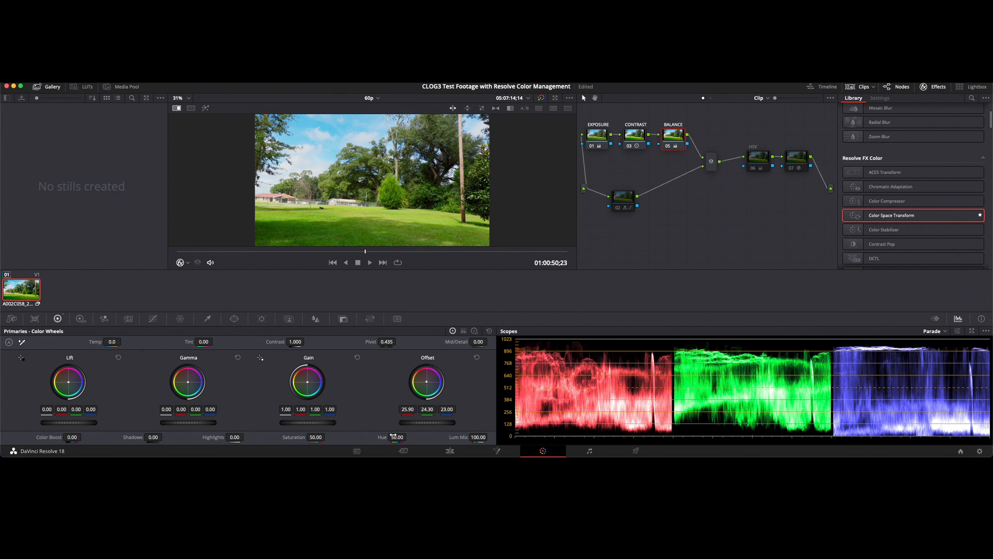
mouse_move(515, 226)
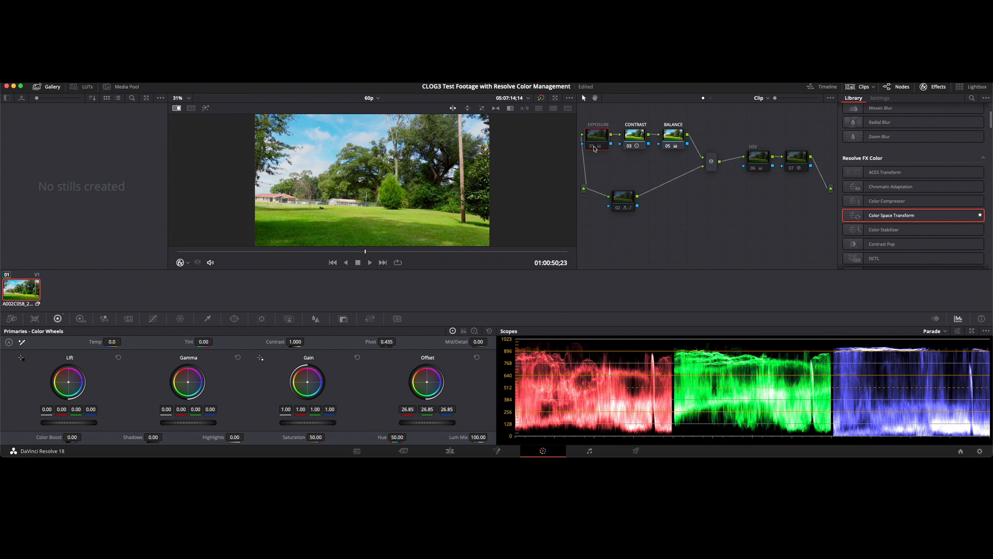
Step: On the EXPOSURE node, bring Offset down to 26.30 and lift the shadow blue to 0.03
click(596, 145)
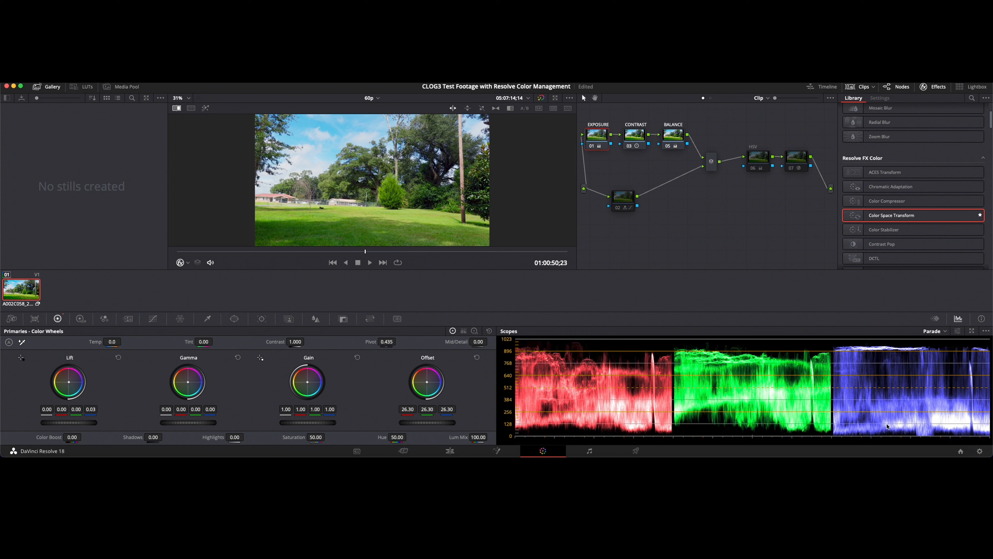
mouse_move(853, 437)
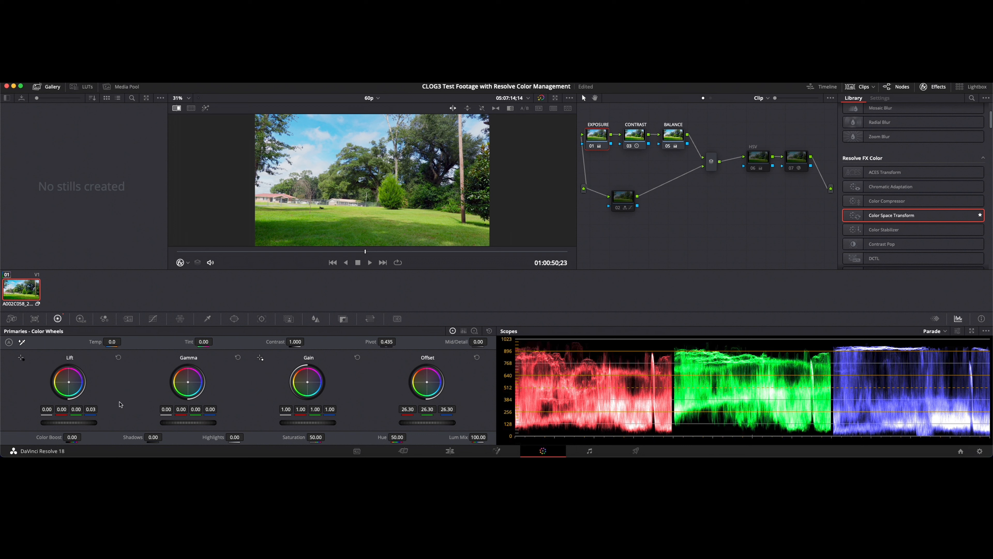
mouse_move(618, 166)
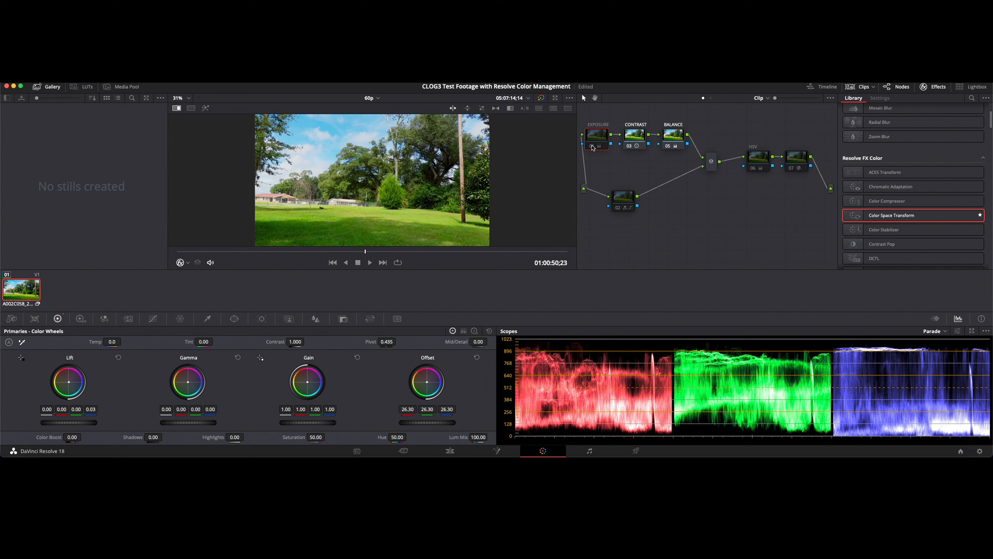
click(596, 135)
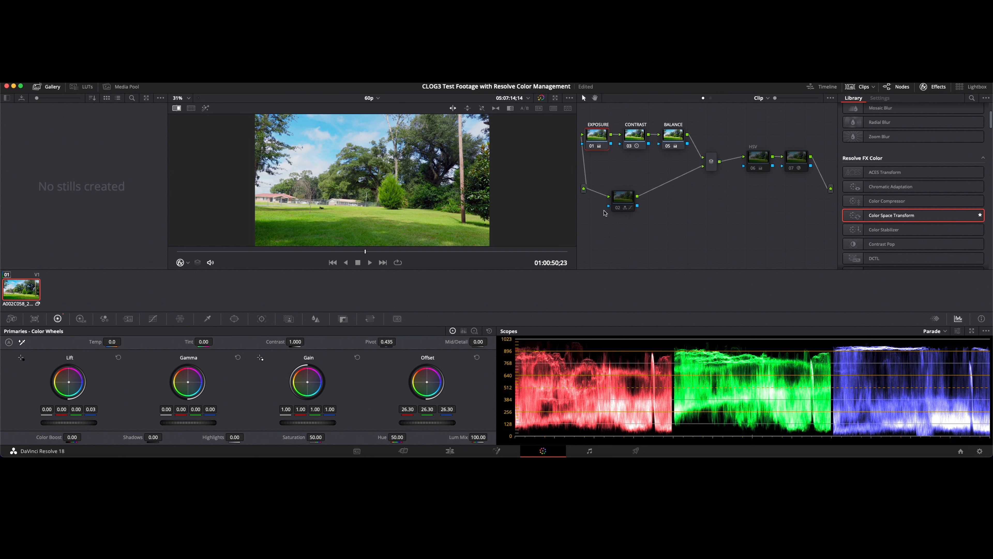
Step: Switch to the 30p timeline and bring up the second clip's input colour space options
click(369, 98)
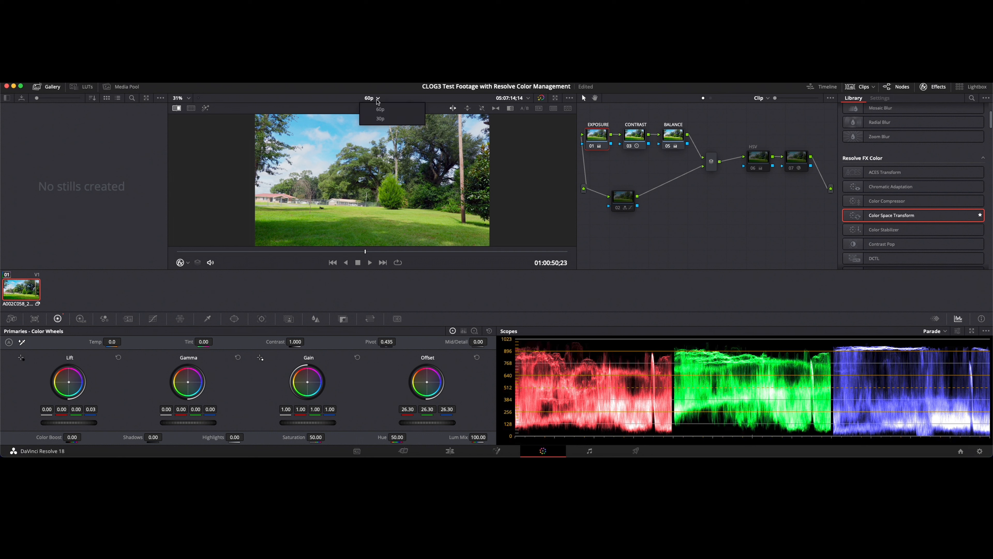
click(380, 119)
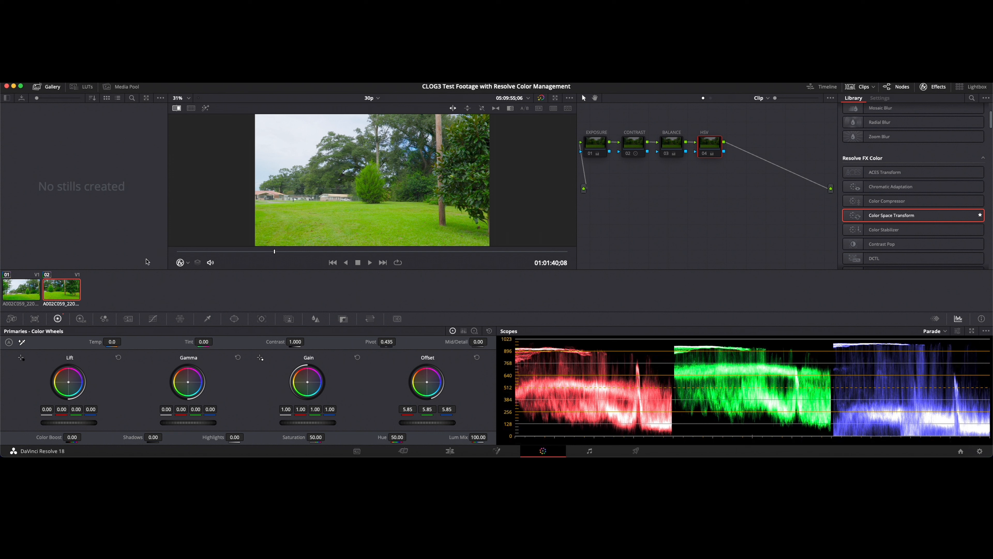
right_click(61, 288)
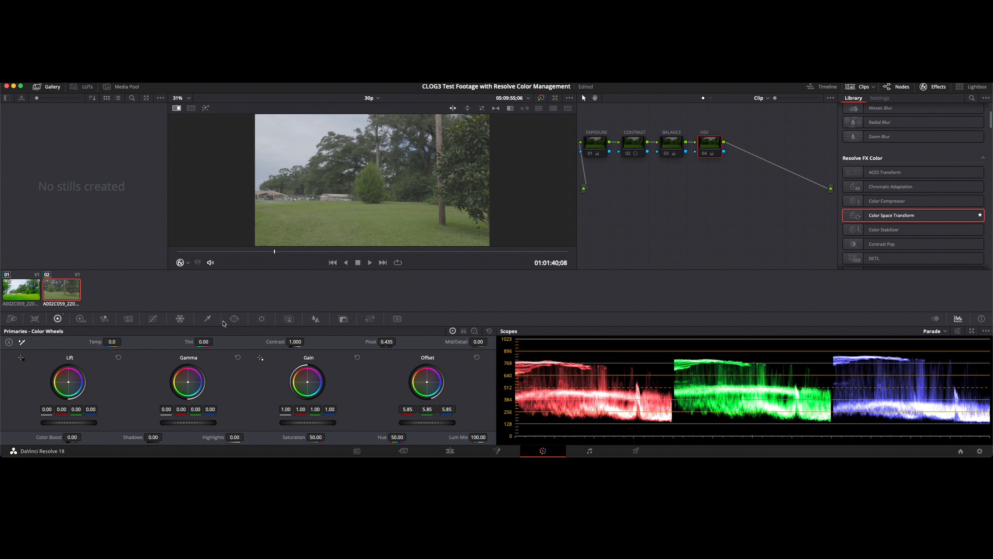
mouse_move(294, 103)
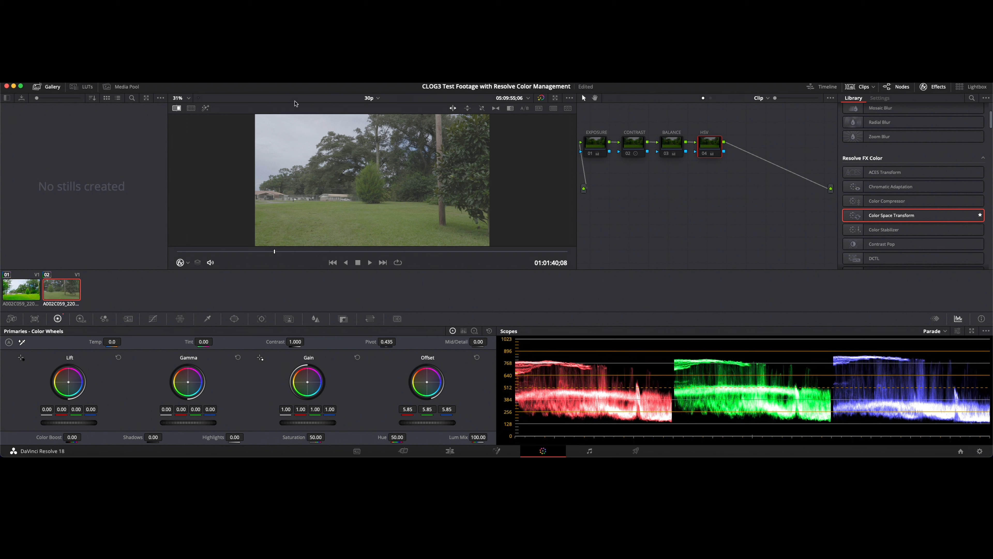
mouse_move(449, 174)
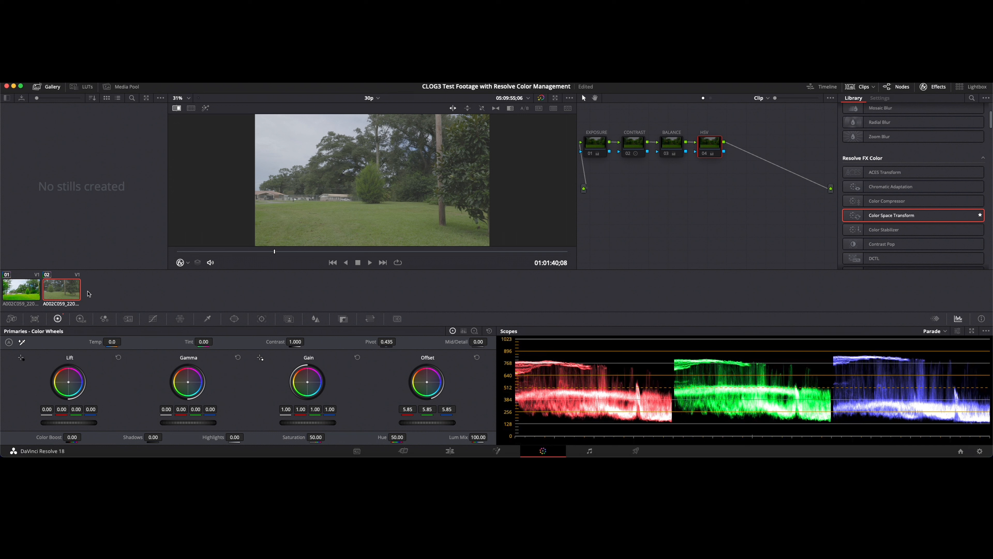
right_click(60, 289)
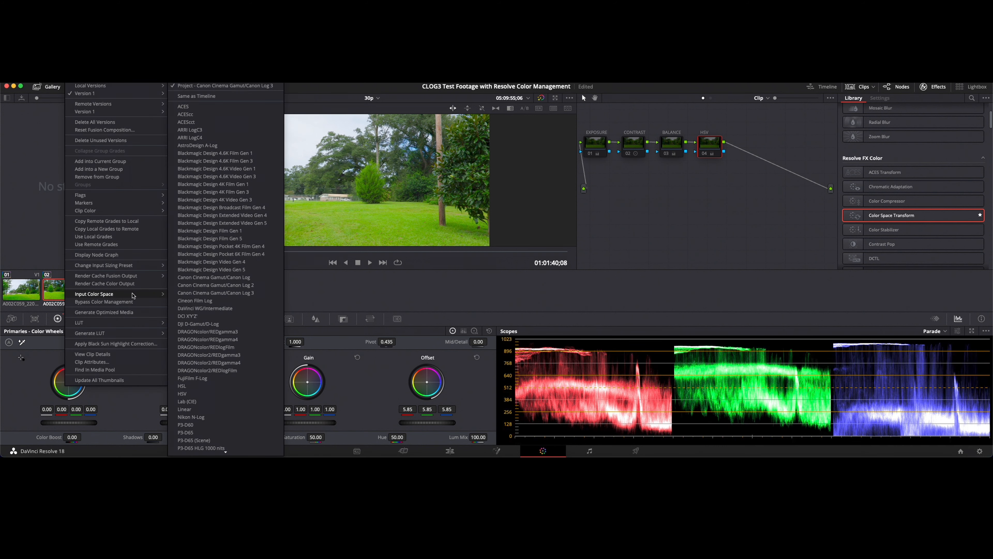
mouse_move(338, 317)
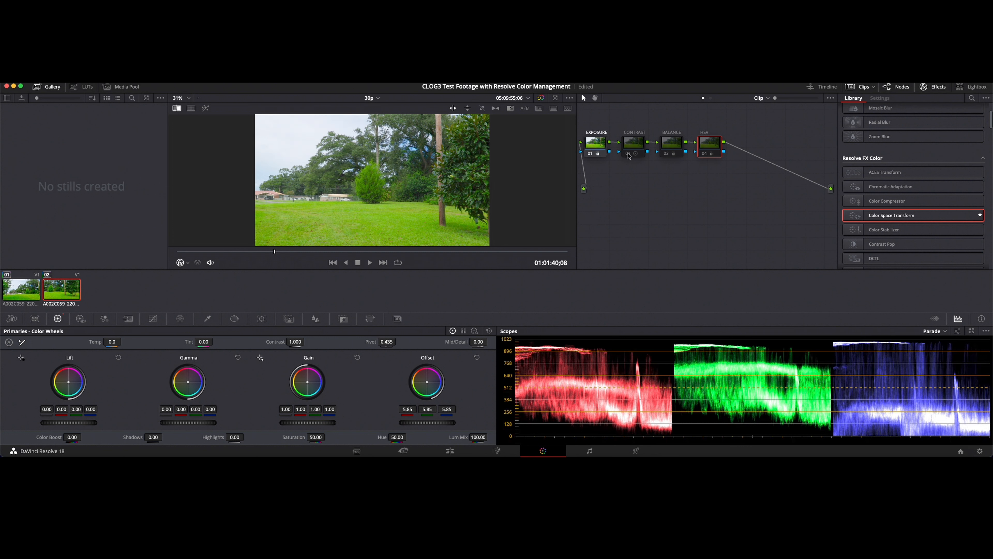
Step: Raise EXPOSURE offset to 27.05 and warm the BALANCE offset to 24.02/24.06/19.72
click(633, 152)
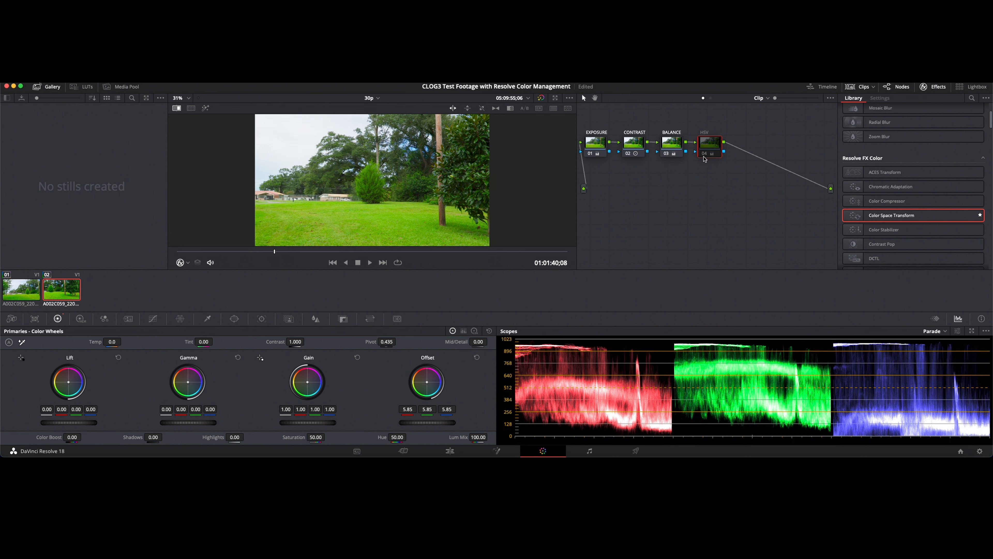
click(709, 142)
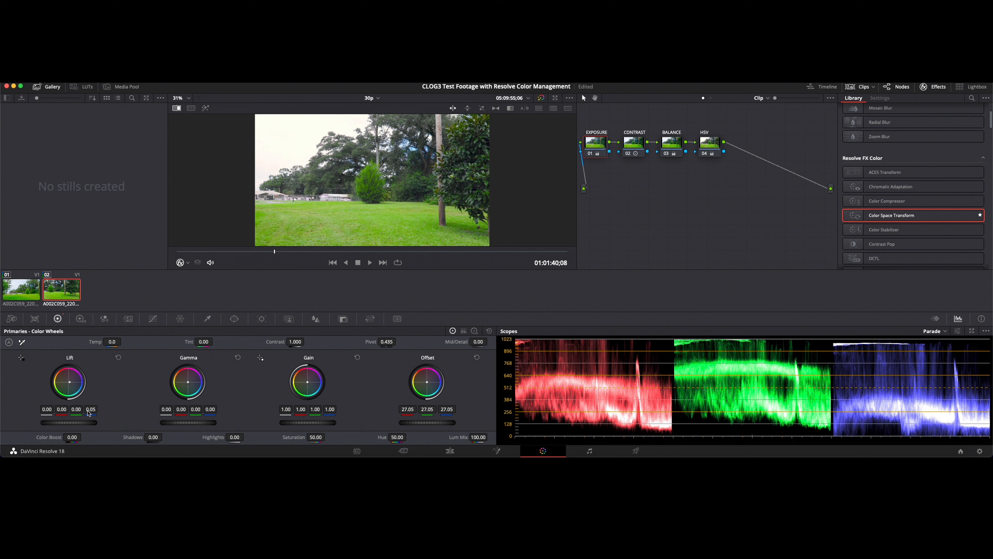
mouse_move(869, 389)
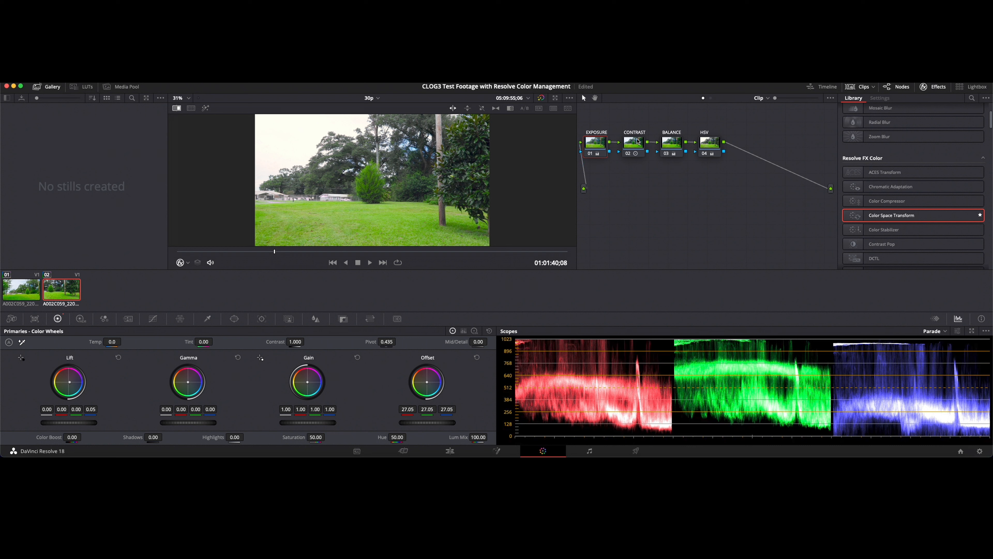
click(594, 141)
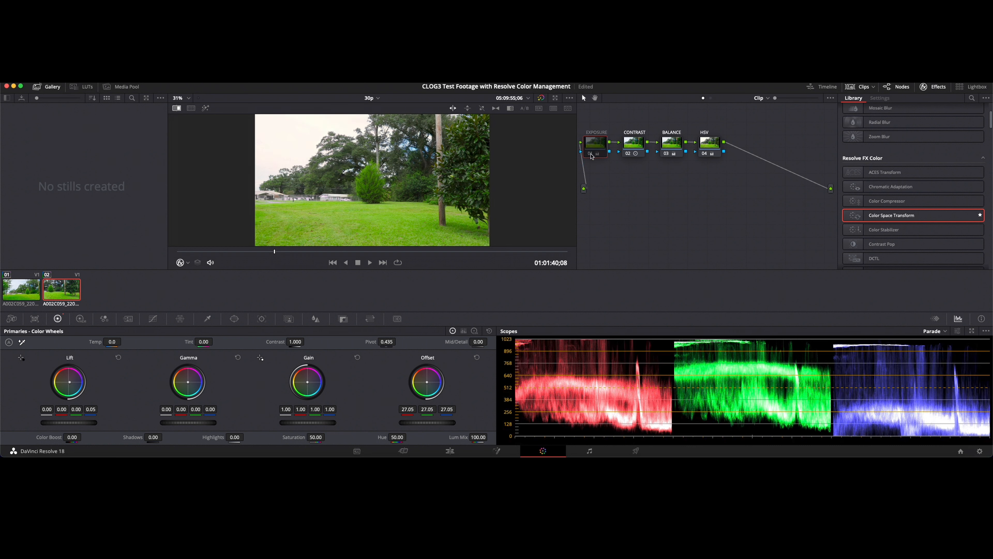
mouse_move(670, 142)
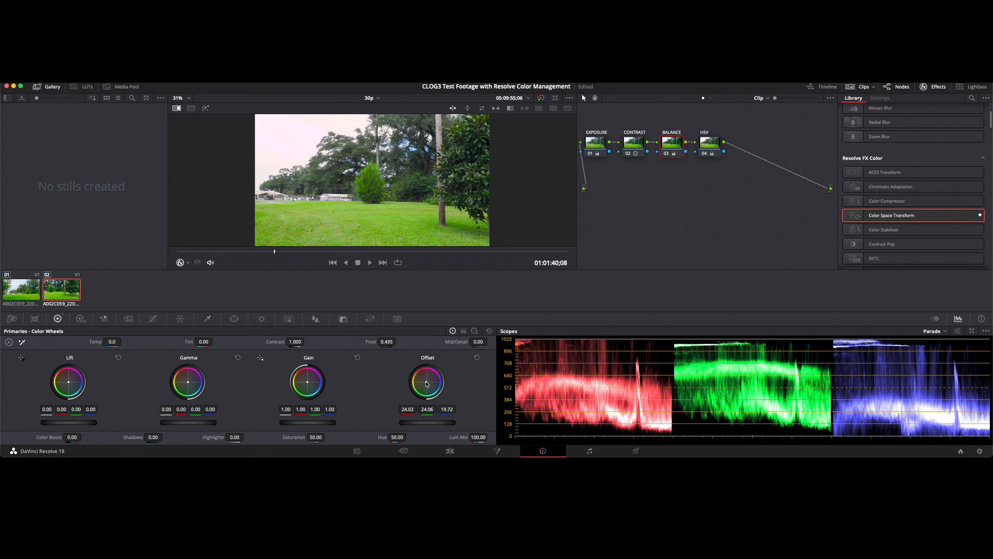
click(670, 142)
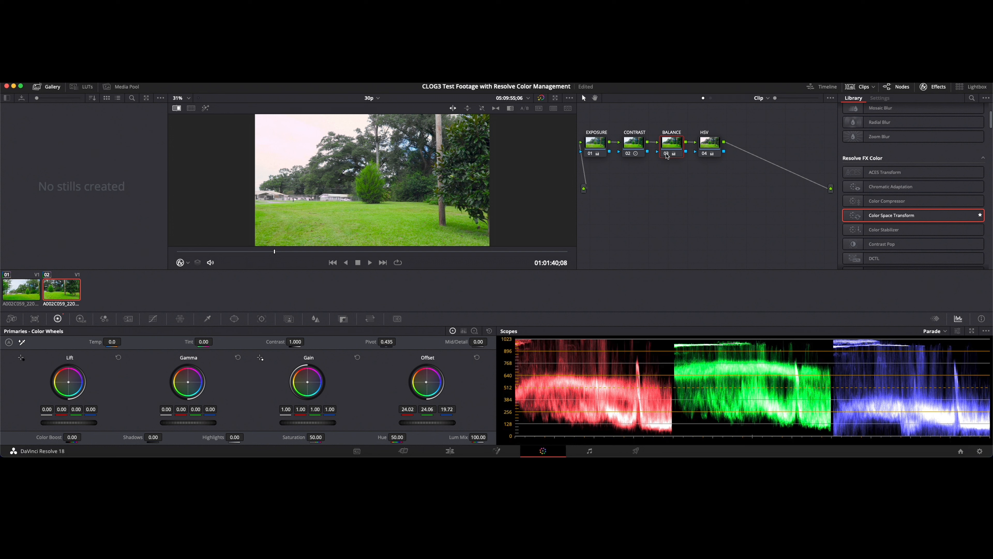
mouse_move(592, 159)
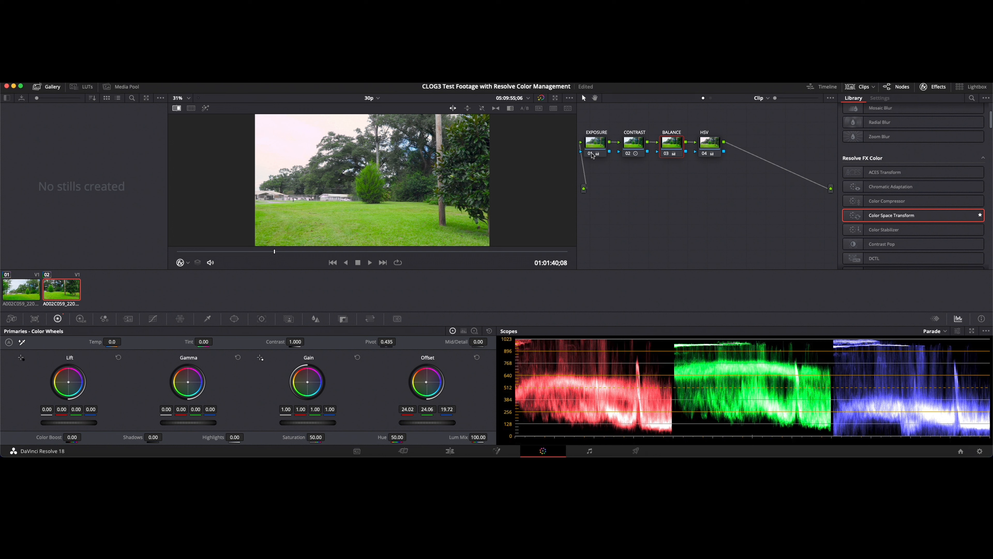
click(590, 155)
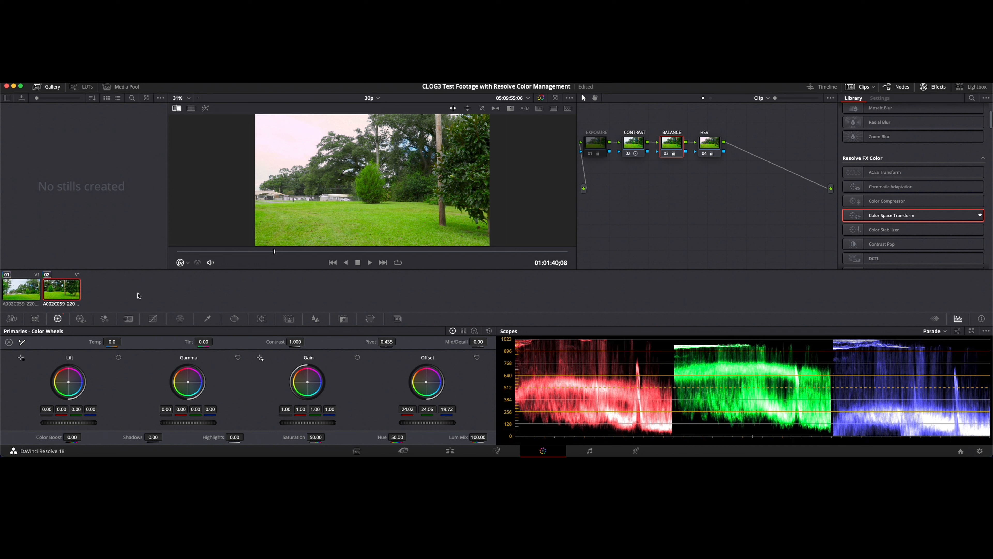
mouse_move(378, 99)
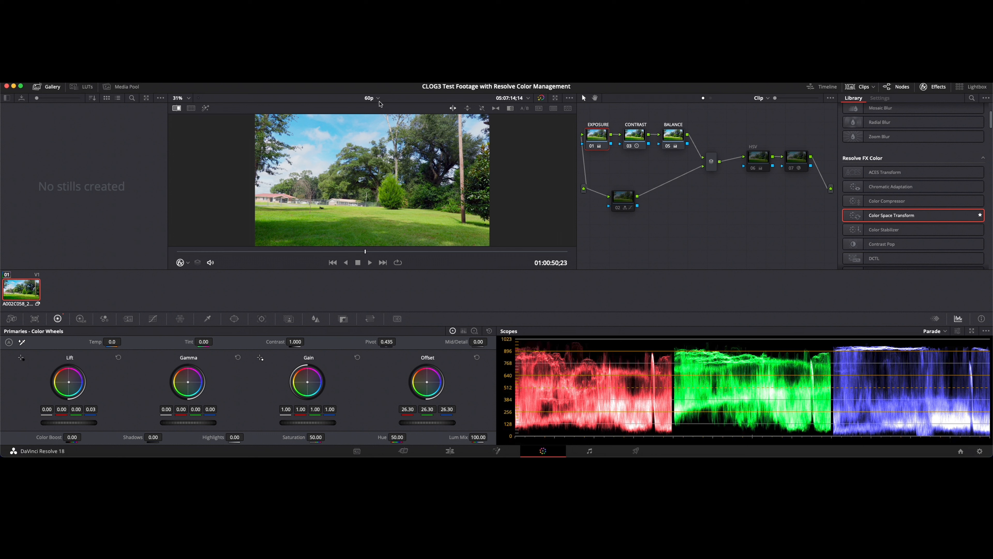
mouse_move(744, 93)
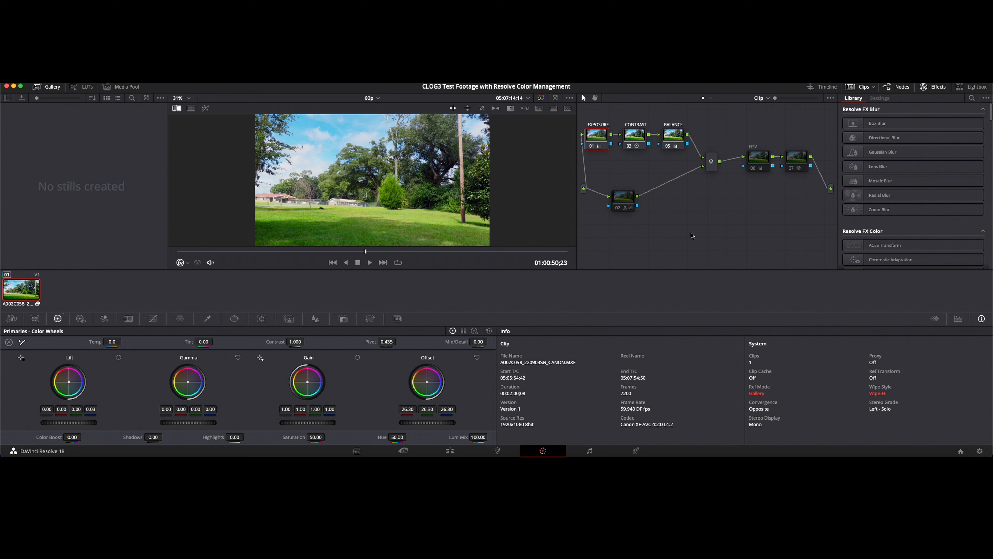
Step: Back on the 60p timeline, toggle node 07's Canon Log 3 to Rec.709 transform on and off
right_click(21, 290)
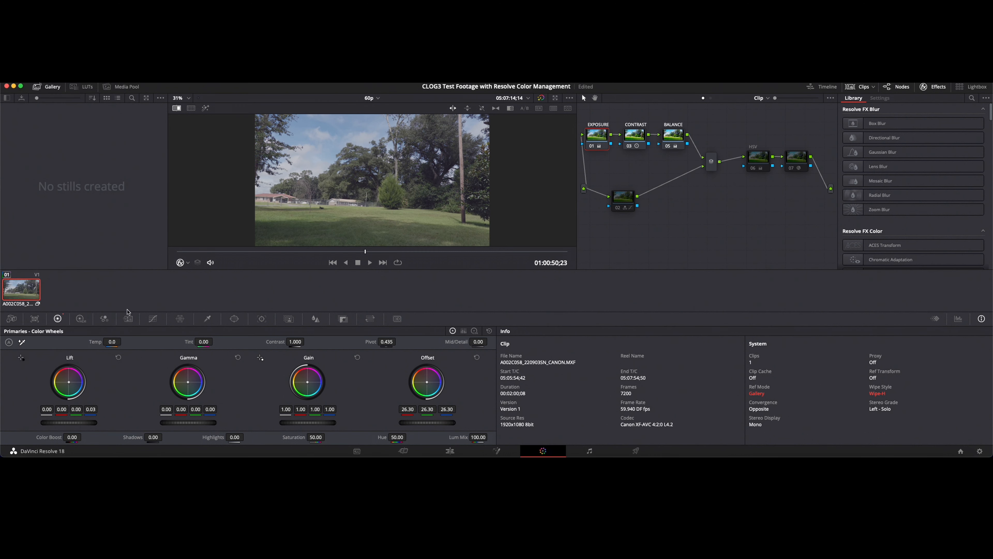
click(795, 157)
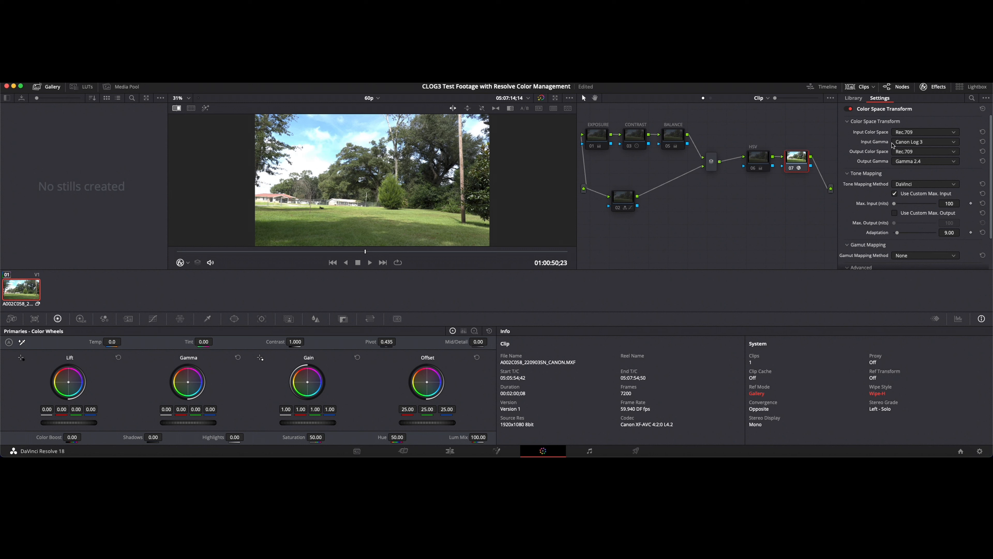
mouse_move(782, 198)
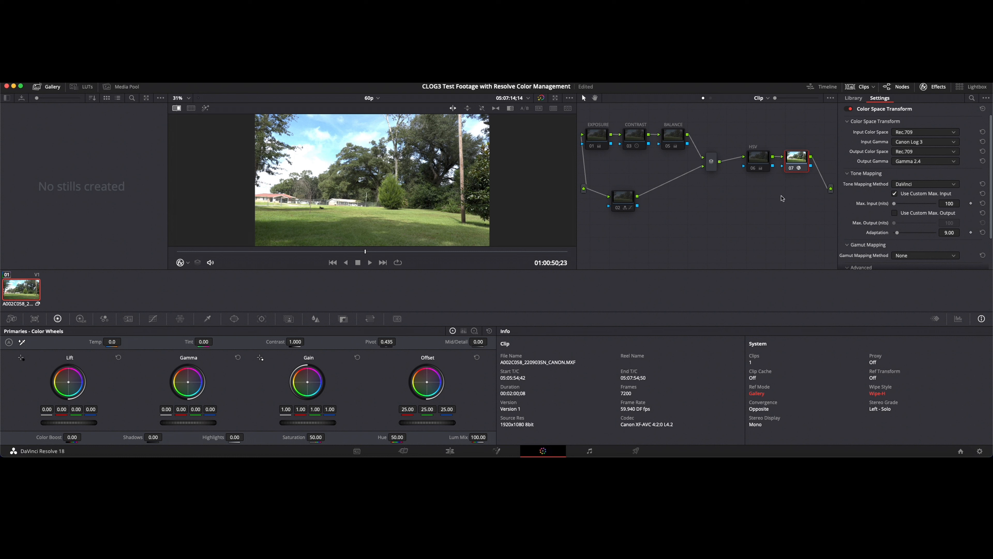
mouse_move(404, 215)
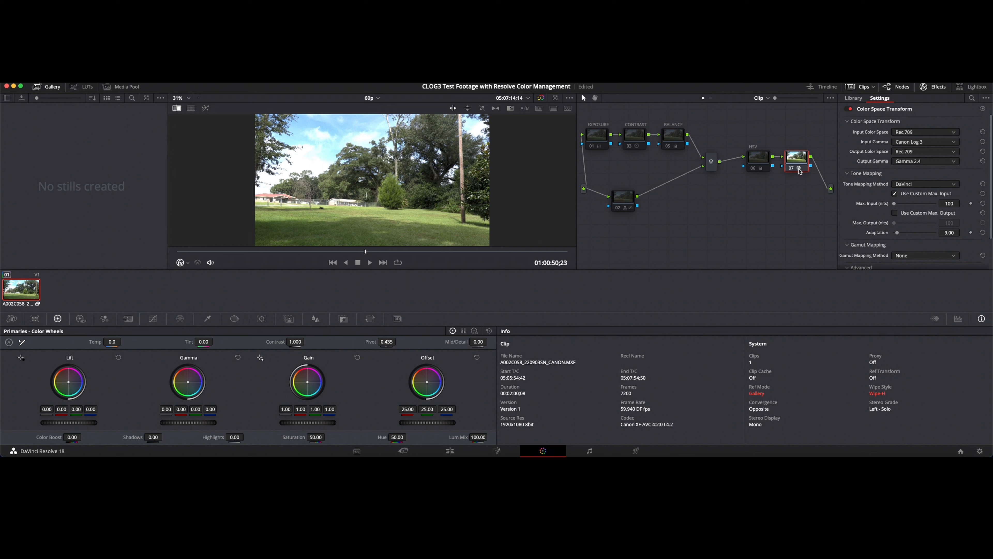
click(796, 157)
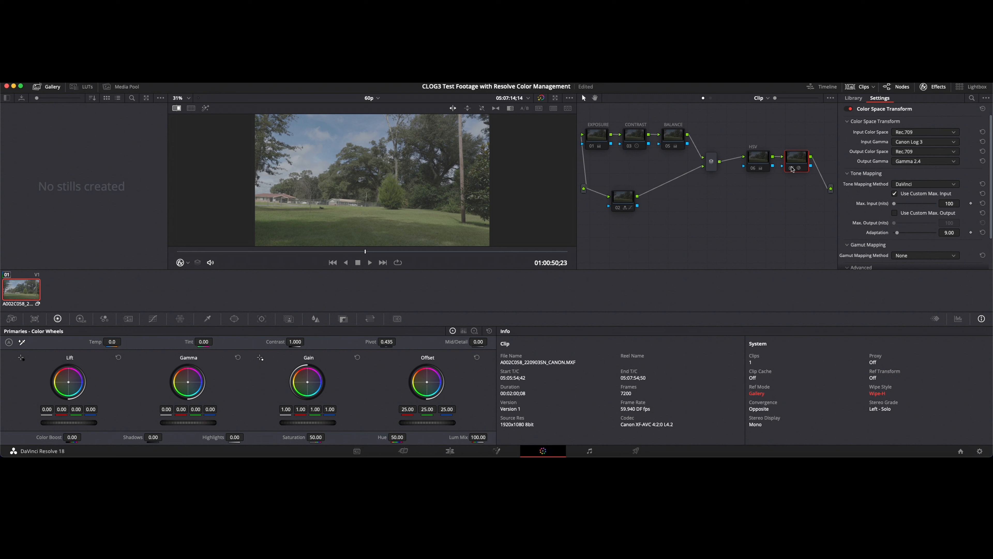
mouse_move(792, 170)
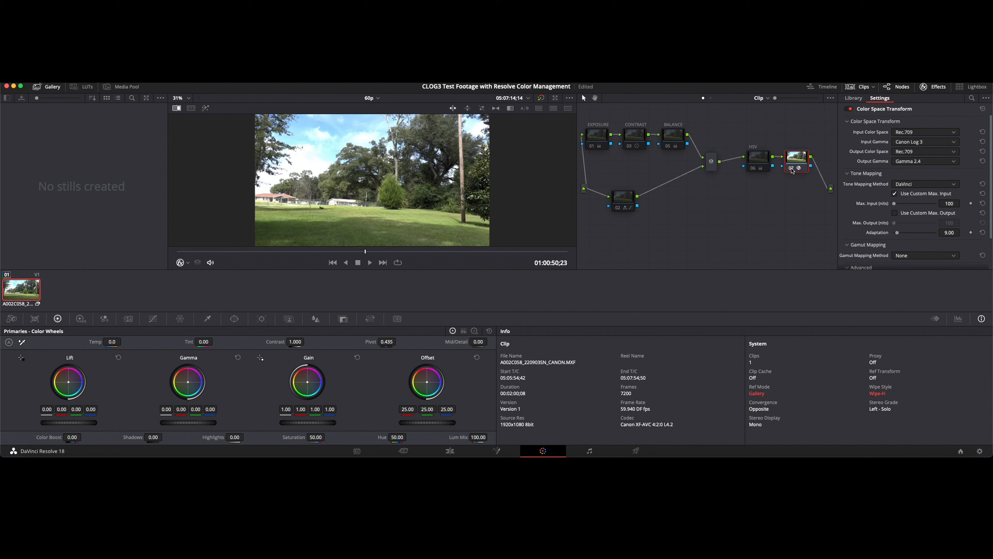
mouse_move(795, 158)
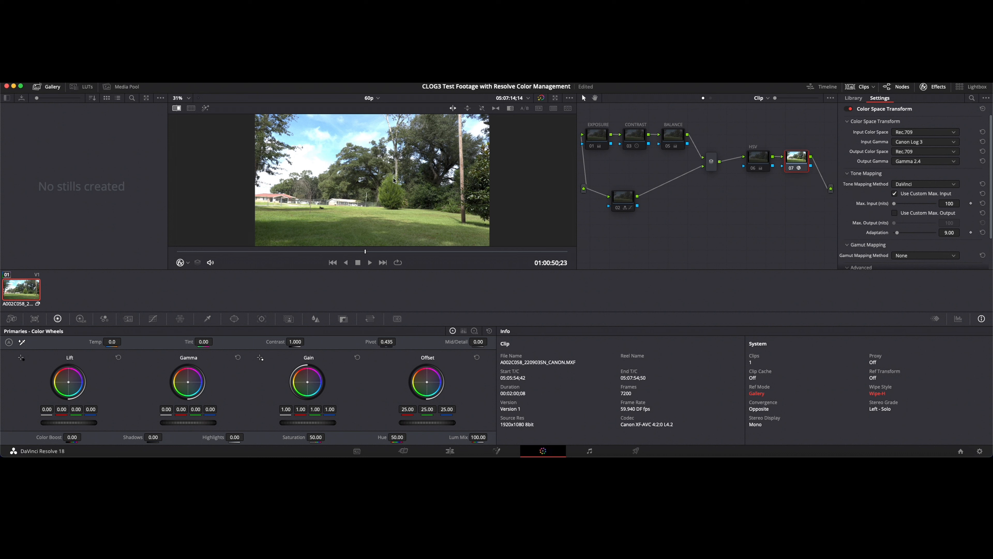
Step: Grab a still of the vivid 60p frame into the gallery
right_click(393, 180)
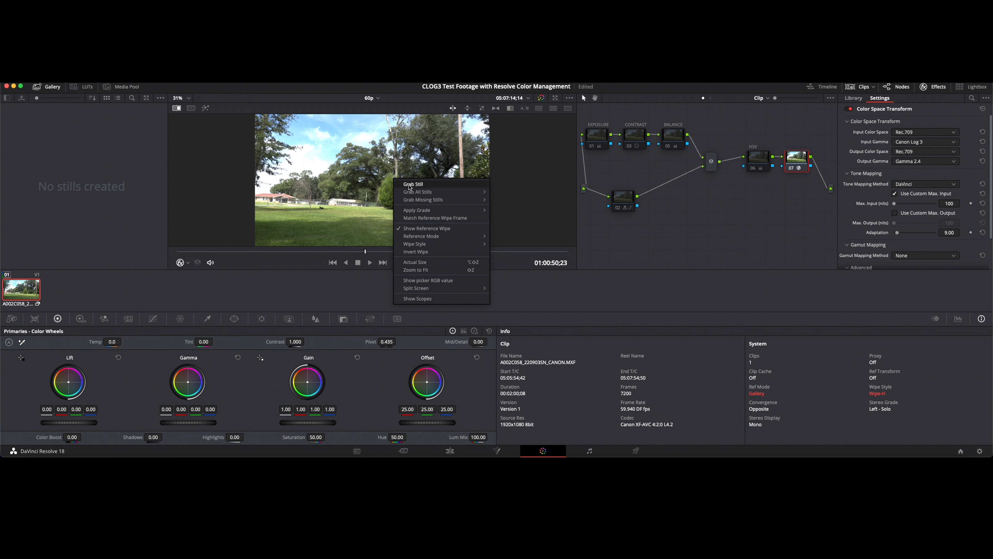
click(412, 185)
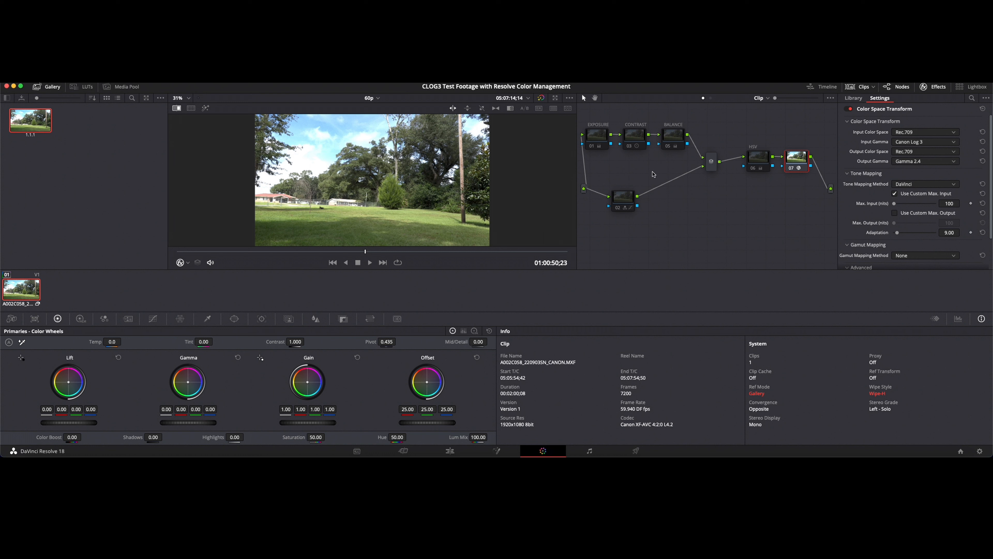
click(539, 98)
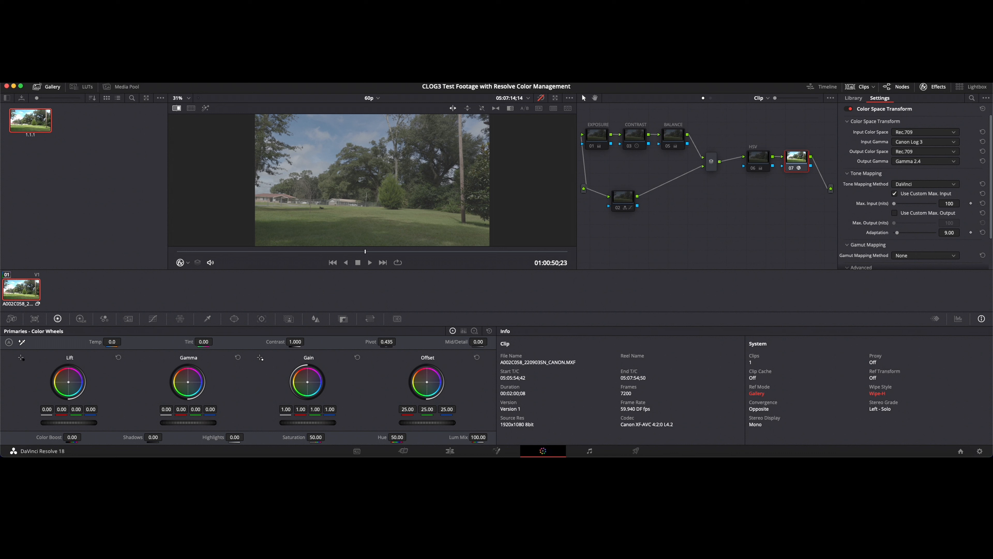
Step: Uncheck Bypass Color Management, wipe the live grade against the still, and switch off the CST node
right_click(21, 289)
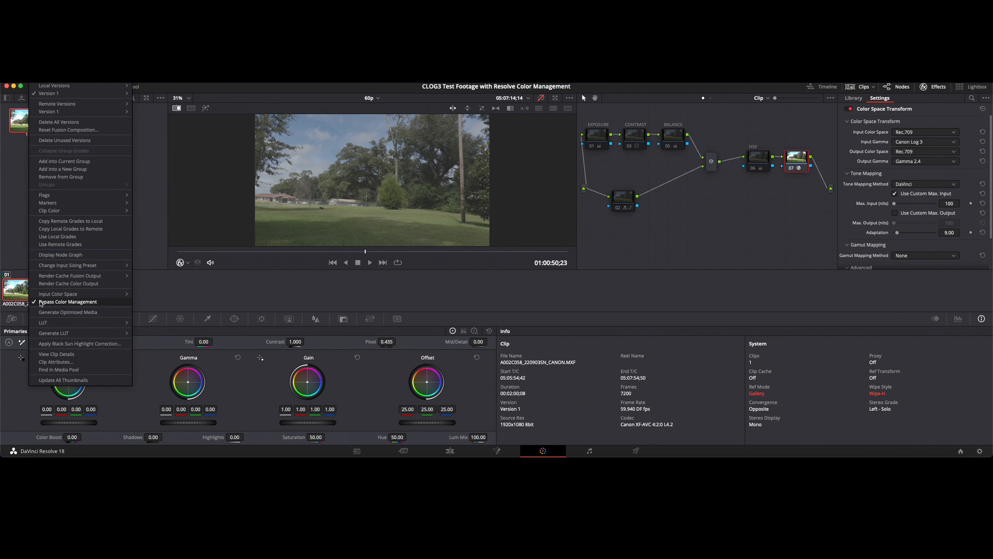
click(67, 301)
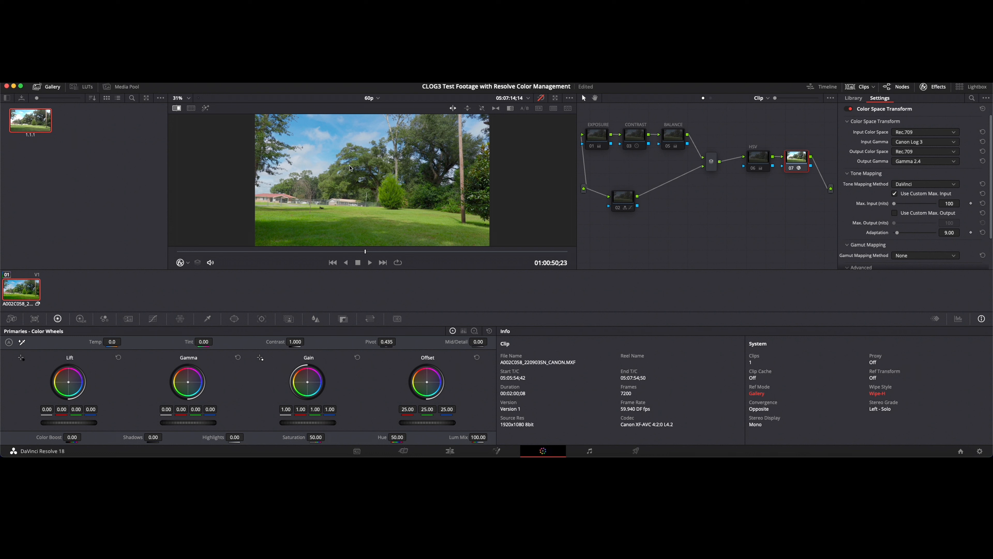
mouse_move(454, 110)
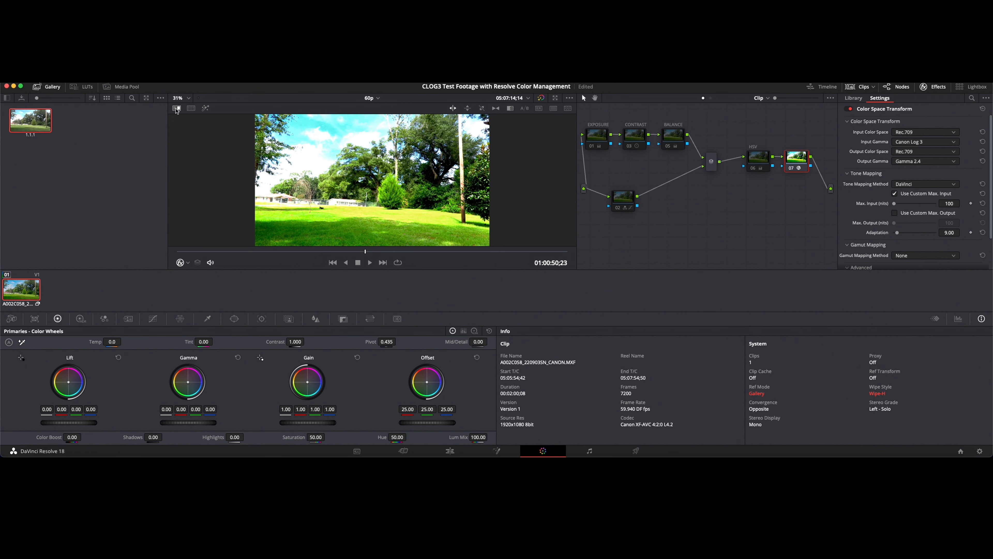
click(176, 108)
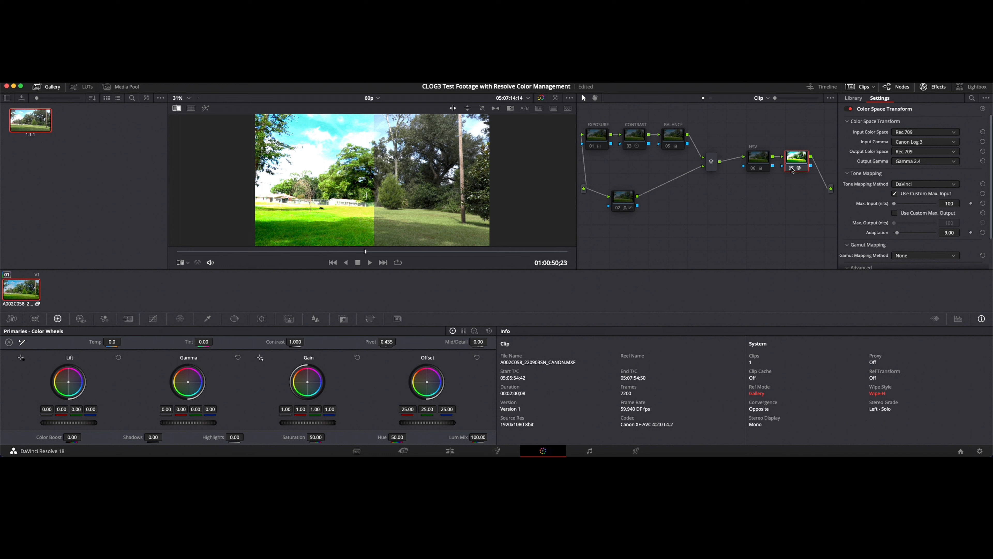
click(796, 157)
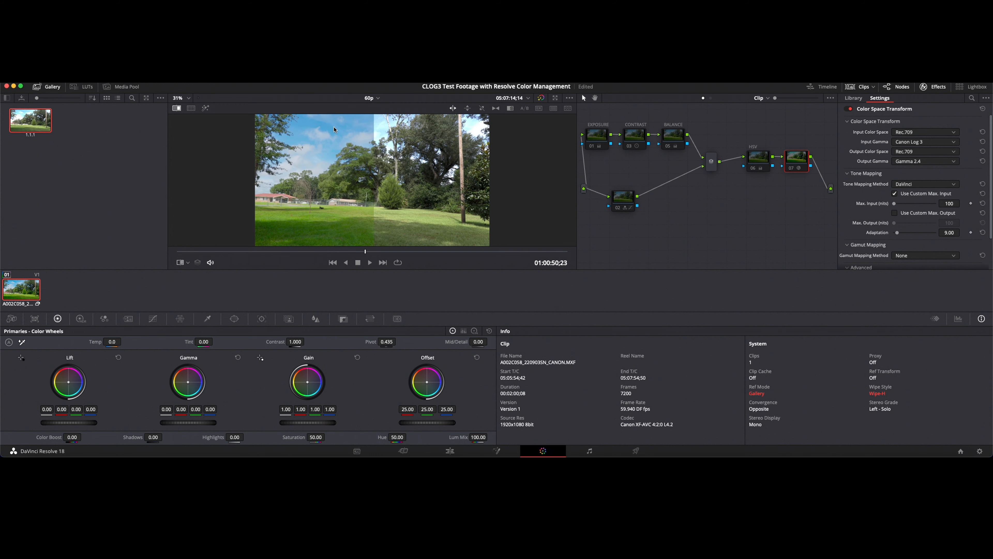
mouse_move(354, 194)
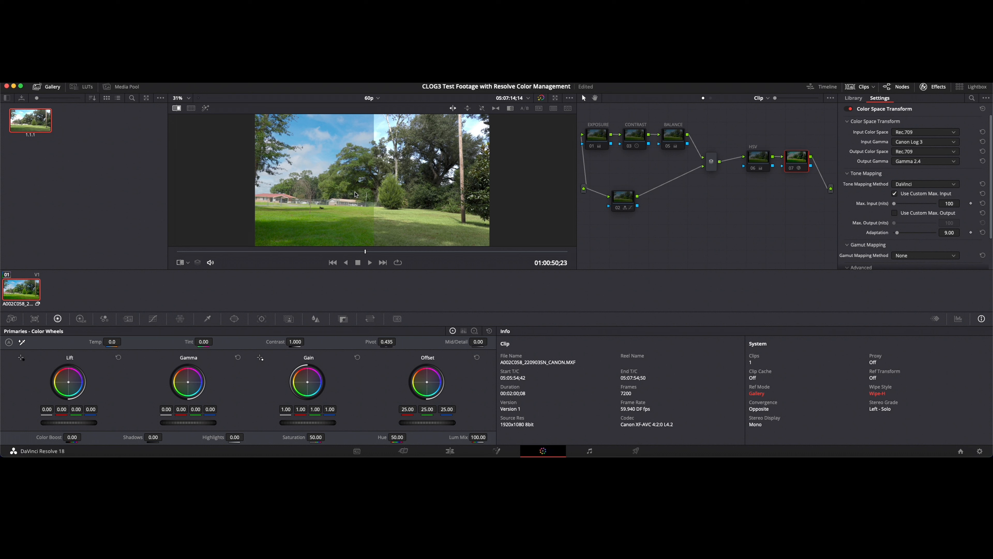
mouse_move(425, 200)
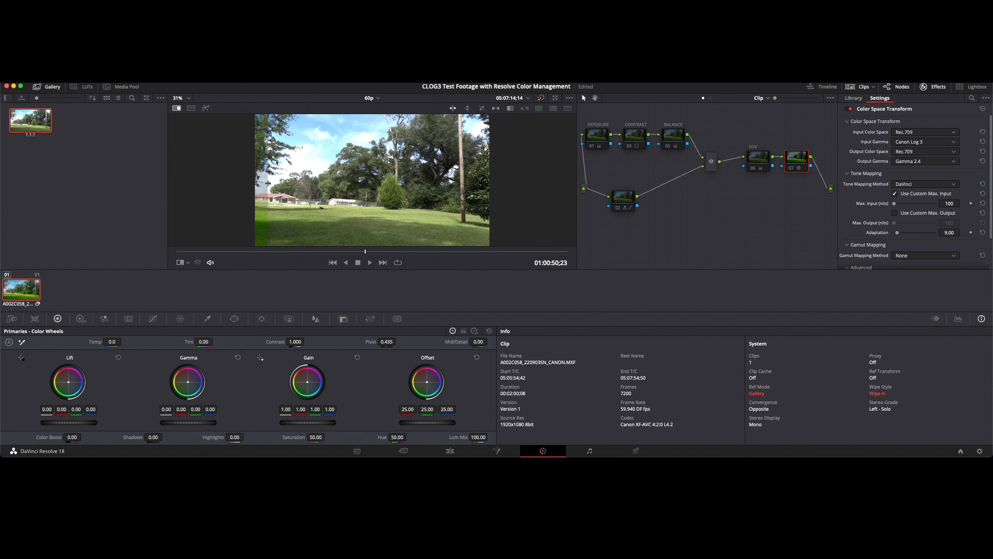
mouse_move(271, 185)
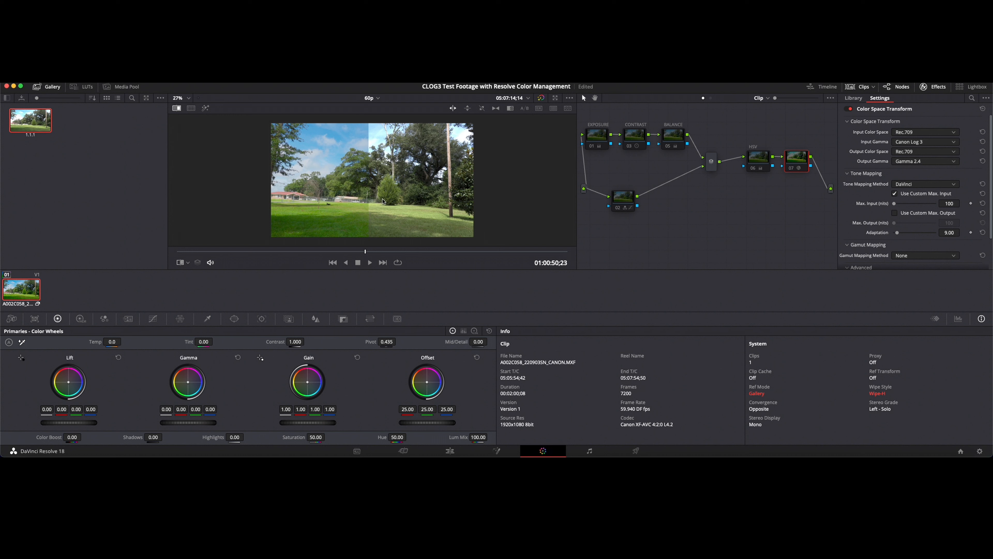
mouse_move(367, 186)
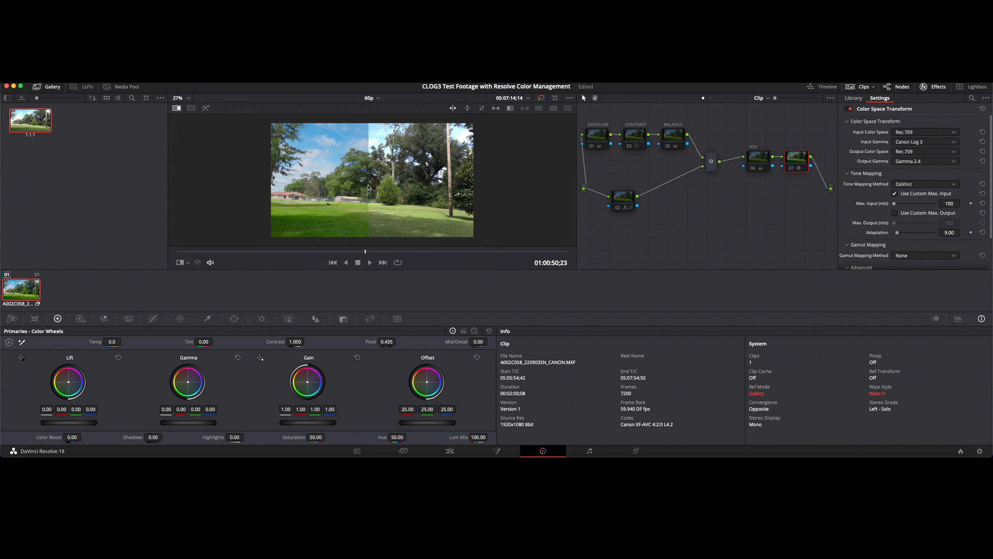
mouse_move(366, 195)
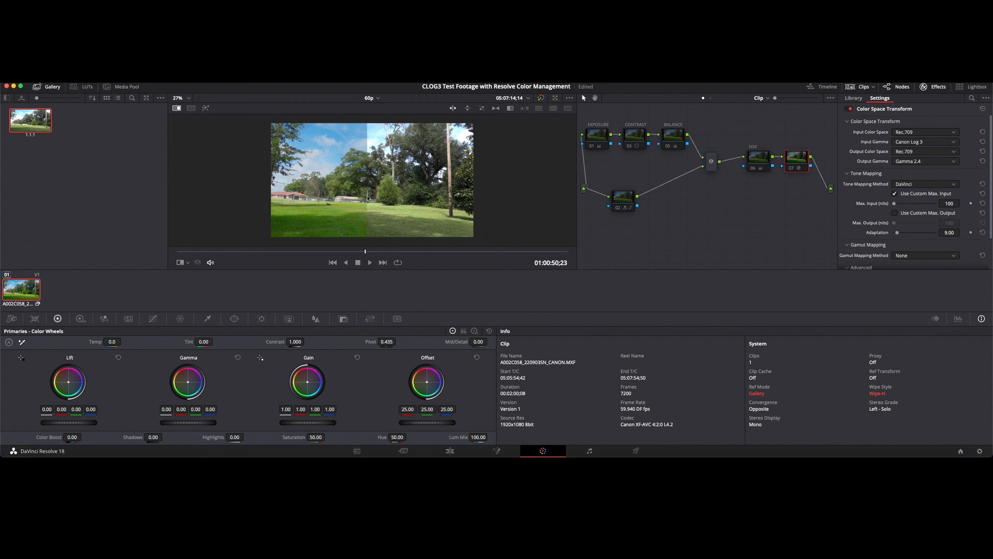
mouse_move(613, 143)
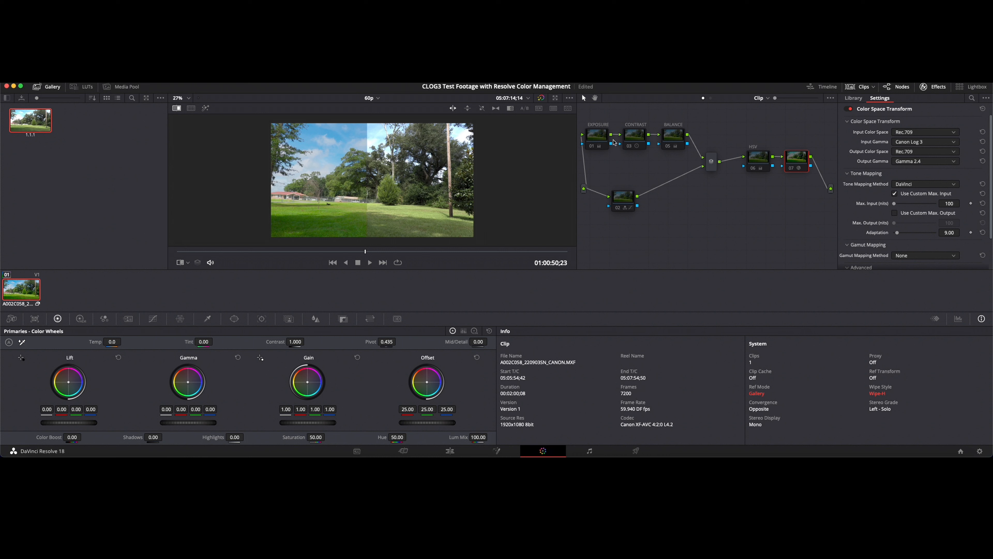
mouse_move(702, 197)
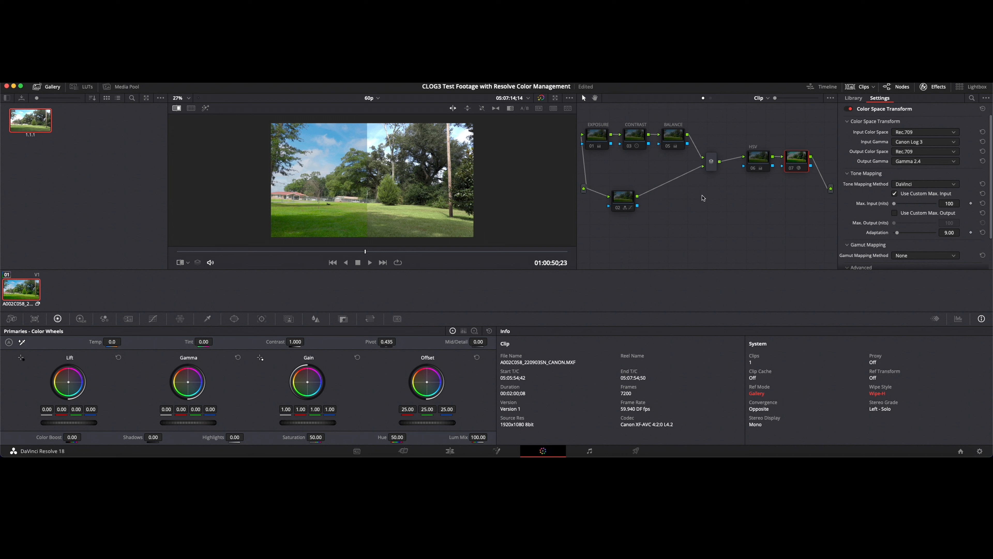
mouse_move(370, 186)
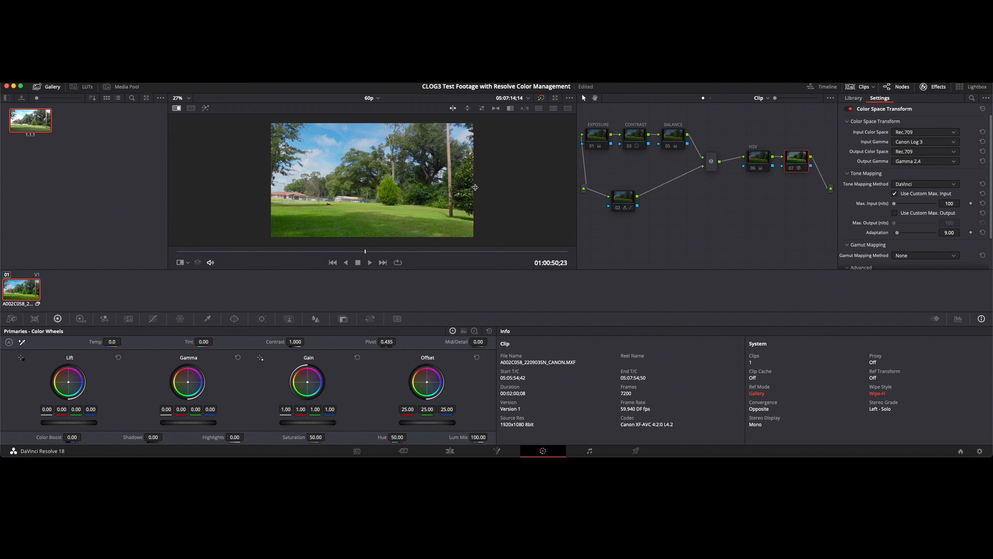
mouse_move(476, 188)
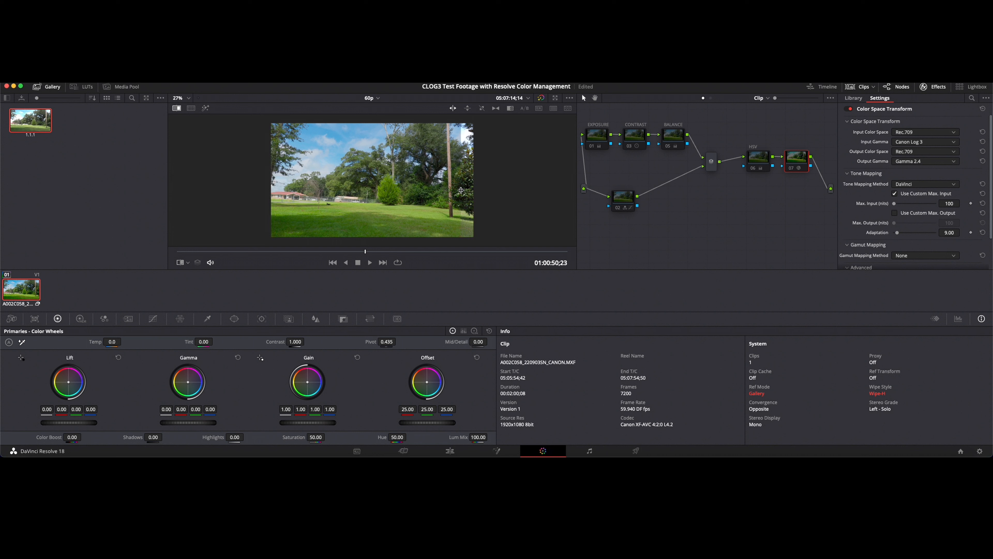
mouse_move(475, 190)
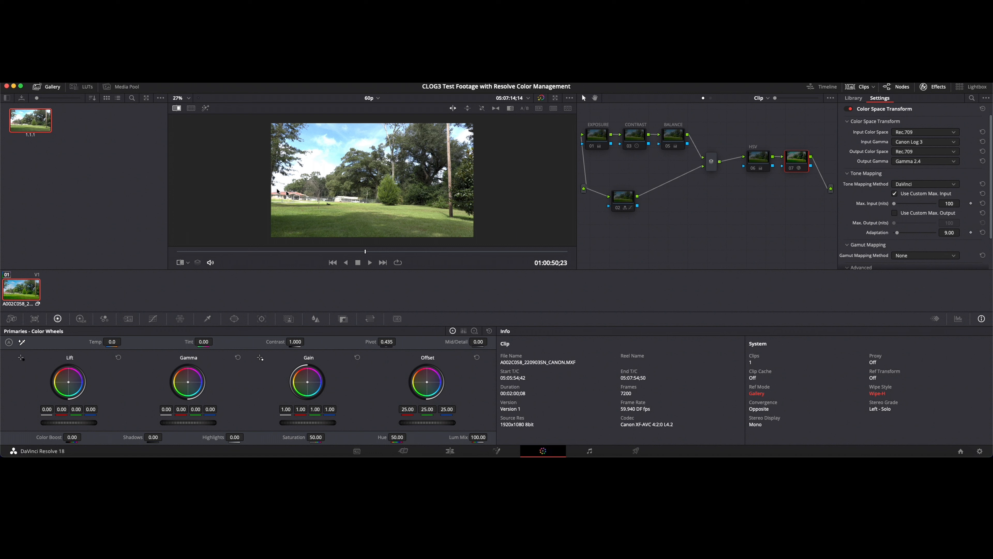
mouse_move(803, 183)
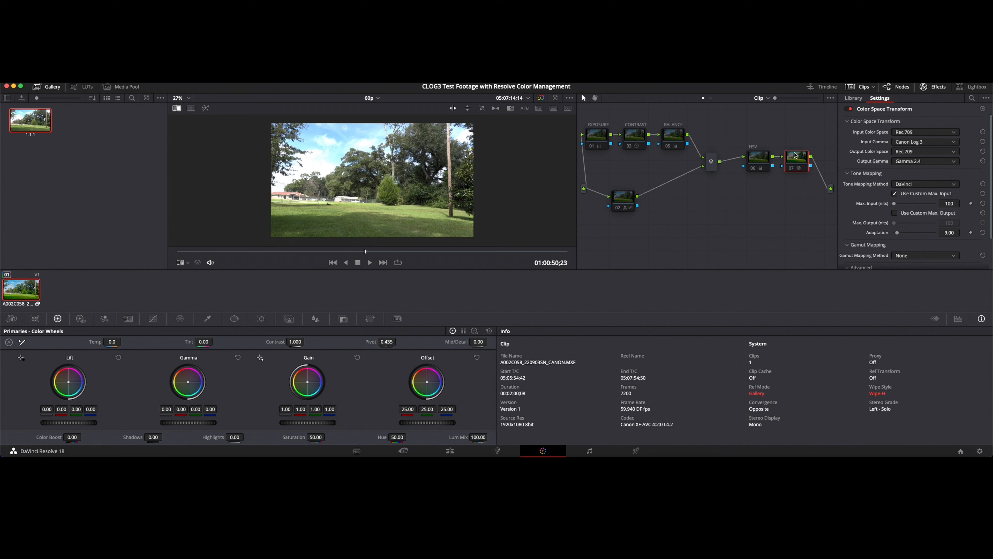
mouse_move(809, 149)
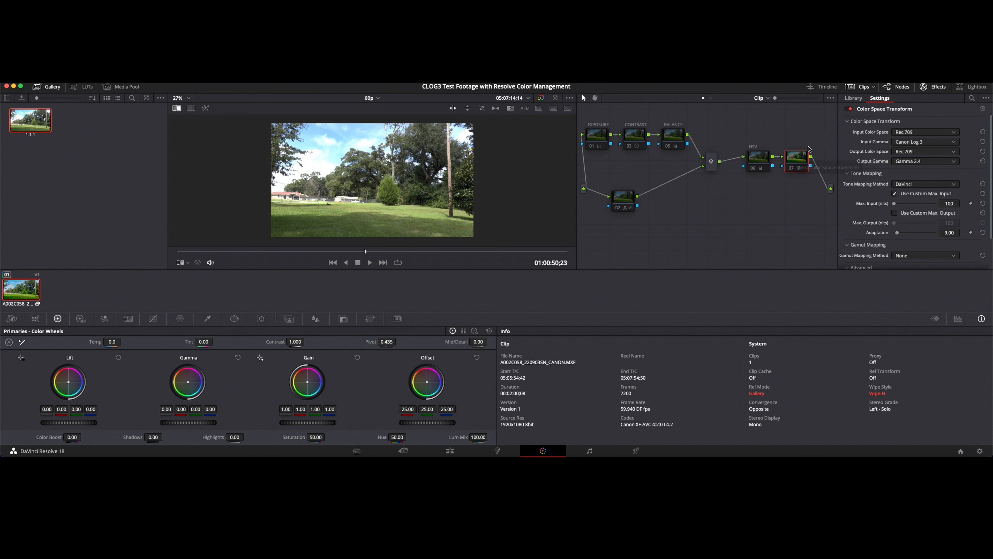
mouse_move(595, 135)
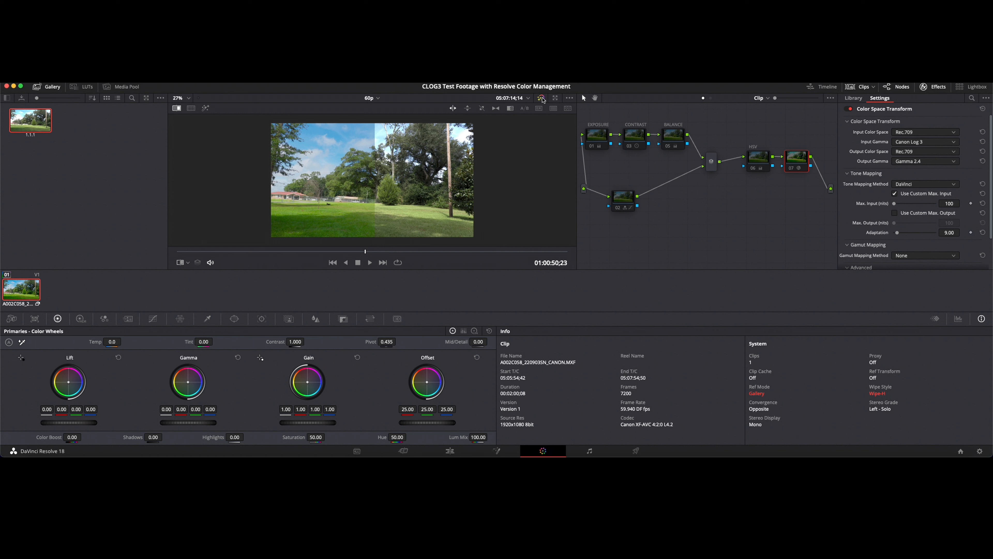
mouse_move(795, 163)
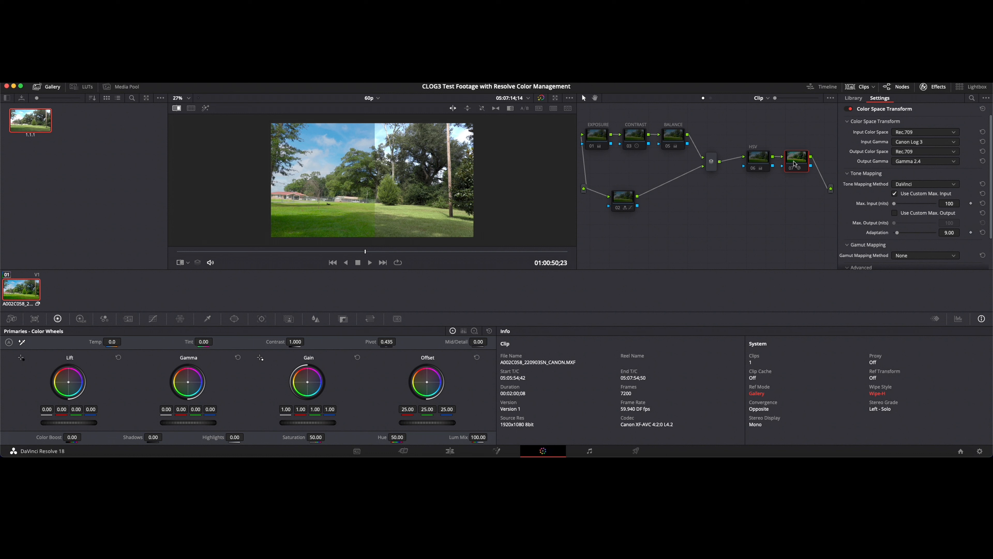
mouse_move(871, 132)
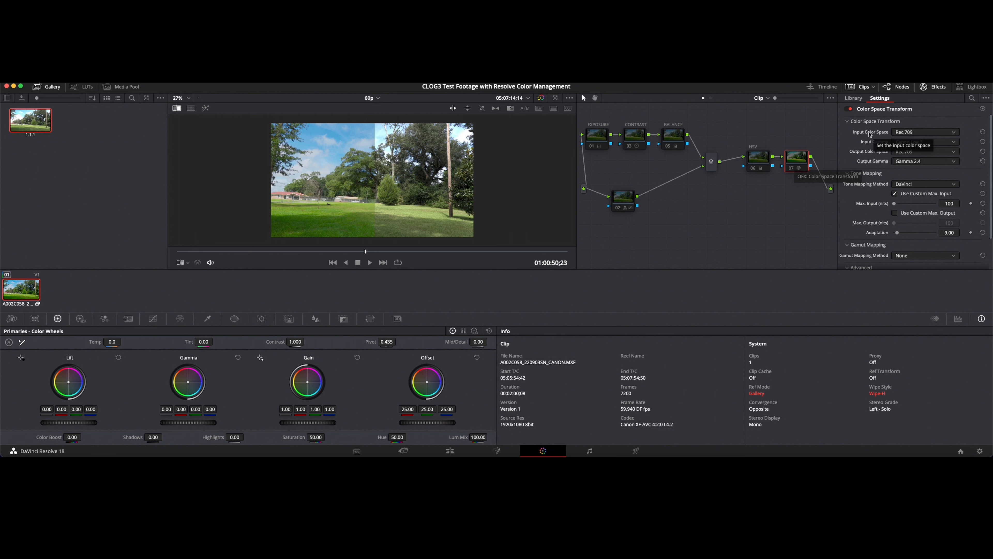
click(924, 141)
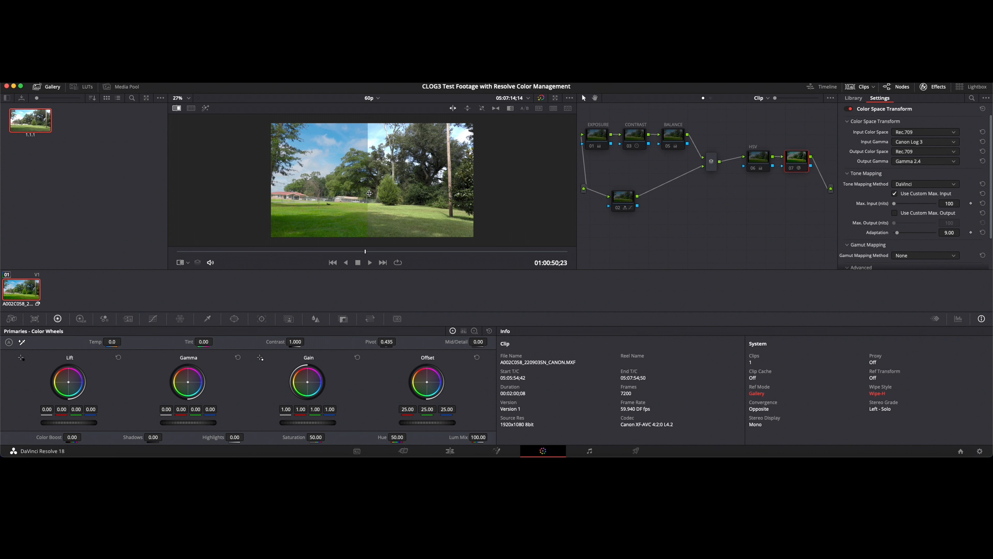
mouse_move(370, 194)
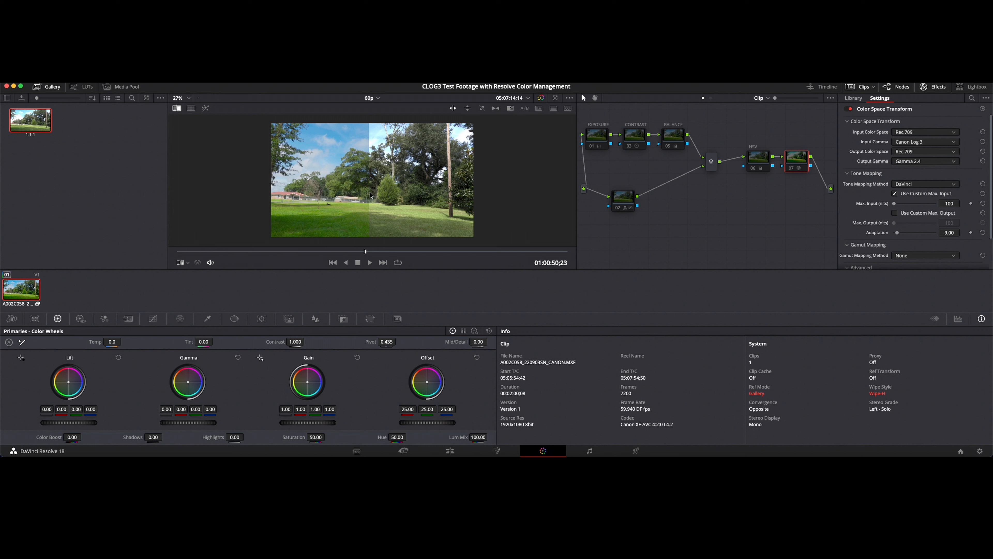
mouse_move(968, 95)
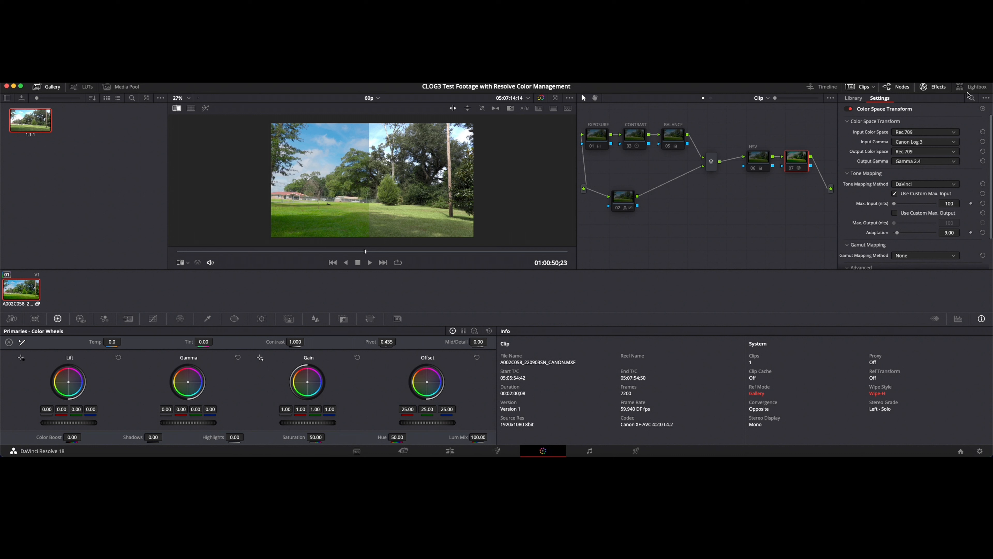
Step: Show the RGB parade scope beside the split comparison
click(958, 318)
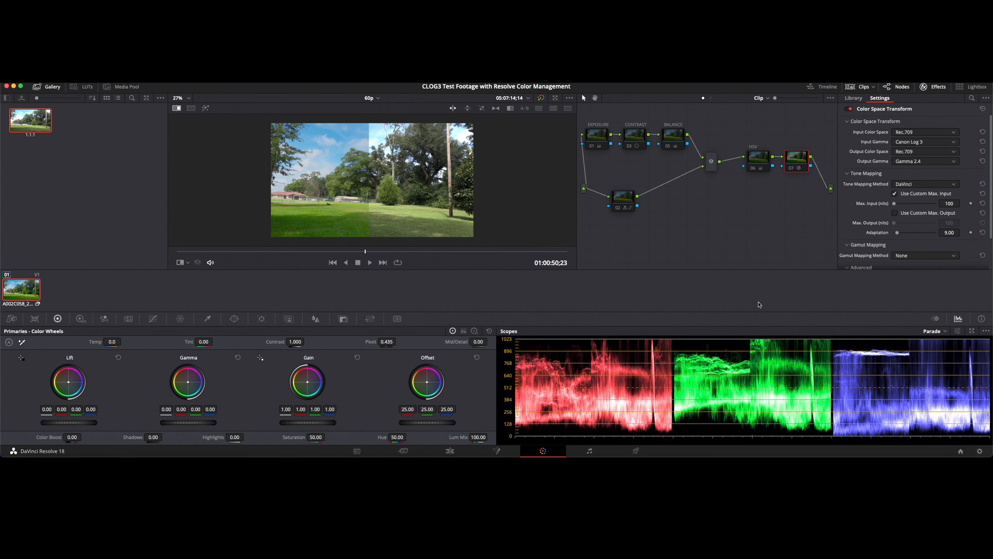
mouse_move(750, 268)
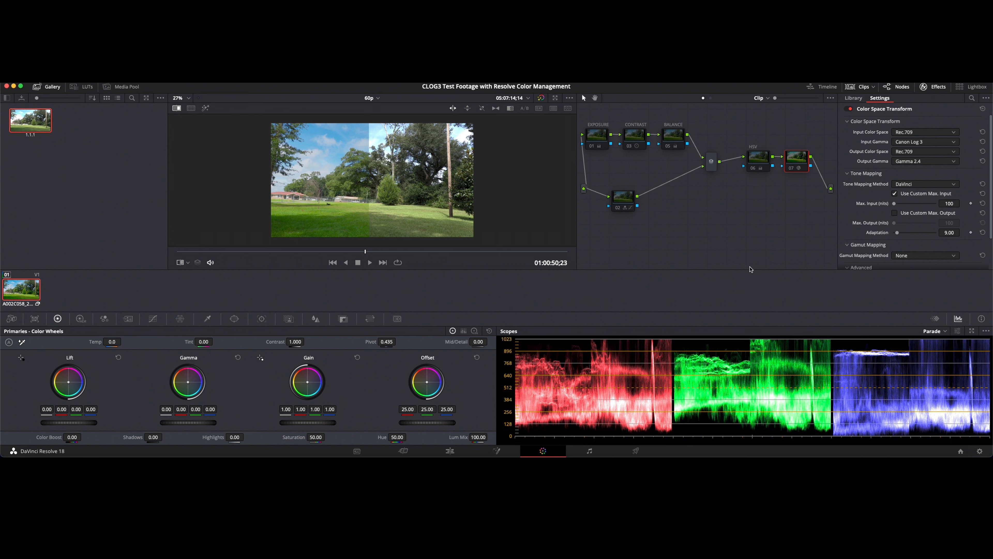
mouse_move(375, 219)
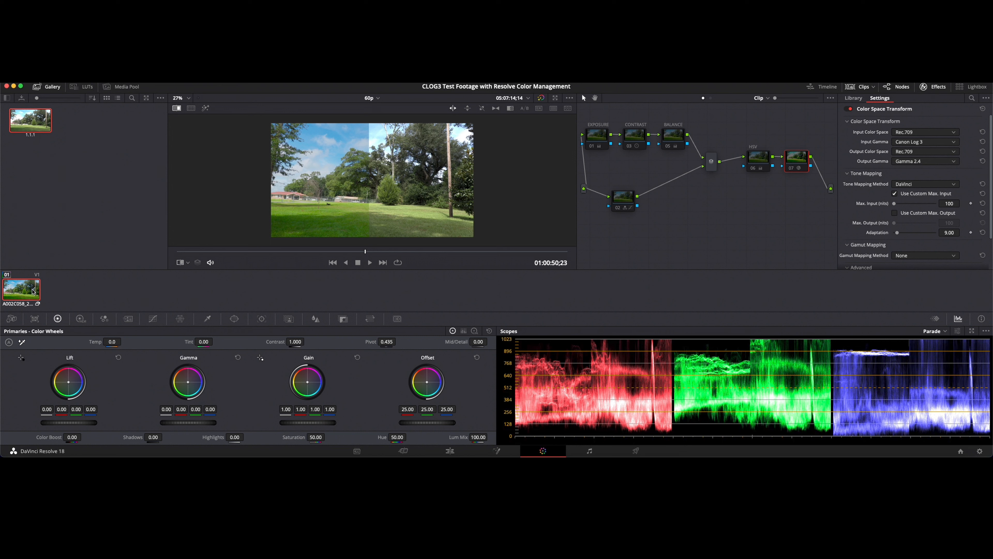
mouse_move(51, 294)
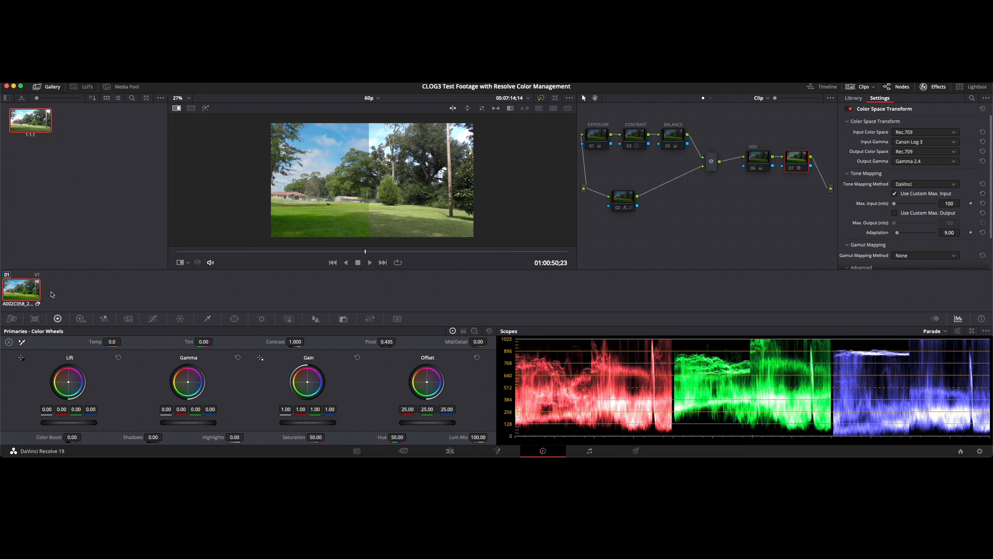
mouse_move(125, 287)
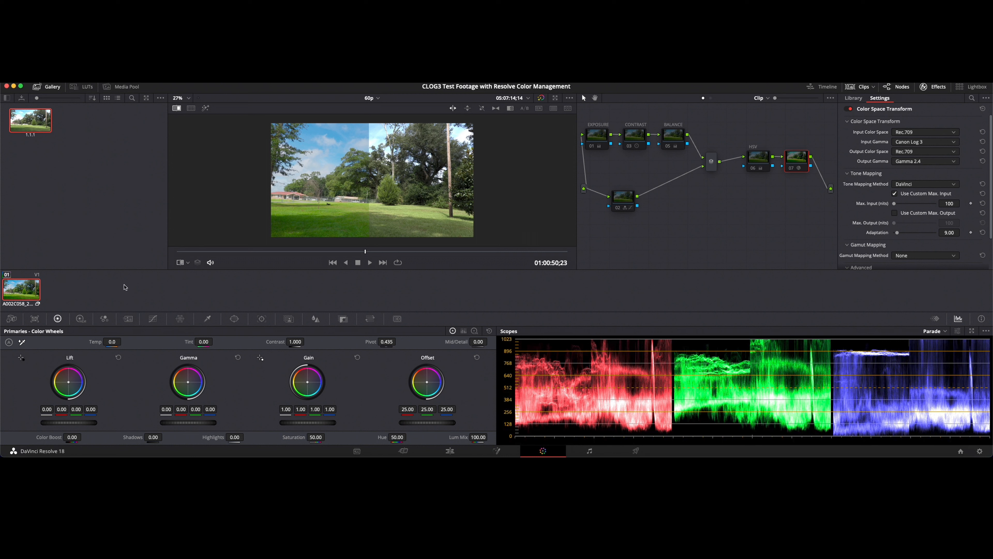
mouse_move(70, 281)
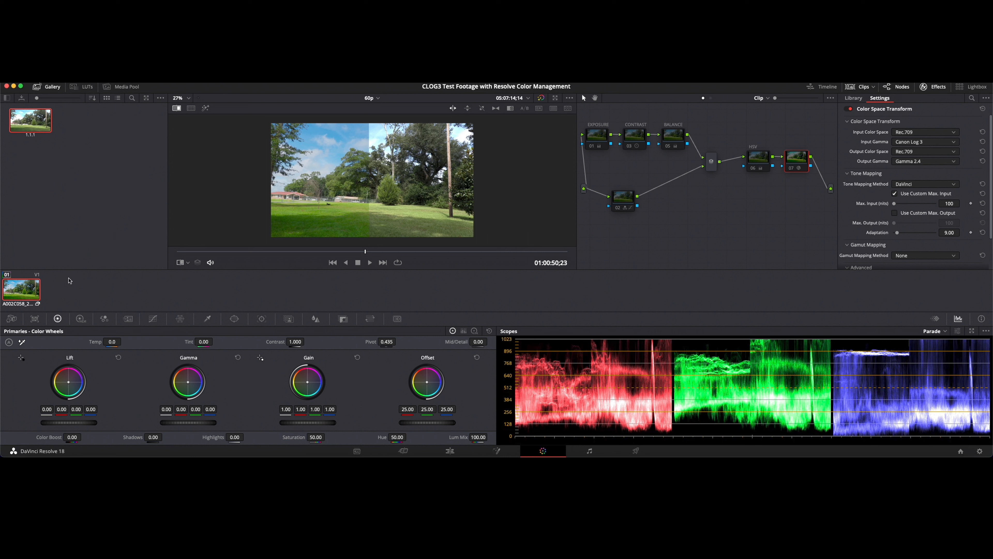